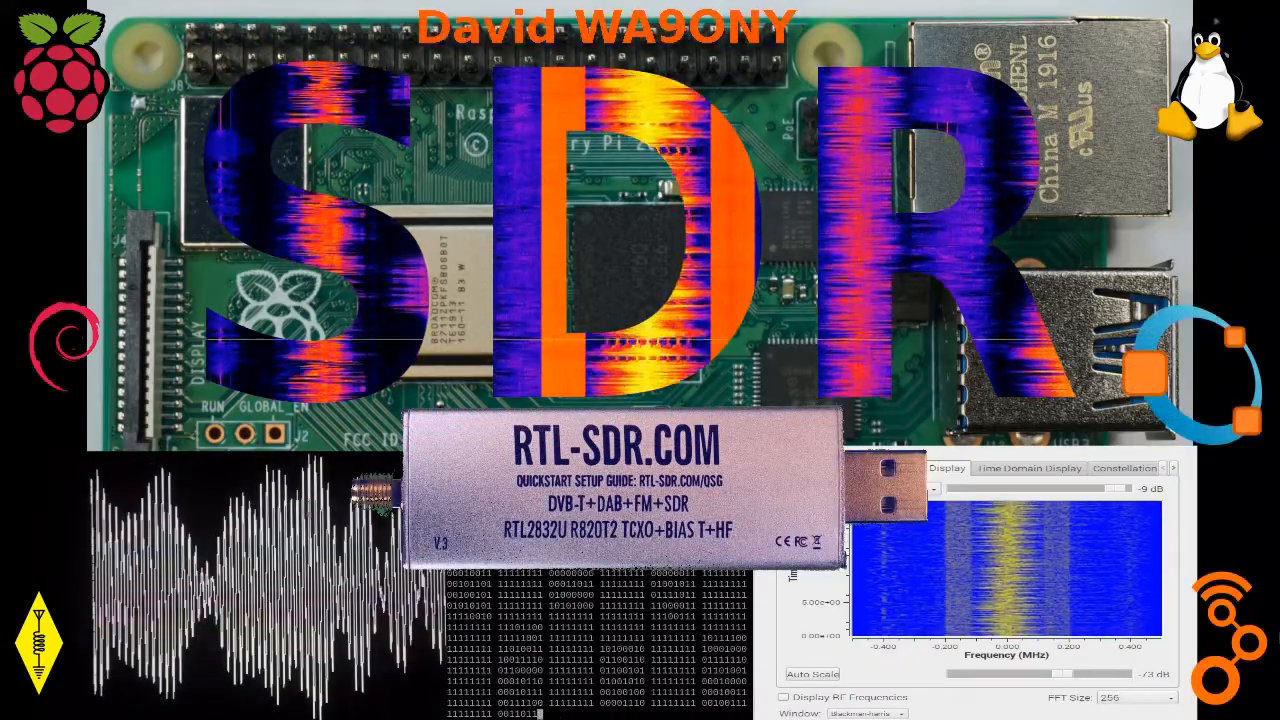
# Launch Add / Remove Software from the Raspberry menu's Preferences submenu.
pyautogui.click(1028, 468)
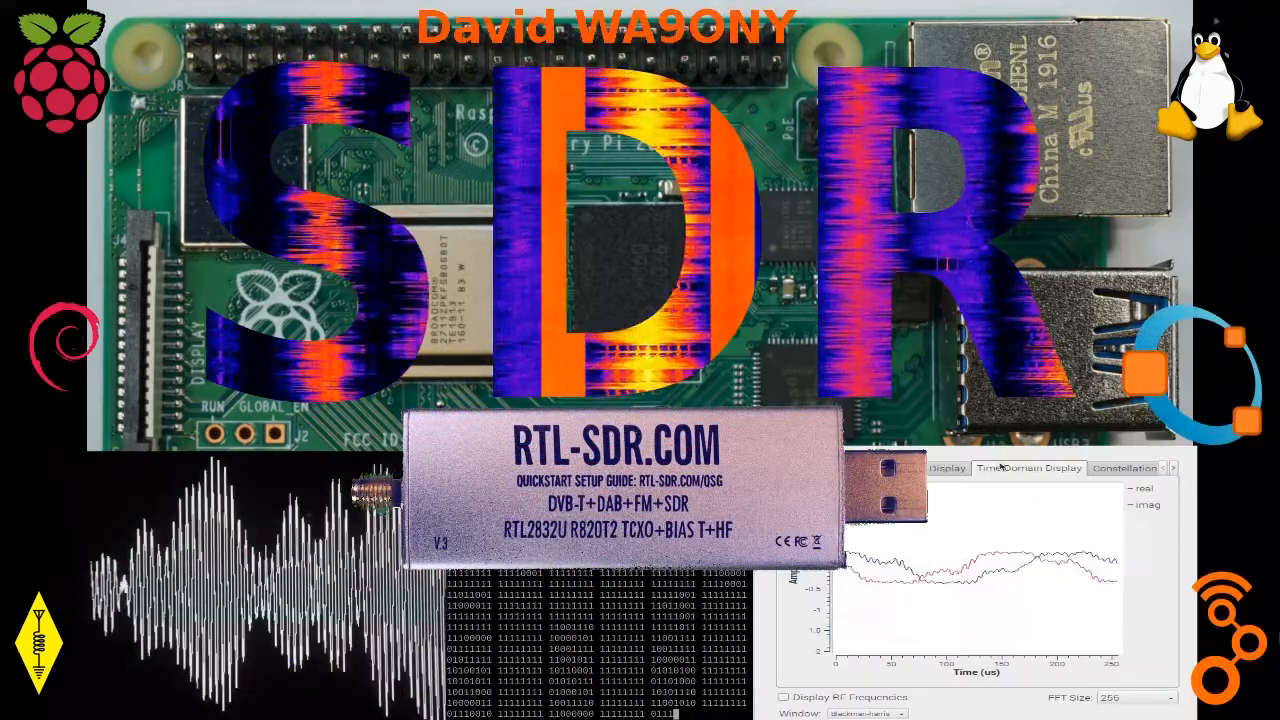
pyautogui.click(1124, 467)
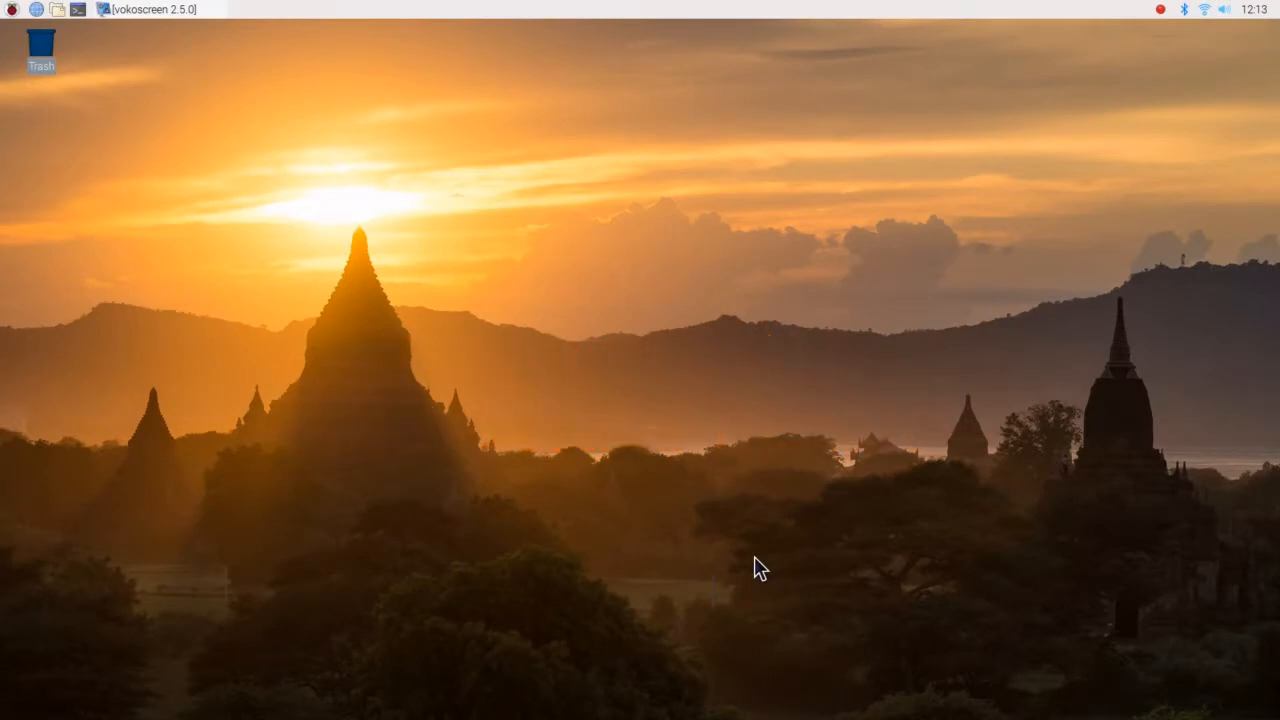
pyautogui.moveTo(55, 245)
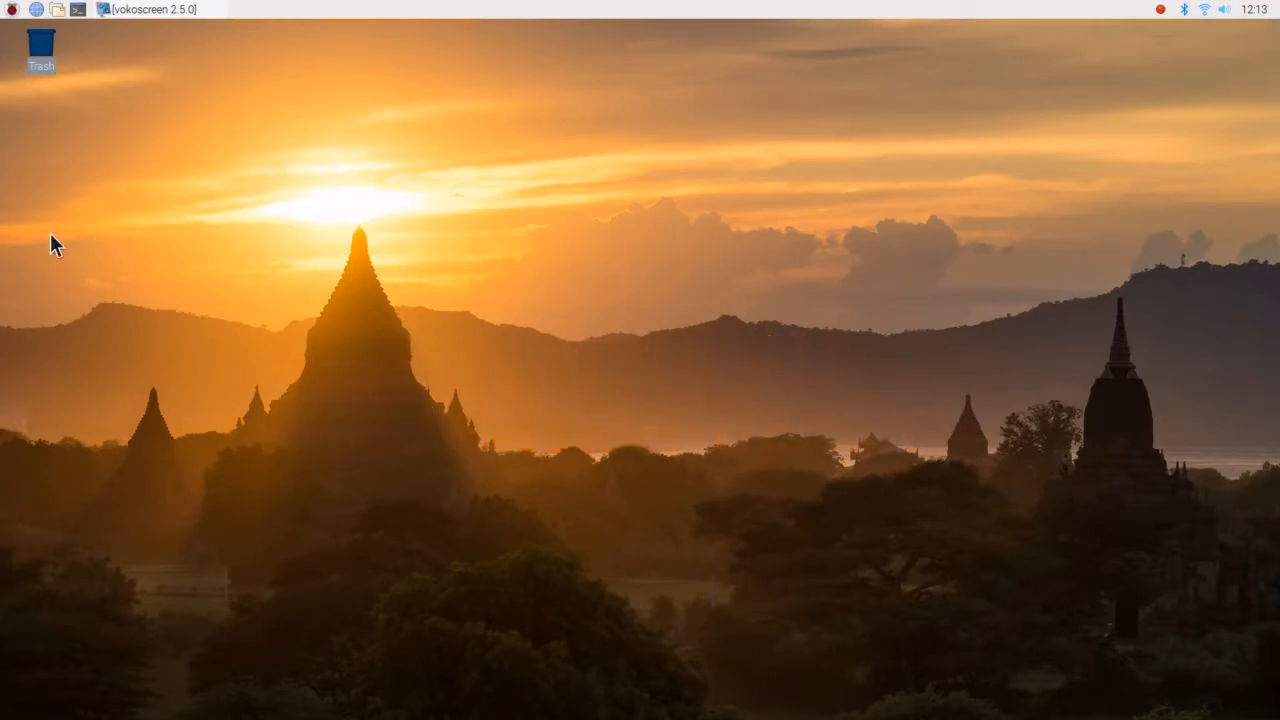
pyautogui.click(10, 9)
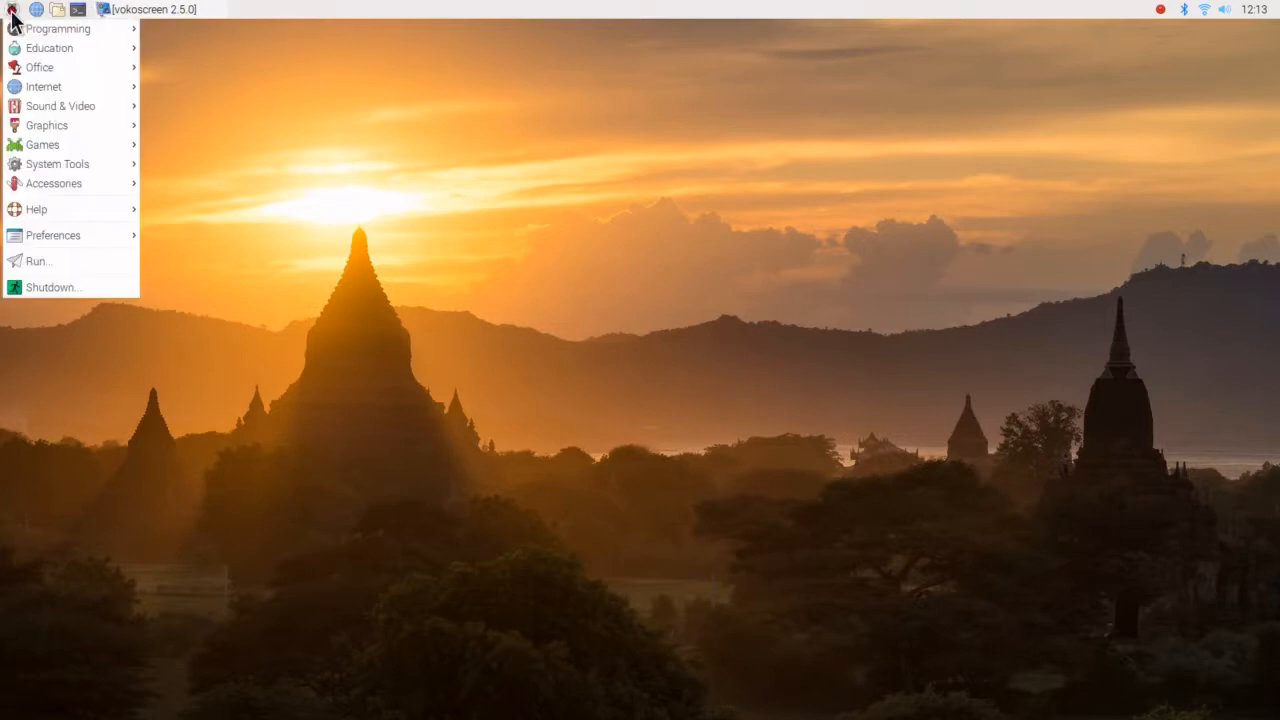
pyautogui.click(53, 235)
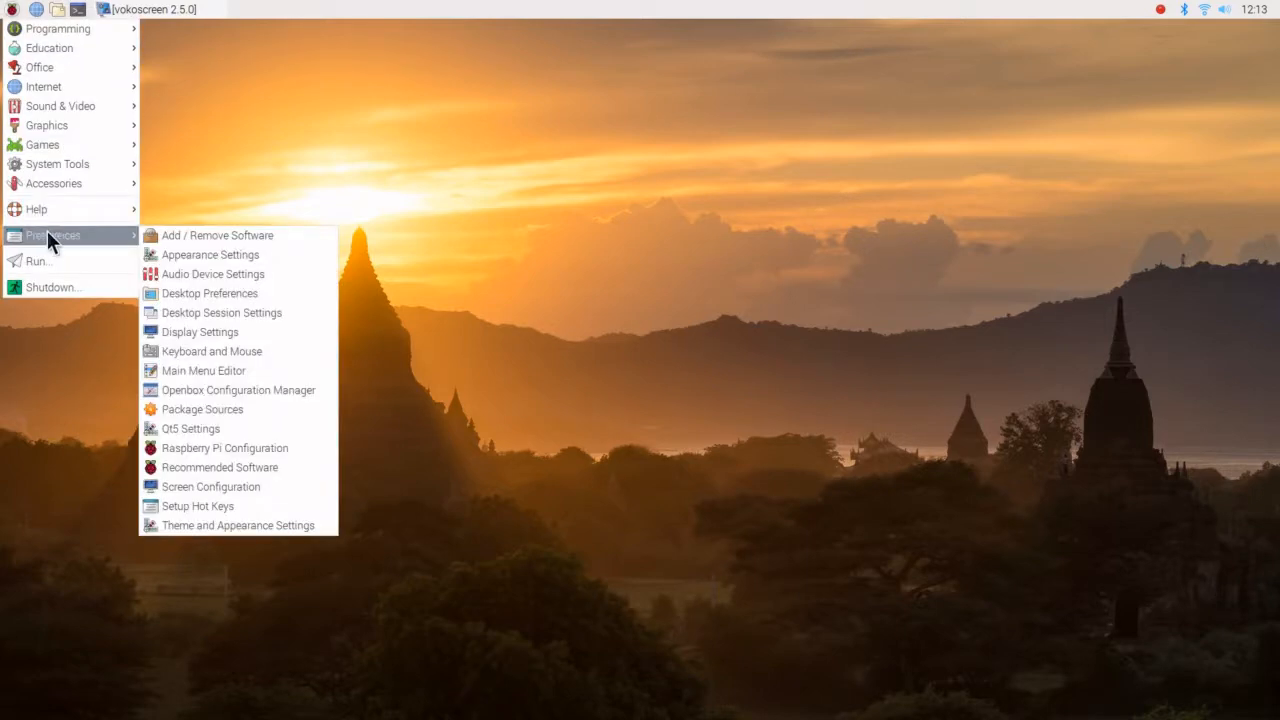
pyautogui.moveTo(237, 254)
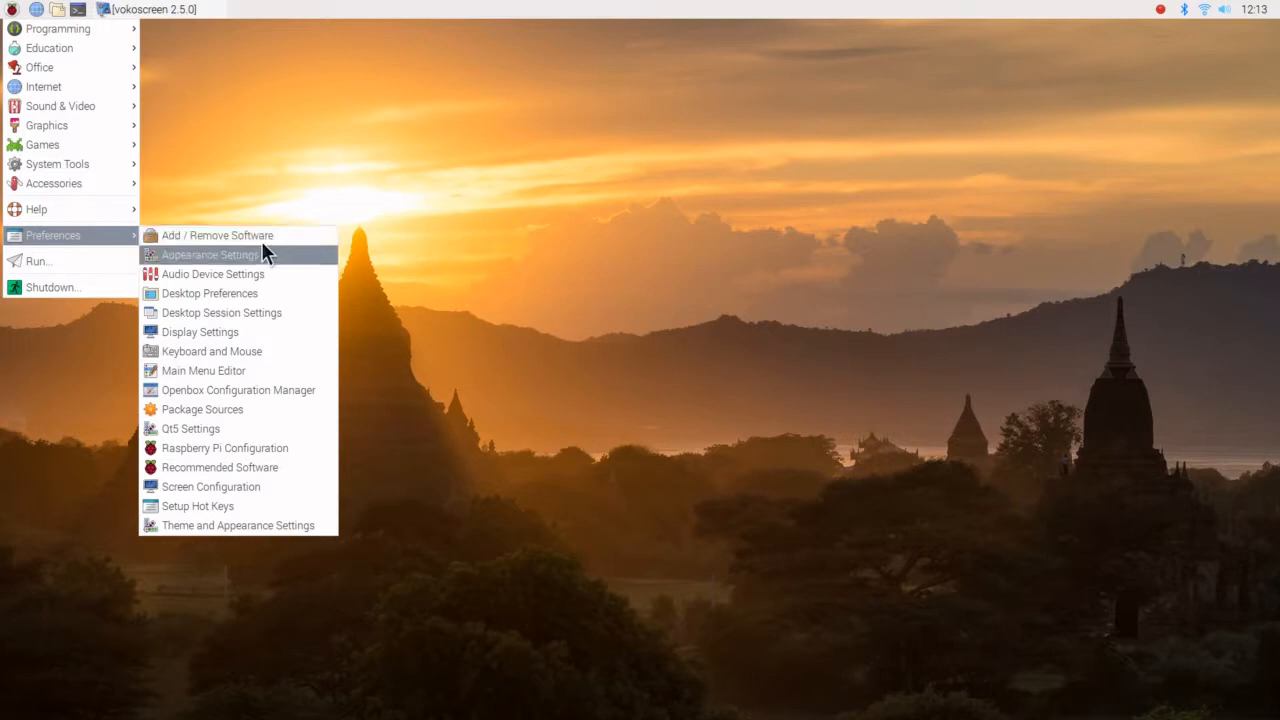
pyautogui.click(217, 235)
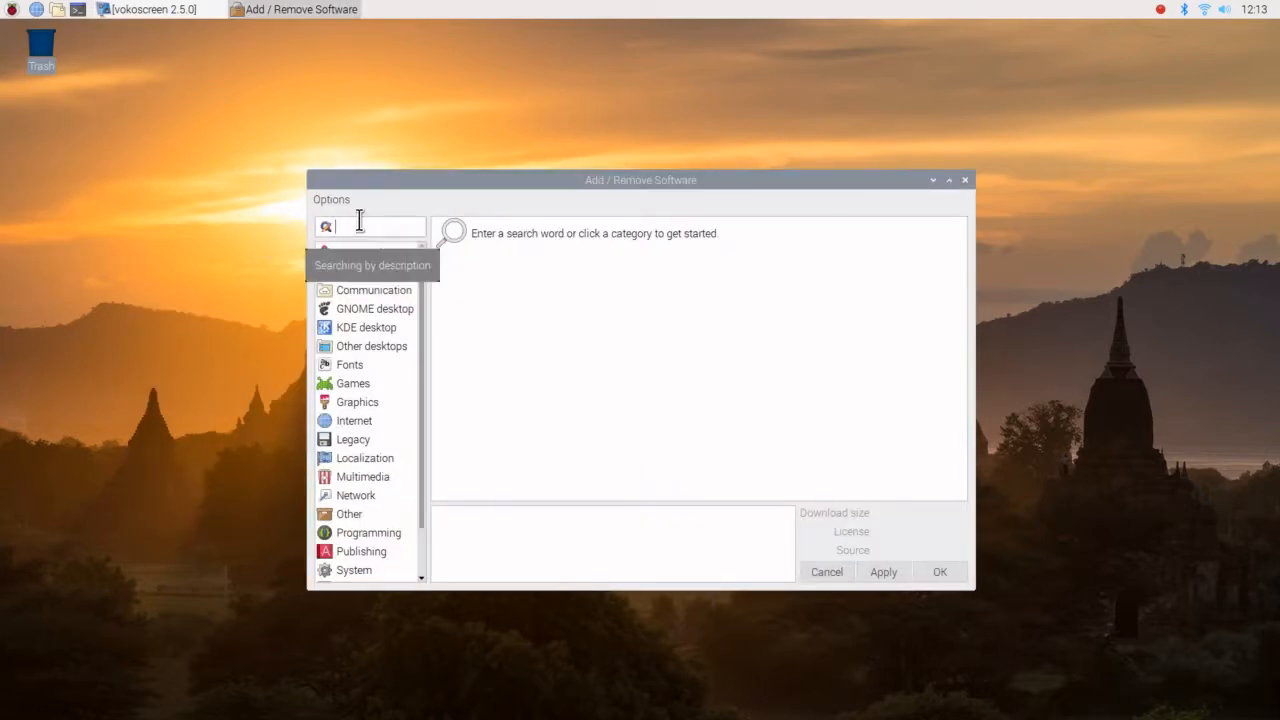
# Search the package list for 'octave'.
pyautogui.write('oo')
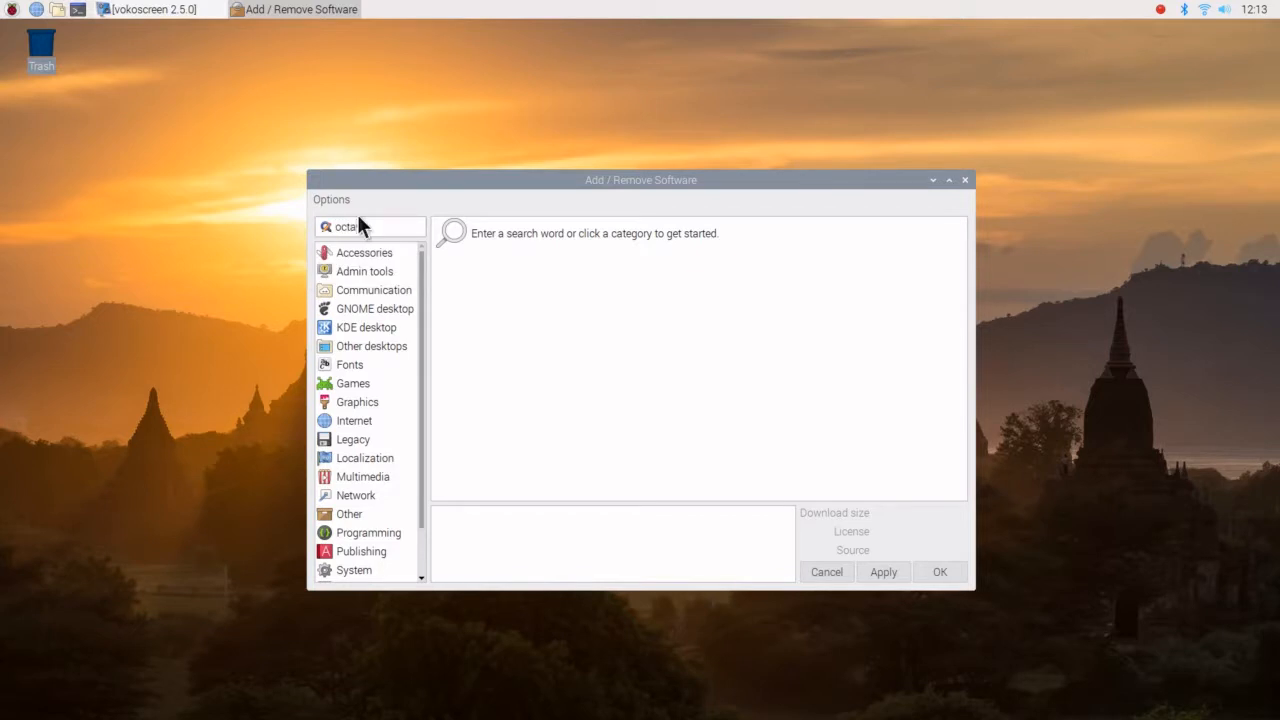
pyautogui.press('Return')
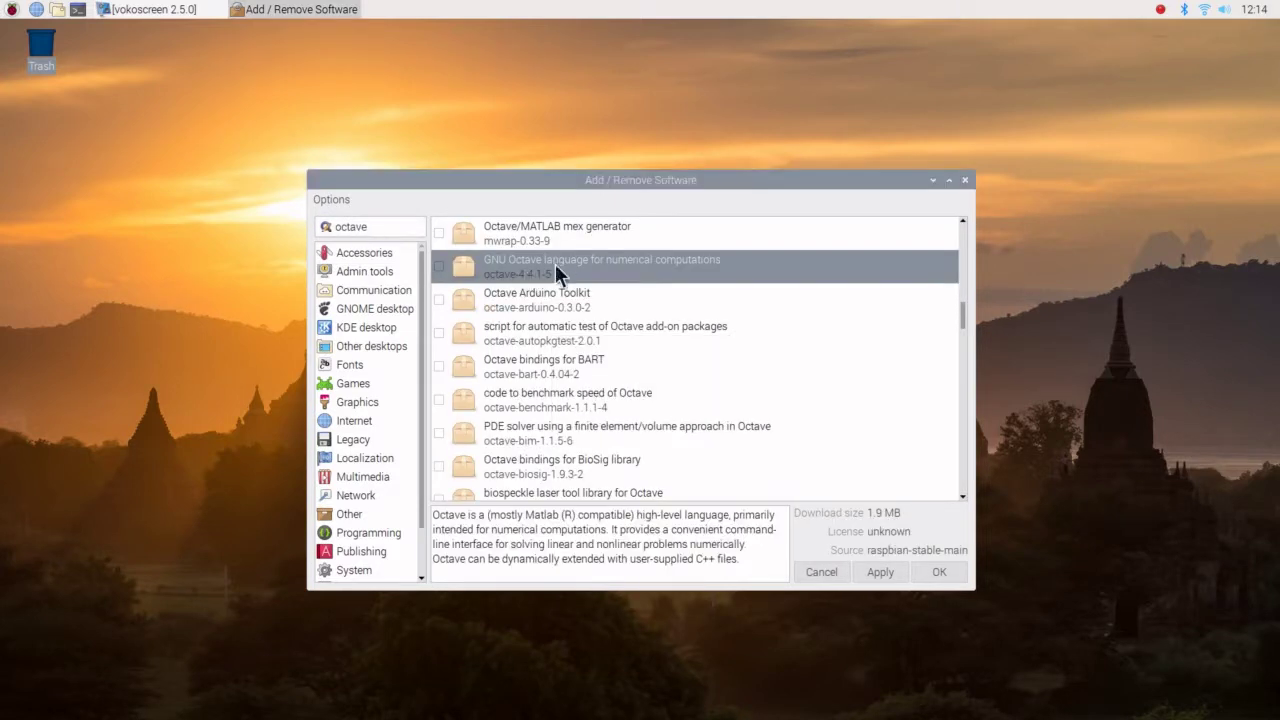
pyautogui.moveTo(513, 297)
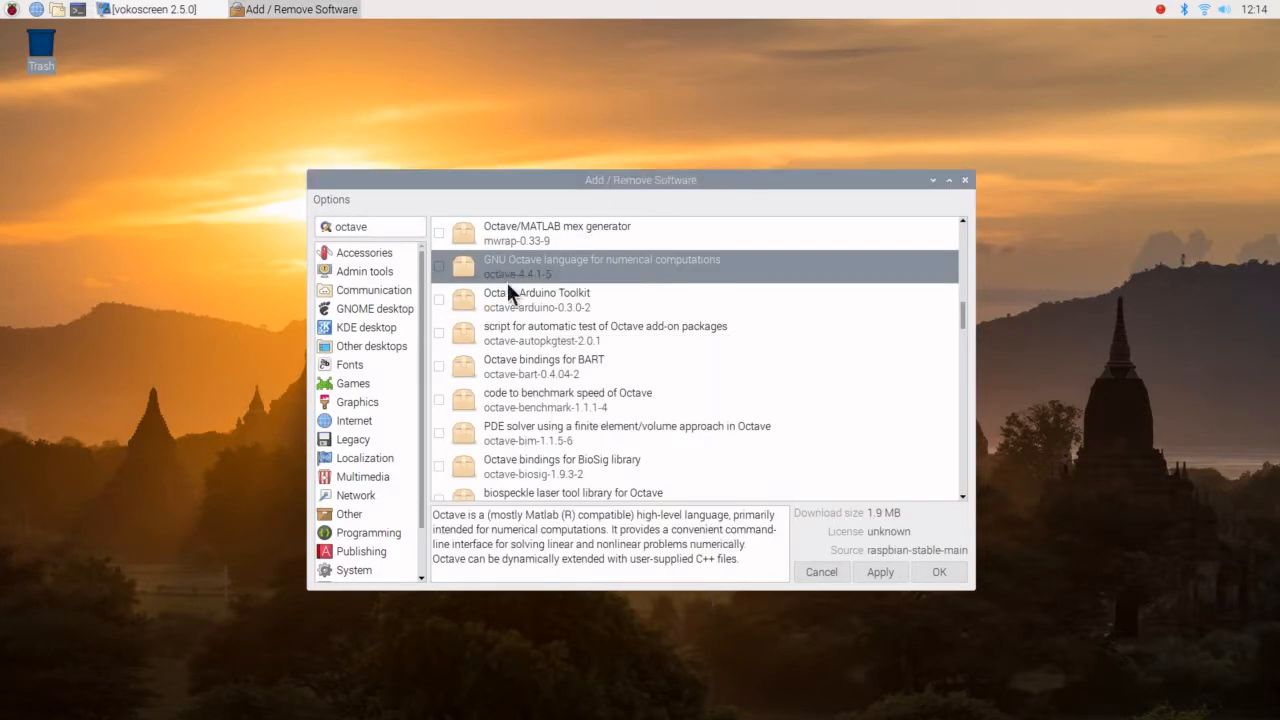
pyautogui.moveTo(528, 482)
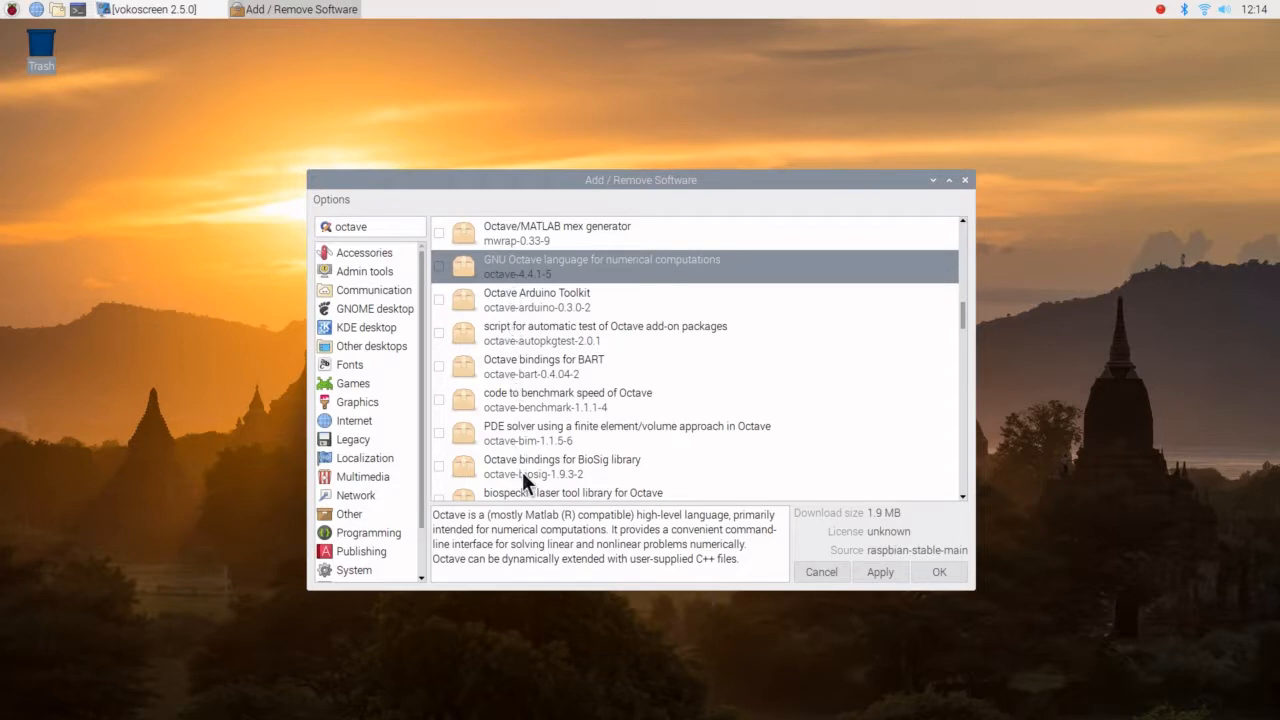
pyautogui.moveTo(543, 468)
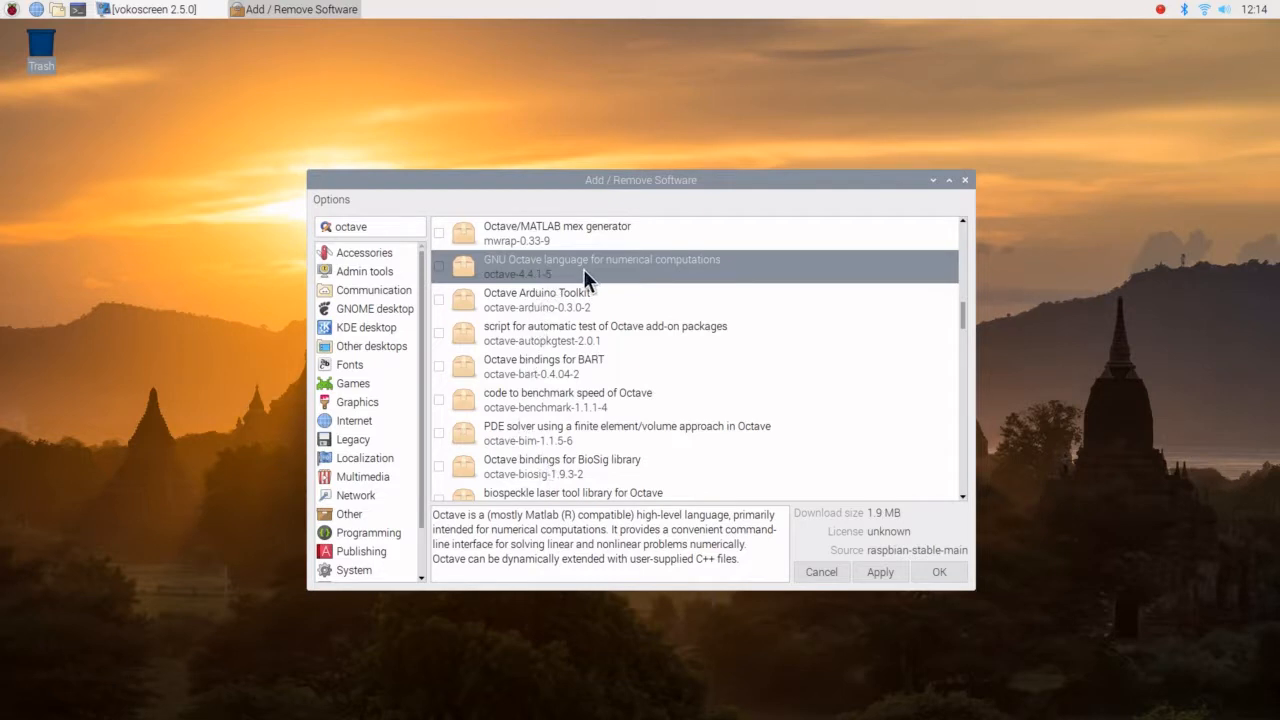
pyautogui.moveTo(590, 280)
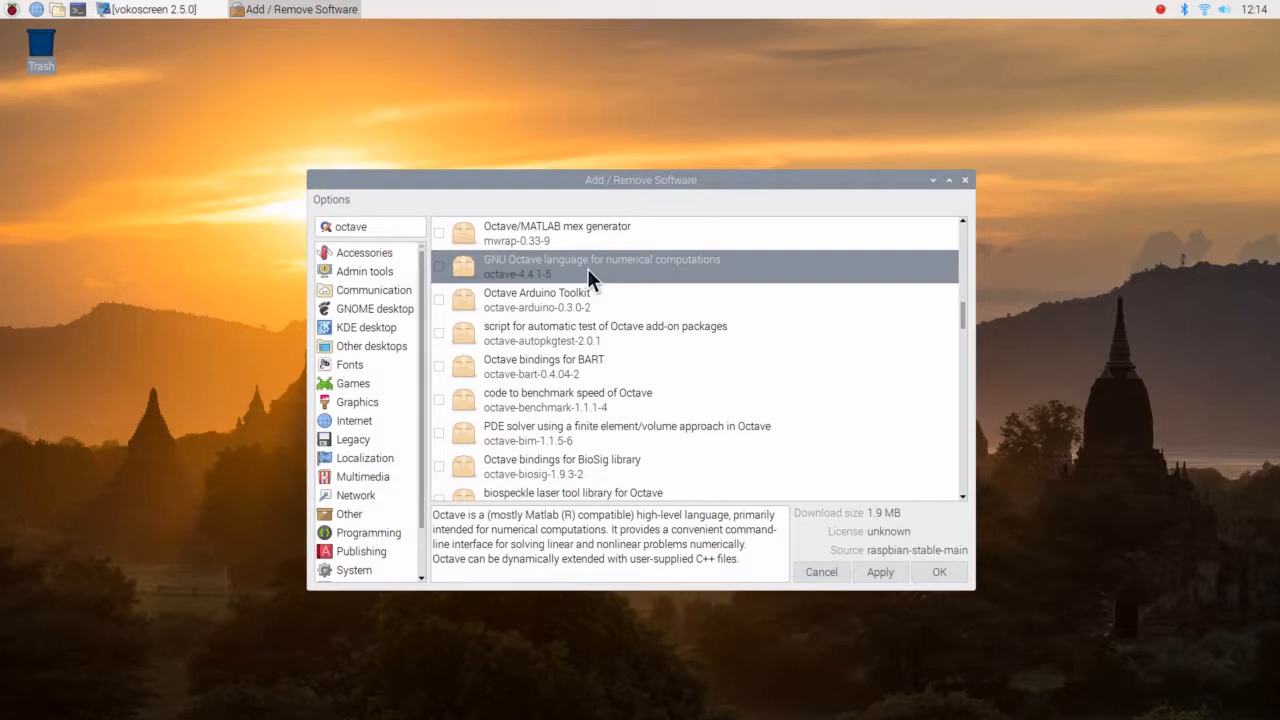
pyautogui.moveTo(800, 272)
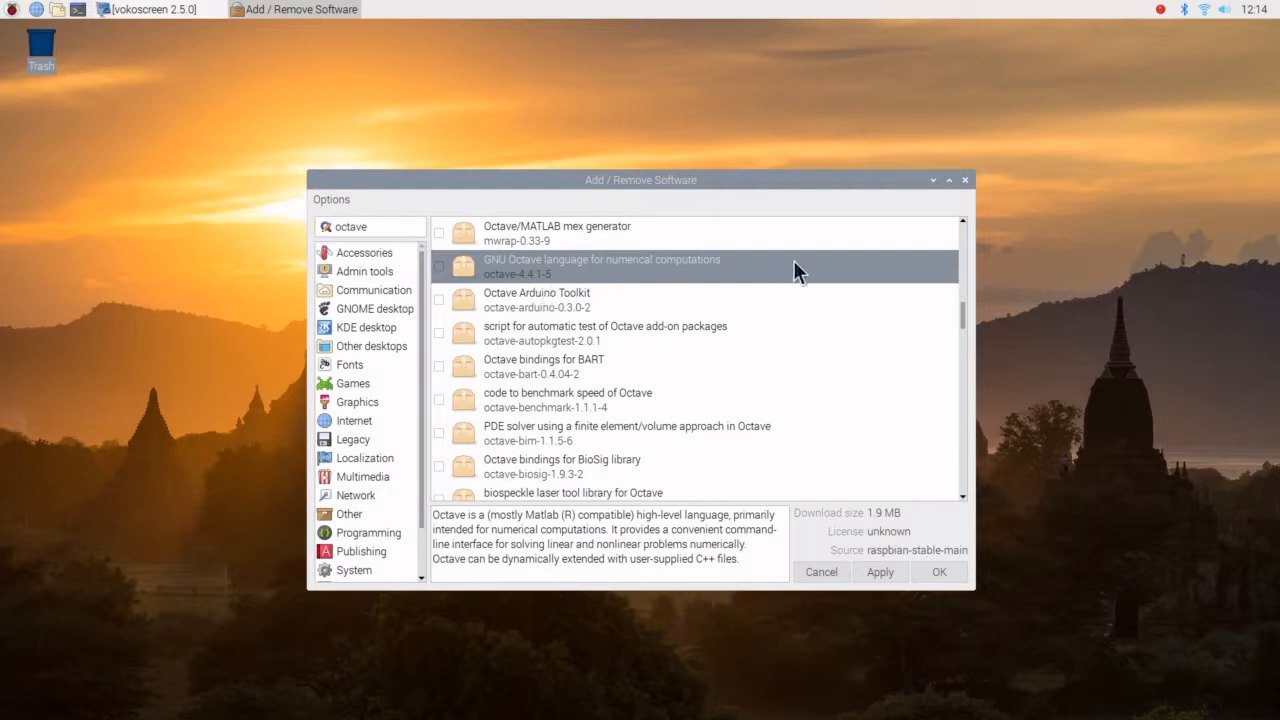
pyautogui.moveTo(440, 275)
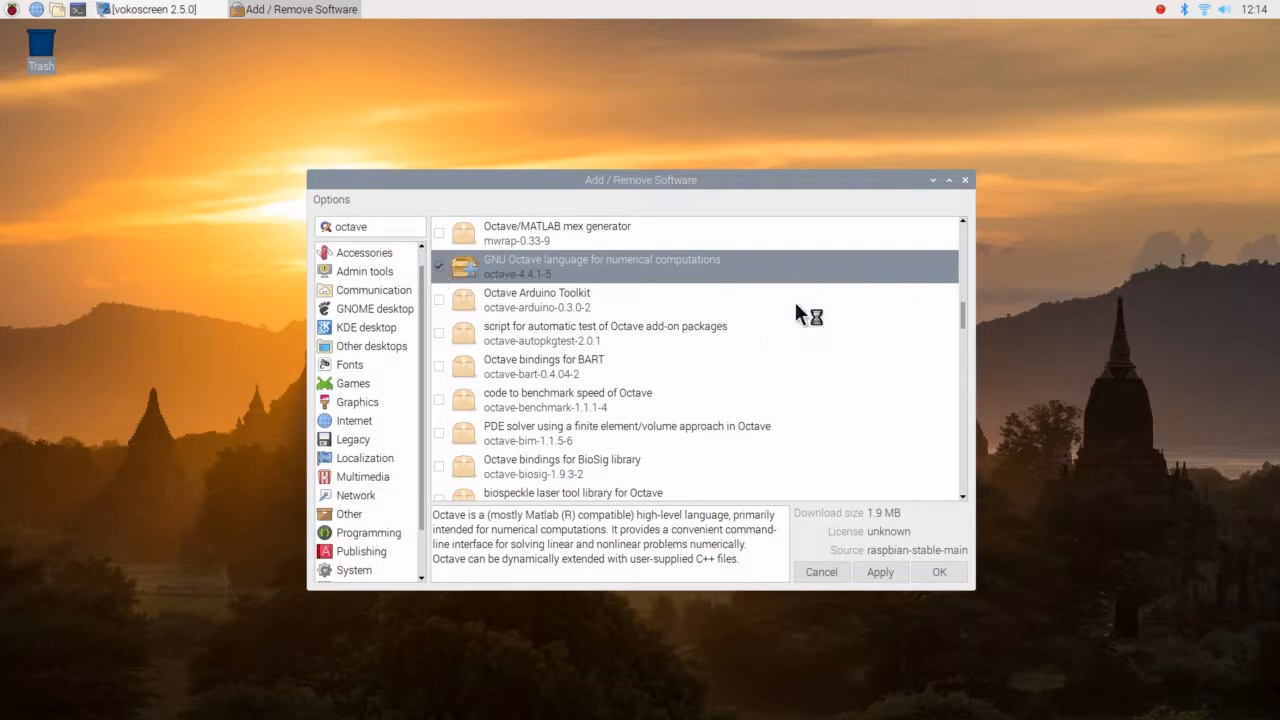
pyautogui.moveTo(555, 305)
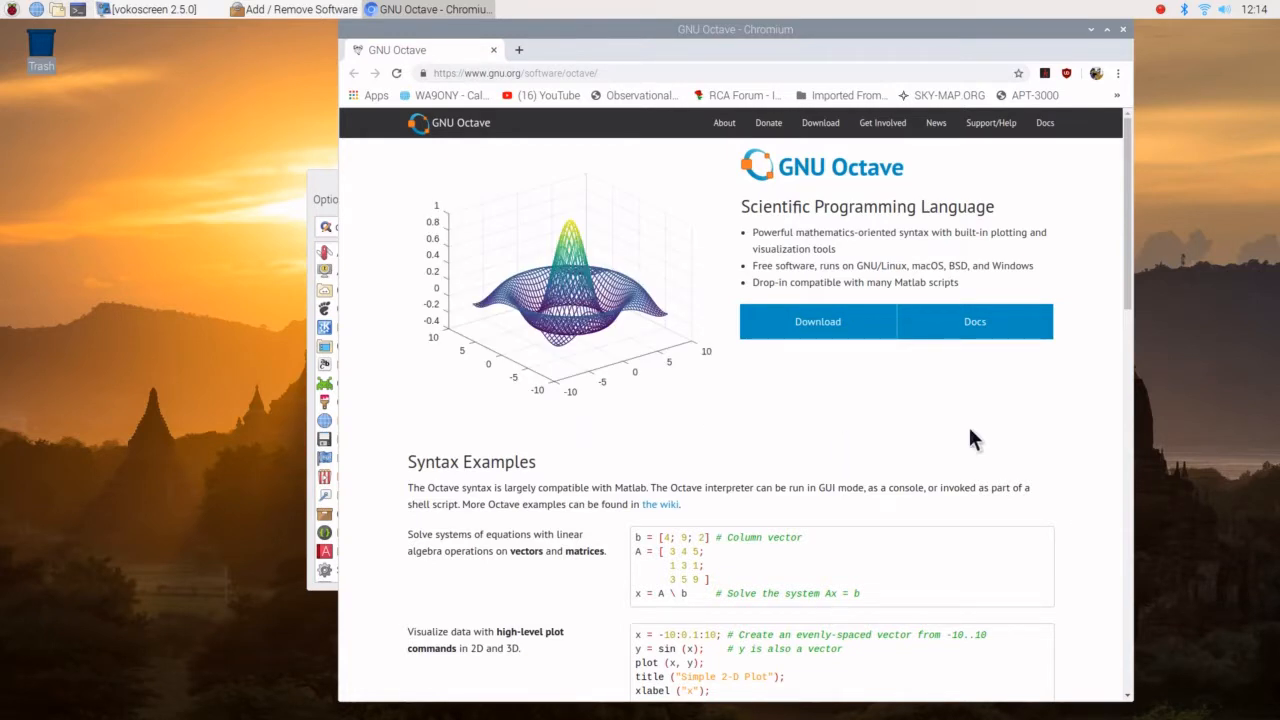
pyautogui.moveTo(500, 307)
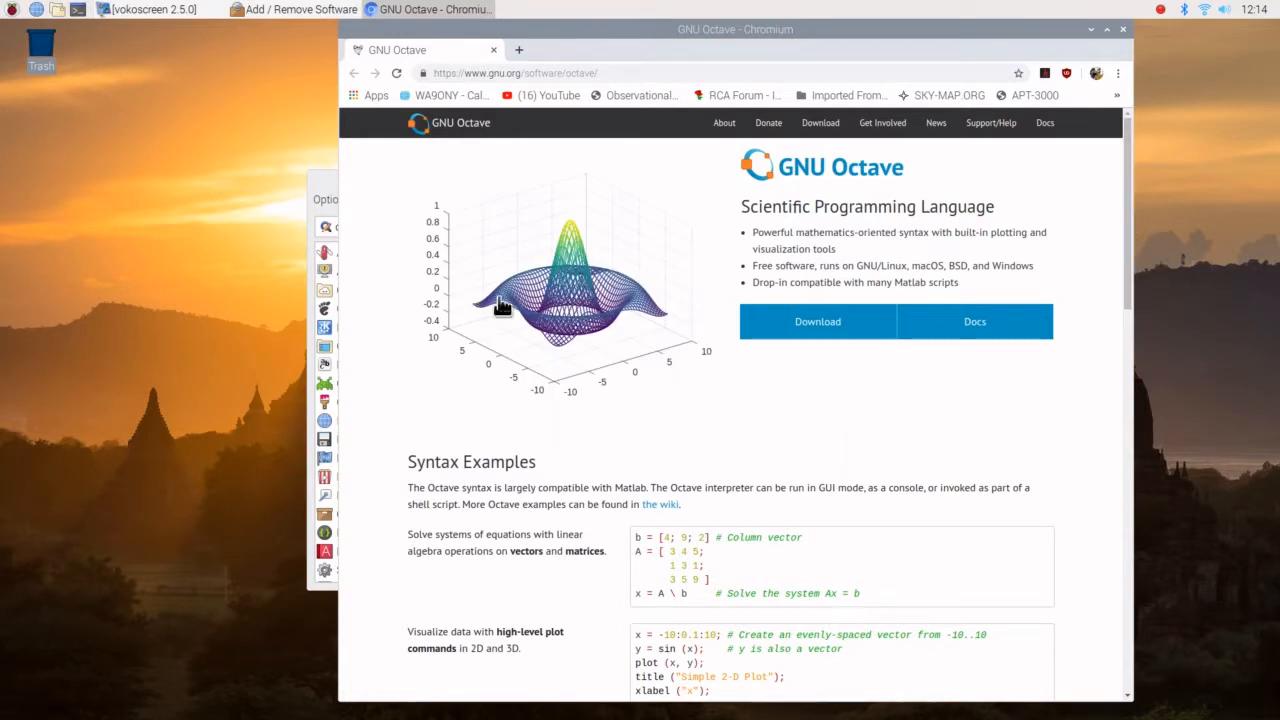
pyautogui.moveTo(1128, 247)
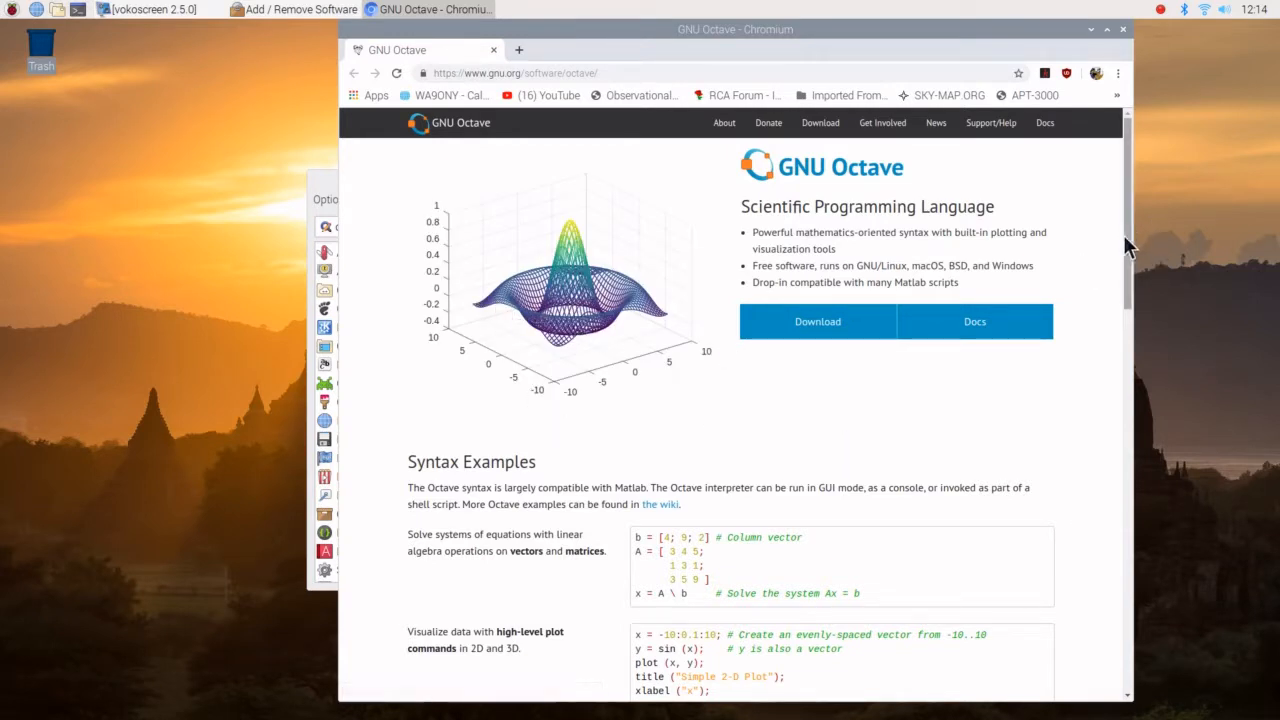
# Scroll through the GNU Octave homepage in Chromium, then close the browser window.
pyautogui.scroll(-3)
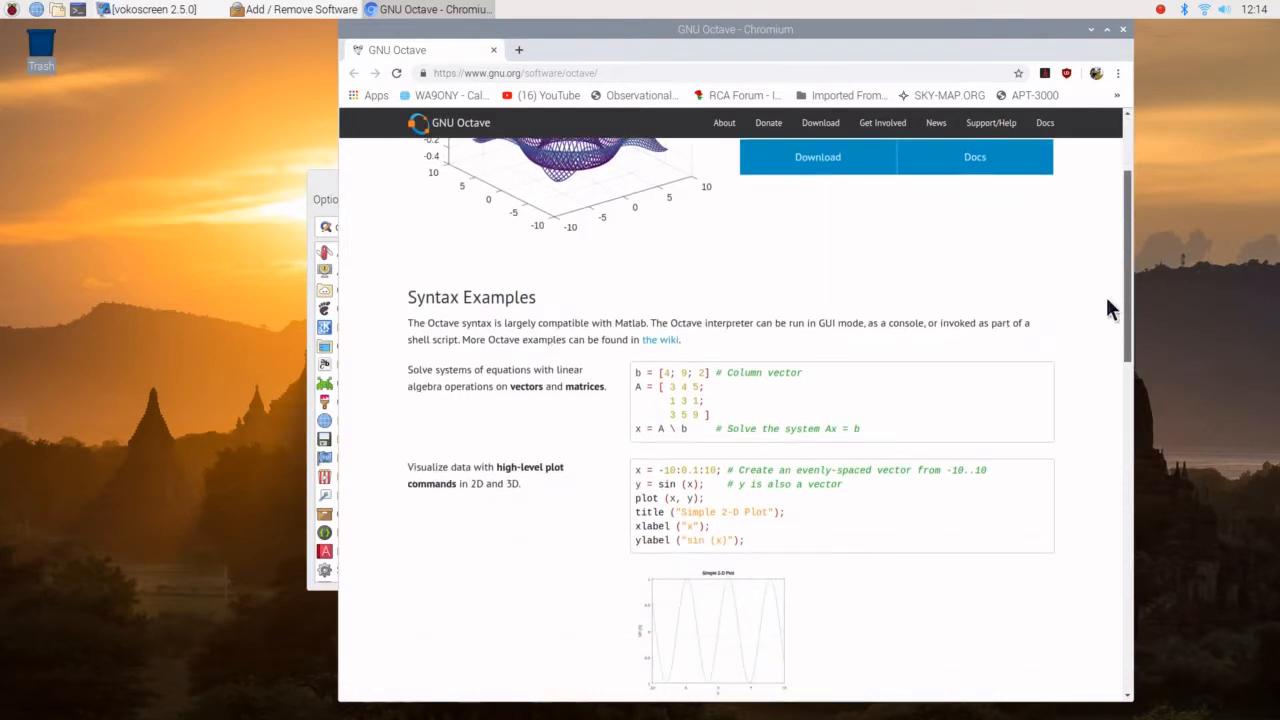
pyautogui.scroll(-3)
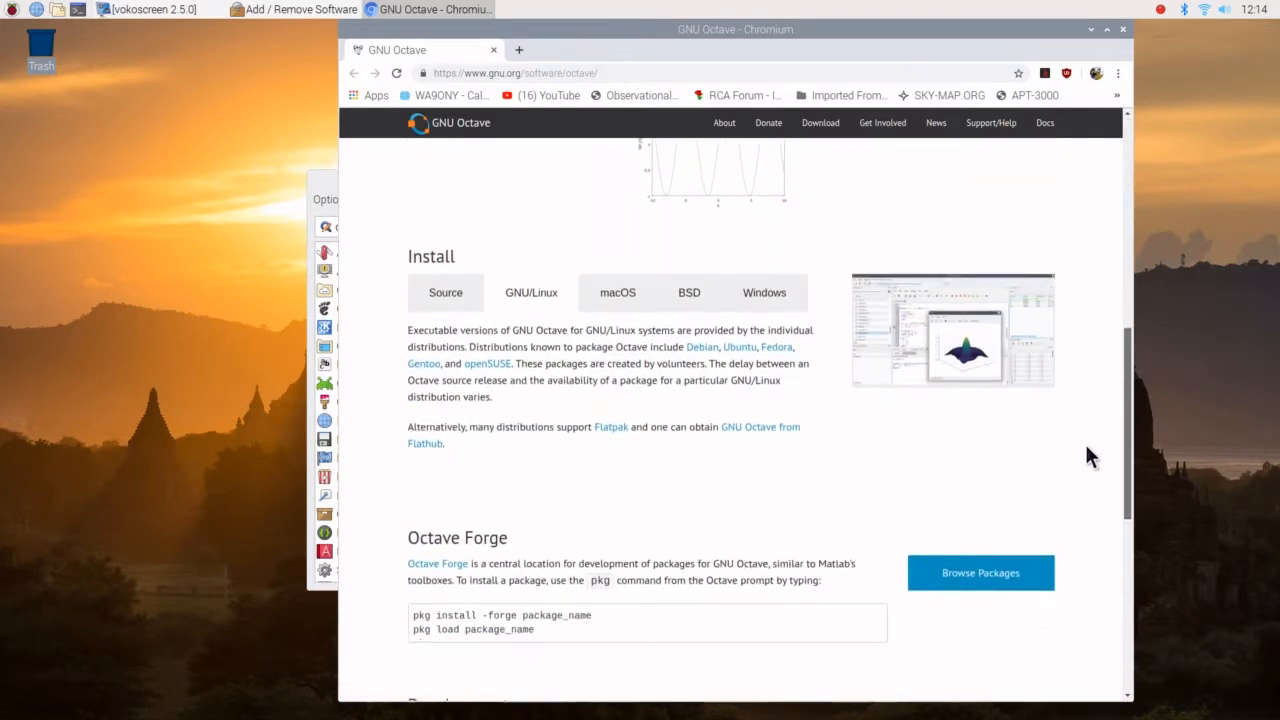
pyautogui.scroll(-3)
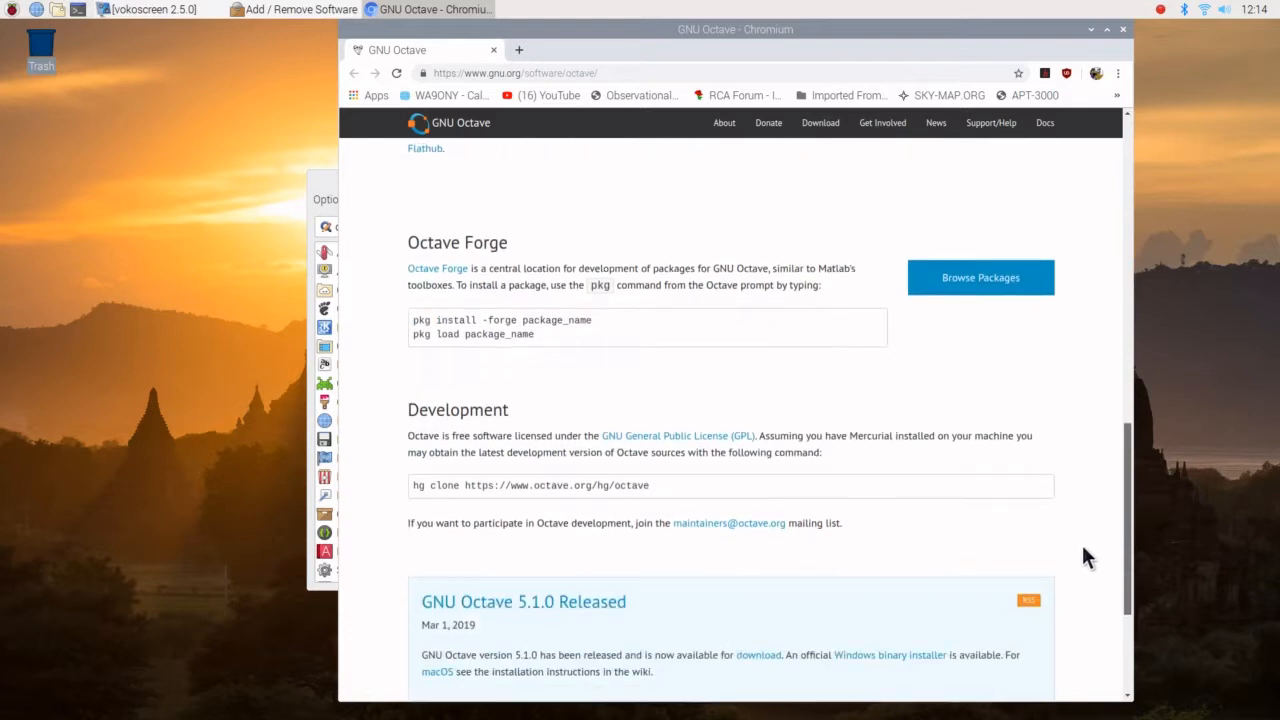
pyautogui.scroll(-3)
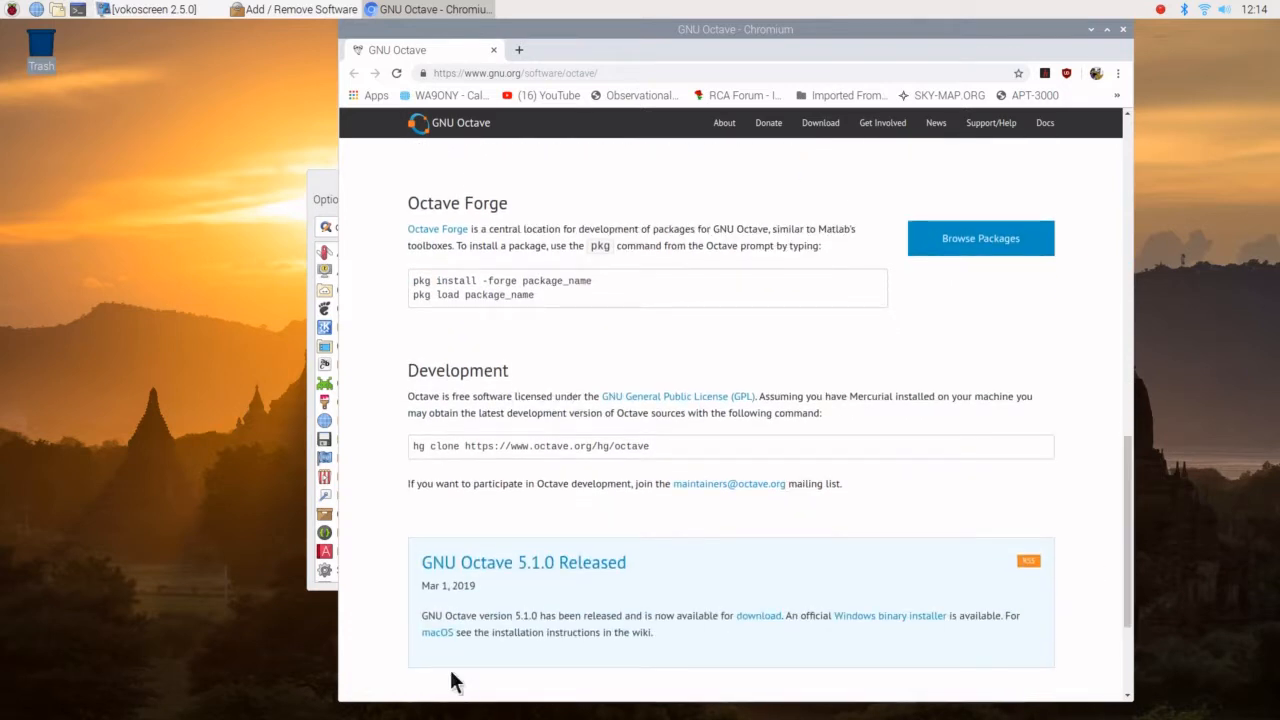
pyautogui.moveTo(532, 590)
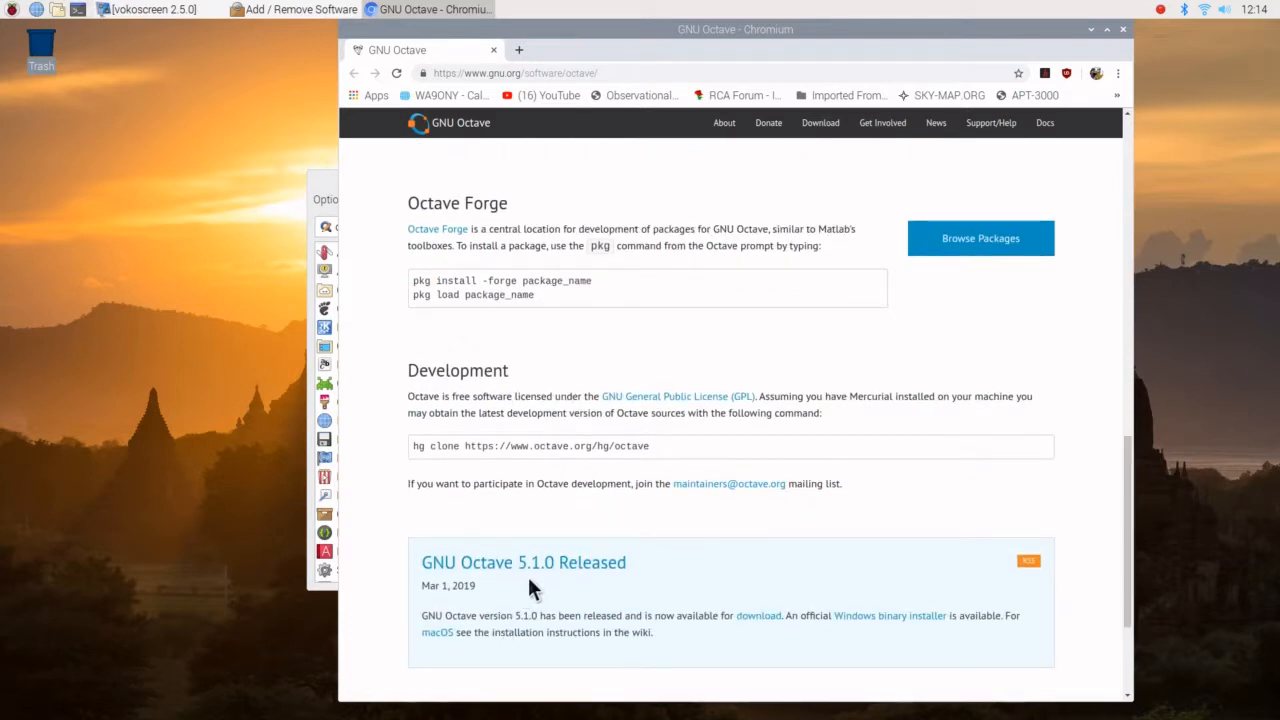
pyautogui.moveTo(545, 593)
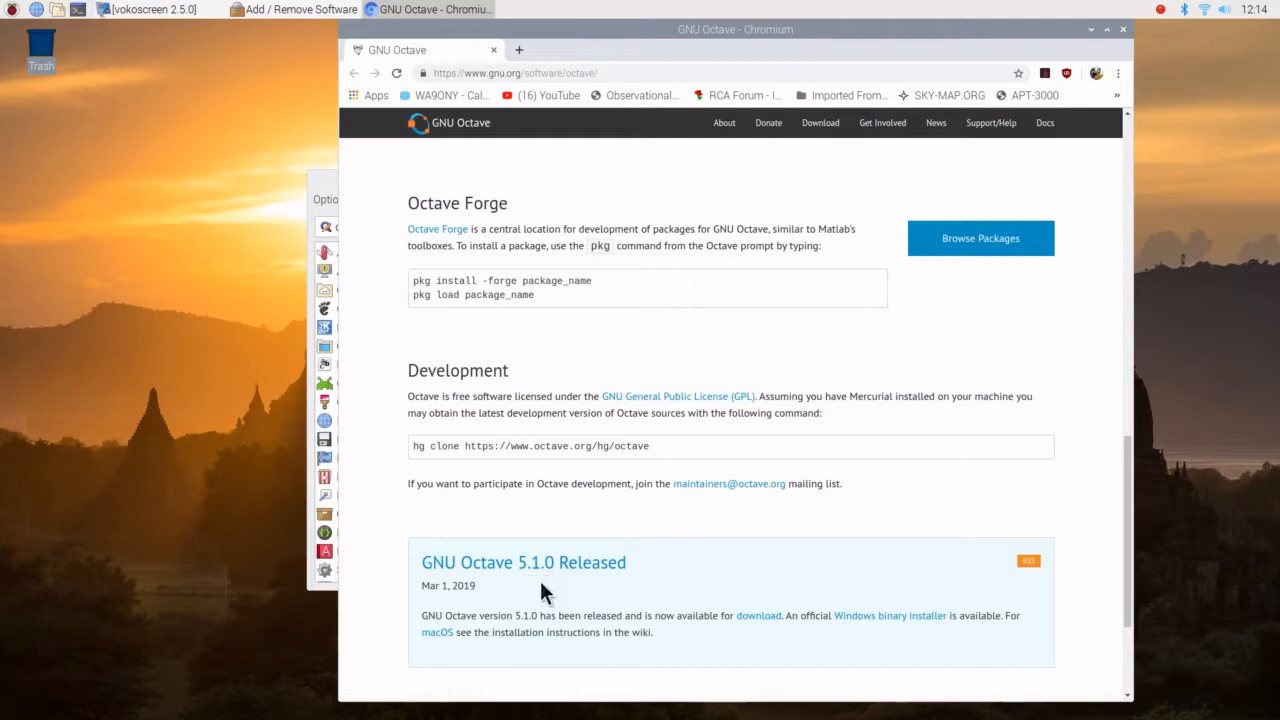
pyautogui.moveTo(533, 585)
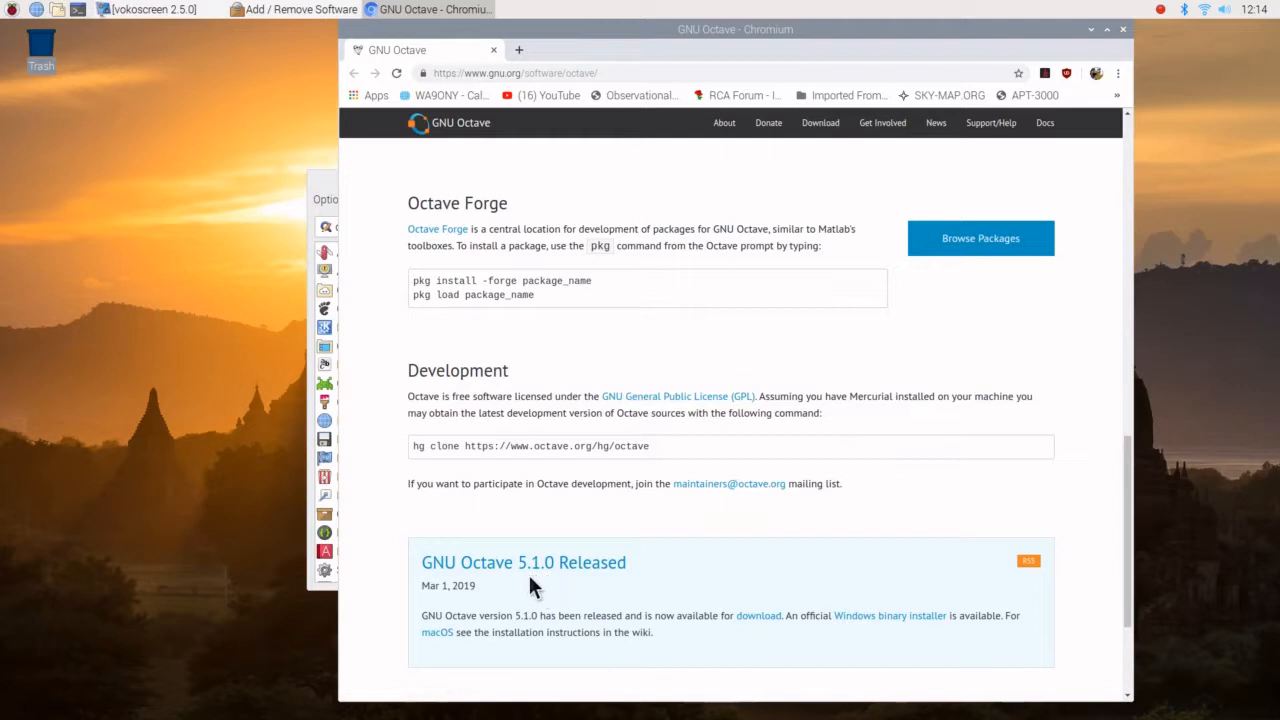
pyautogui.moveTo(1116, 486)
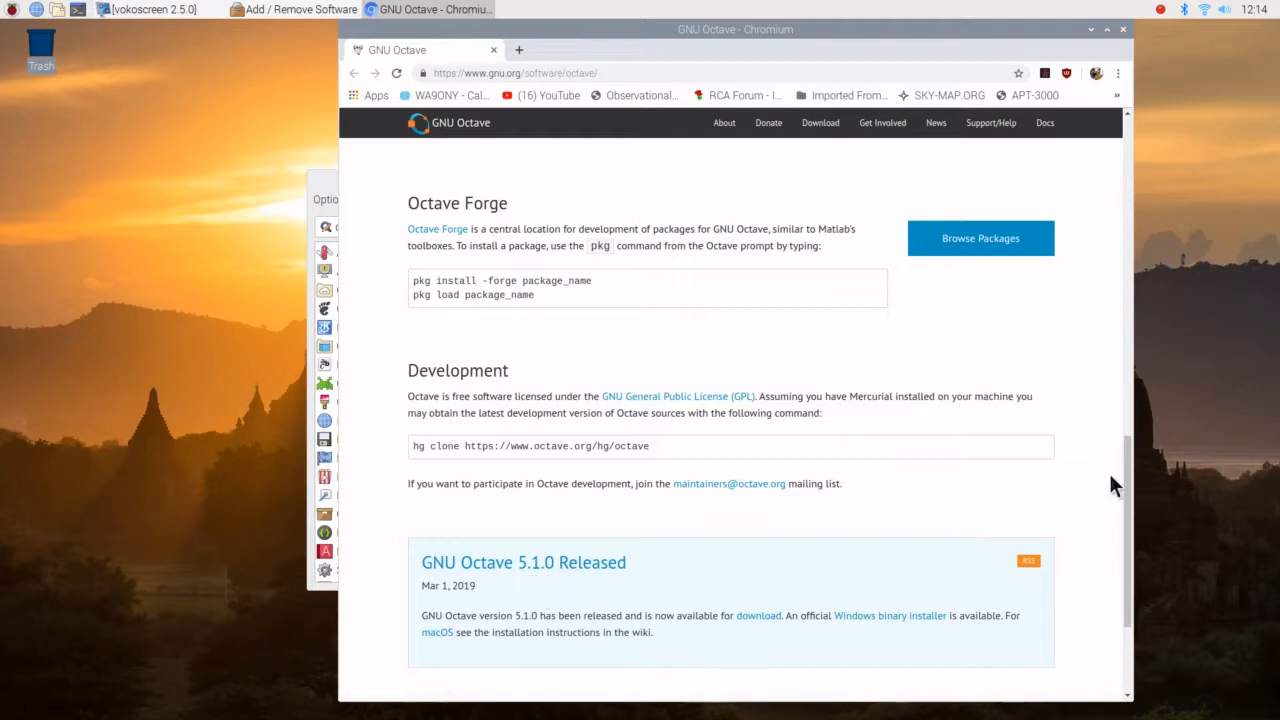
pyautogui.moveTo(1130, 500)
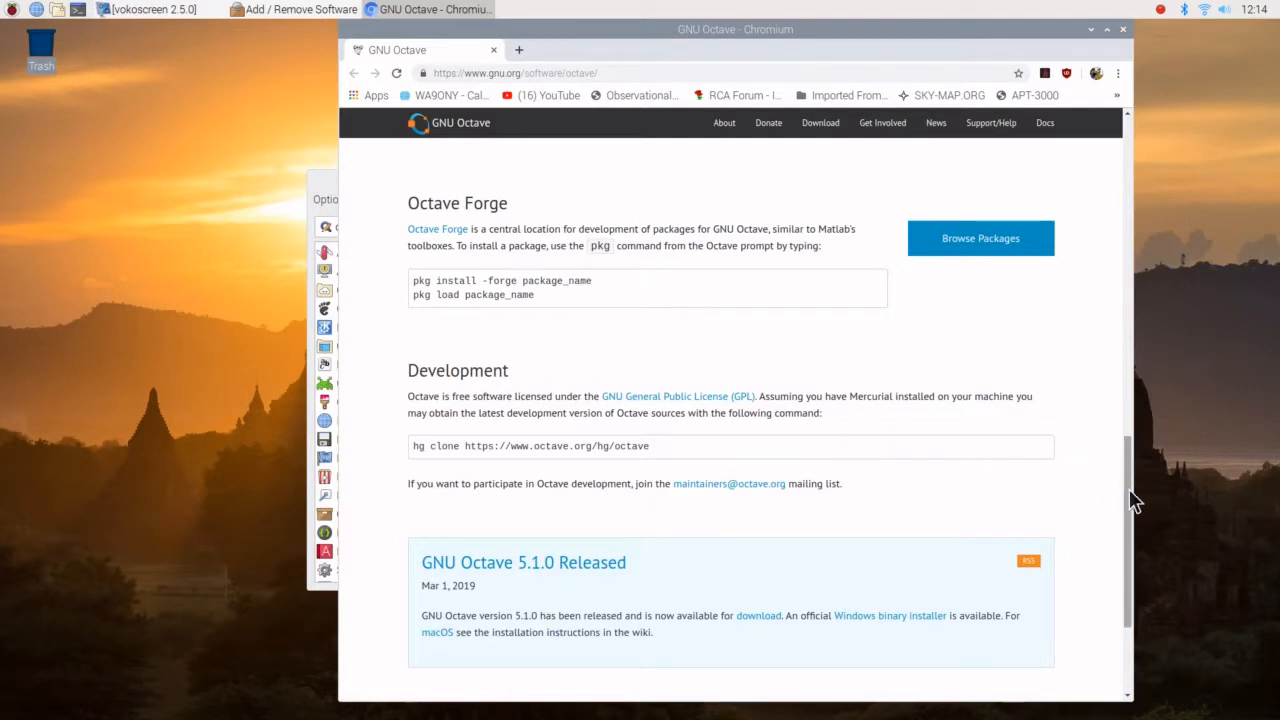
pyautogui.scroll(3)
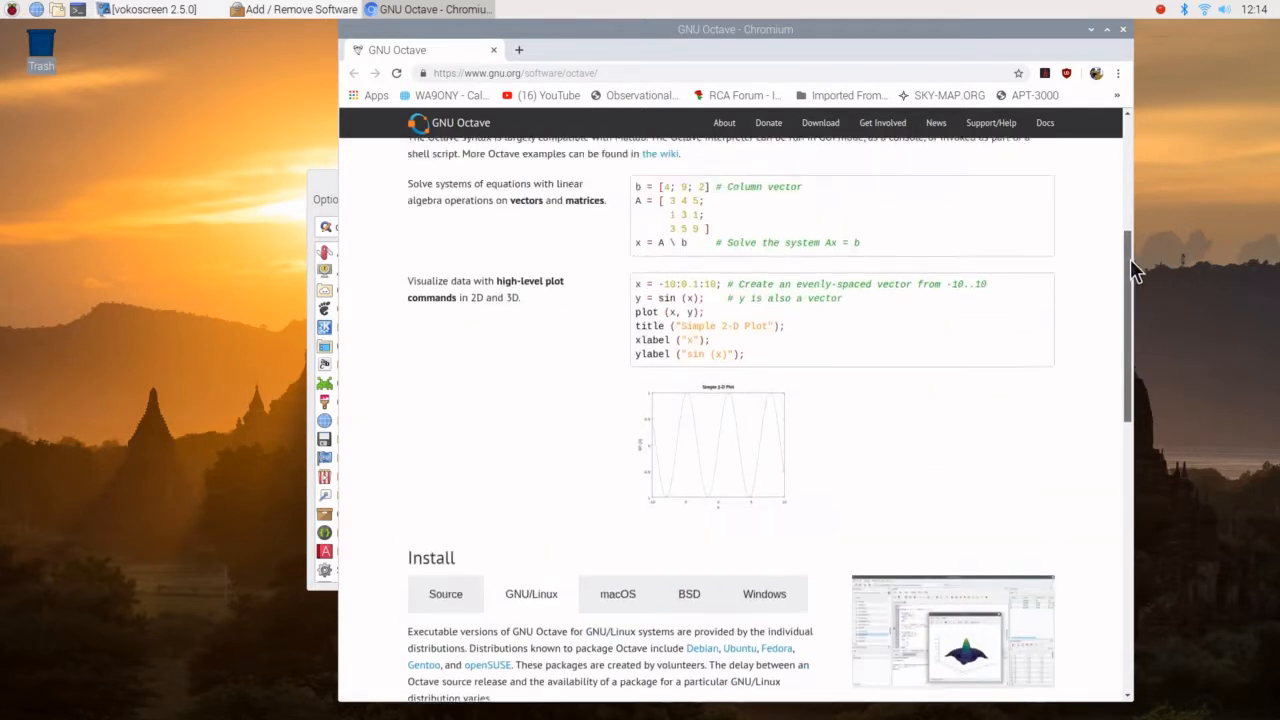
pyautogui.scroll(3)
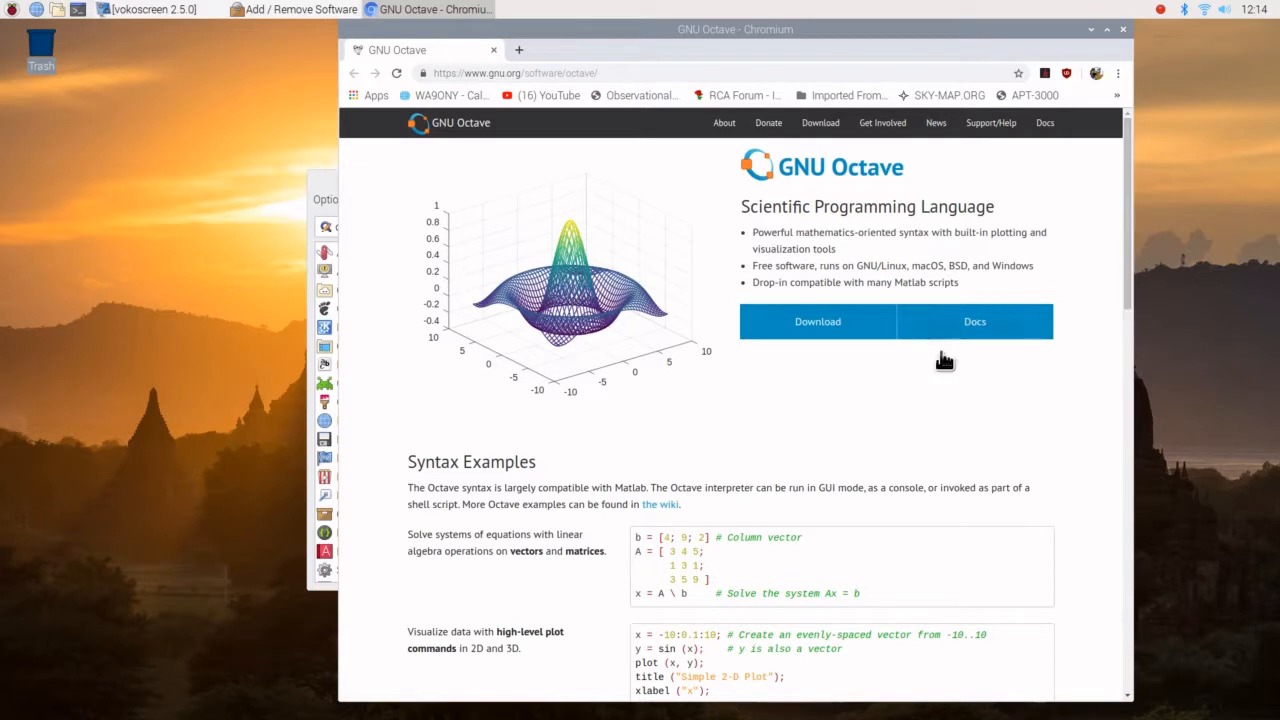
pyautogui.moveTo(805, 445)
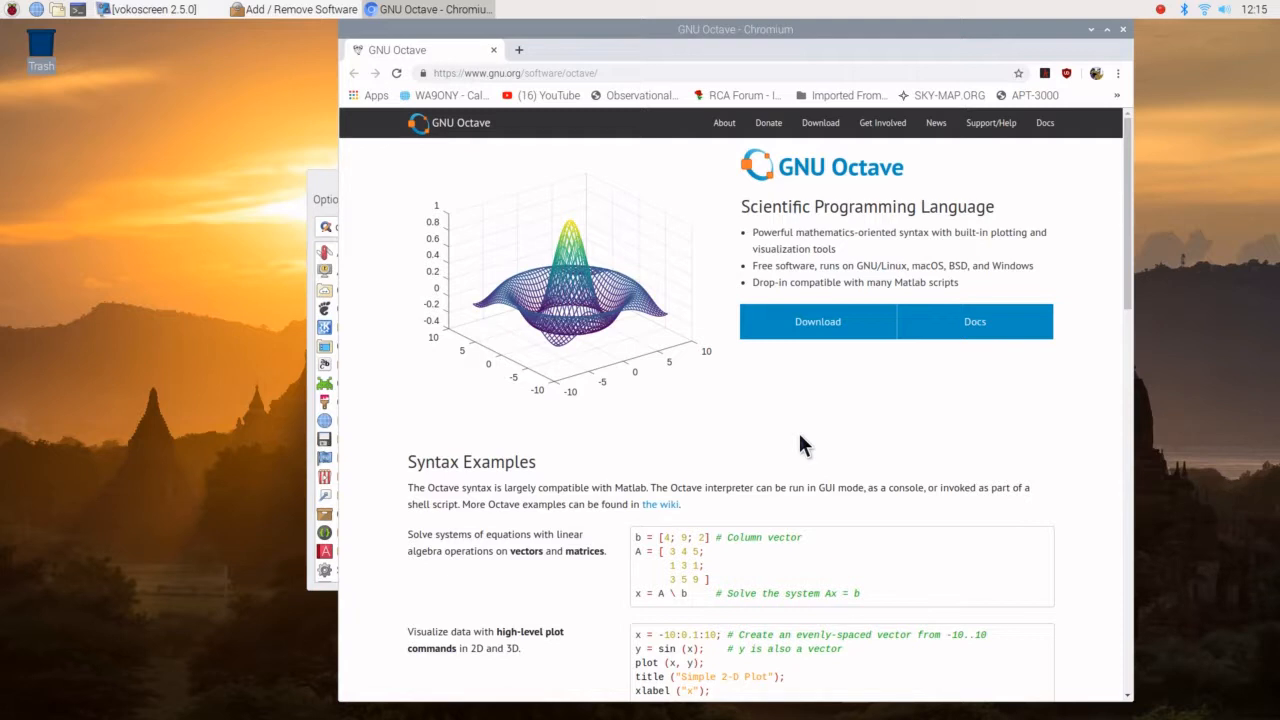
pyautogui.moveTo(1127, 137)
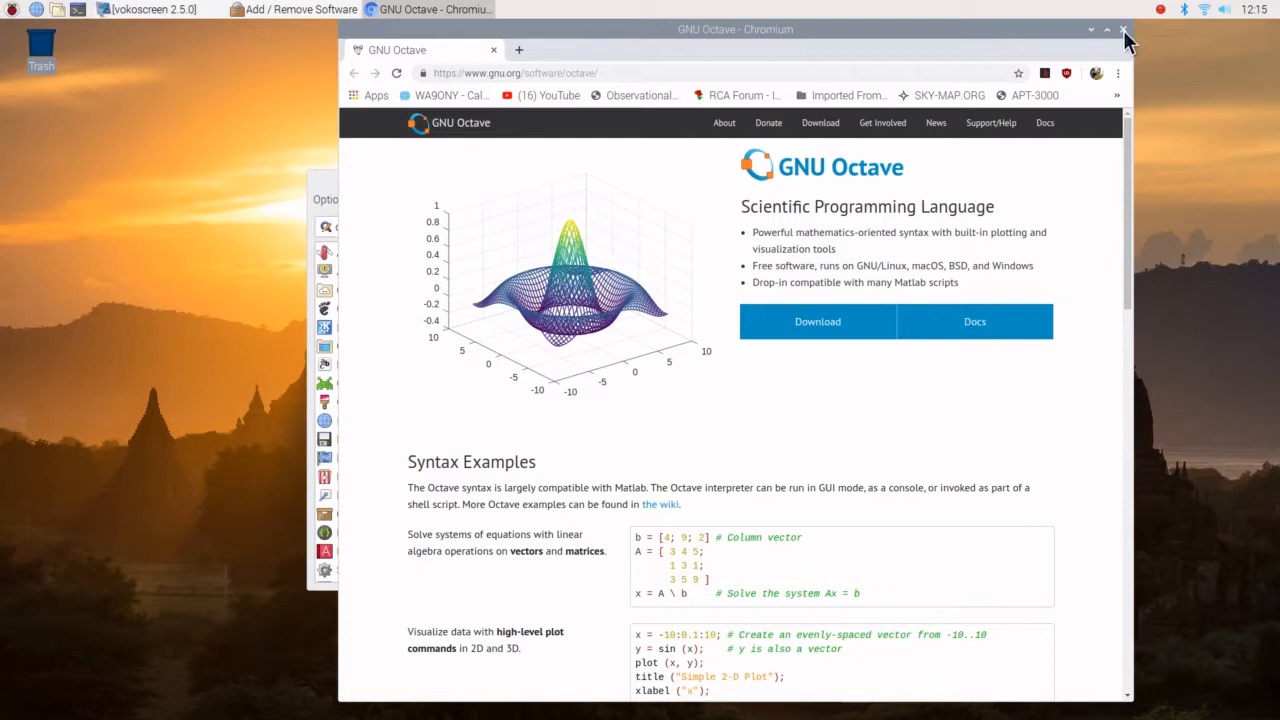
pyautogui.click(1123, 30)
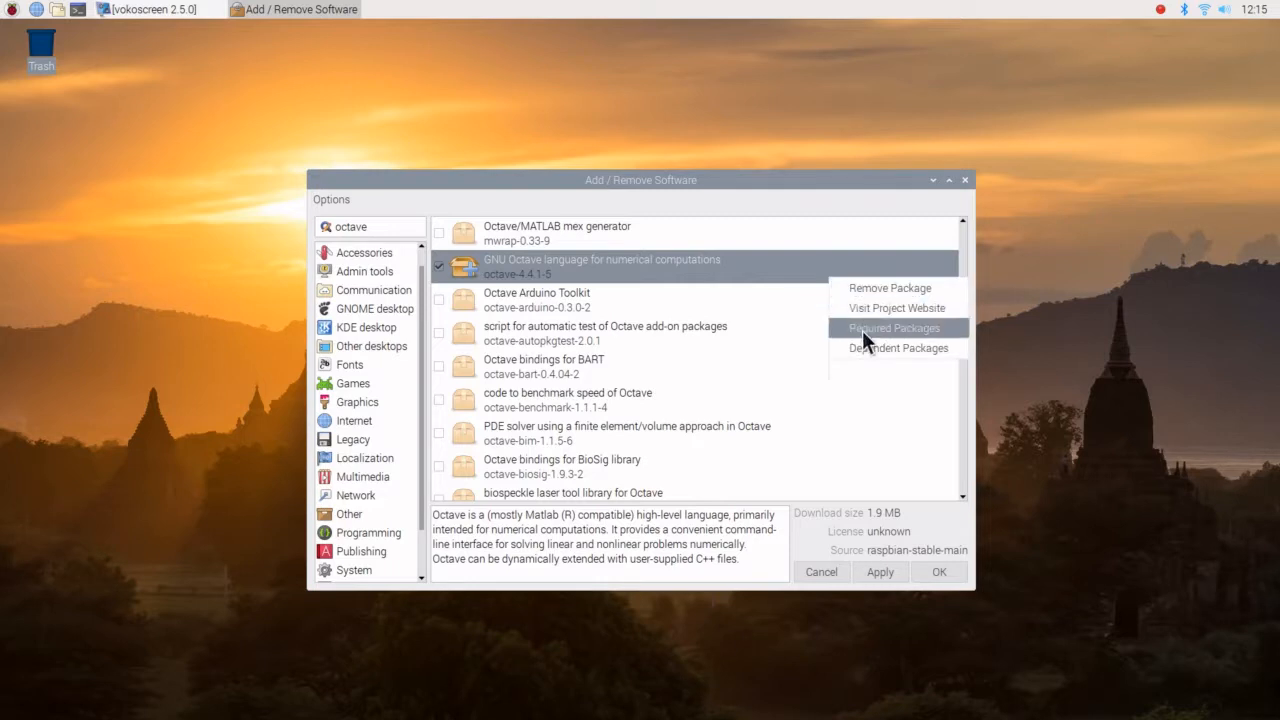
# View GNU Octave's 222 required packages, then its 95 dependent packages.
pyautogui.click(894, 328)
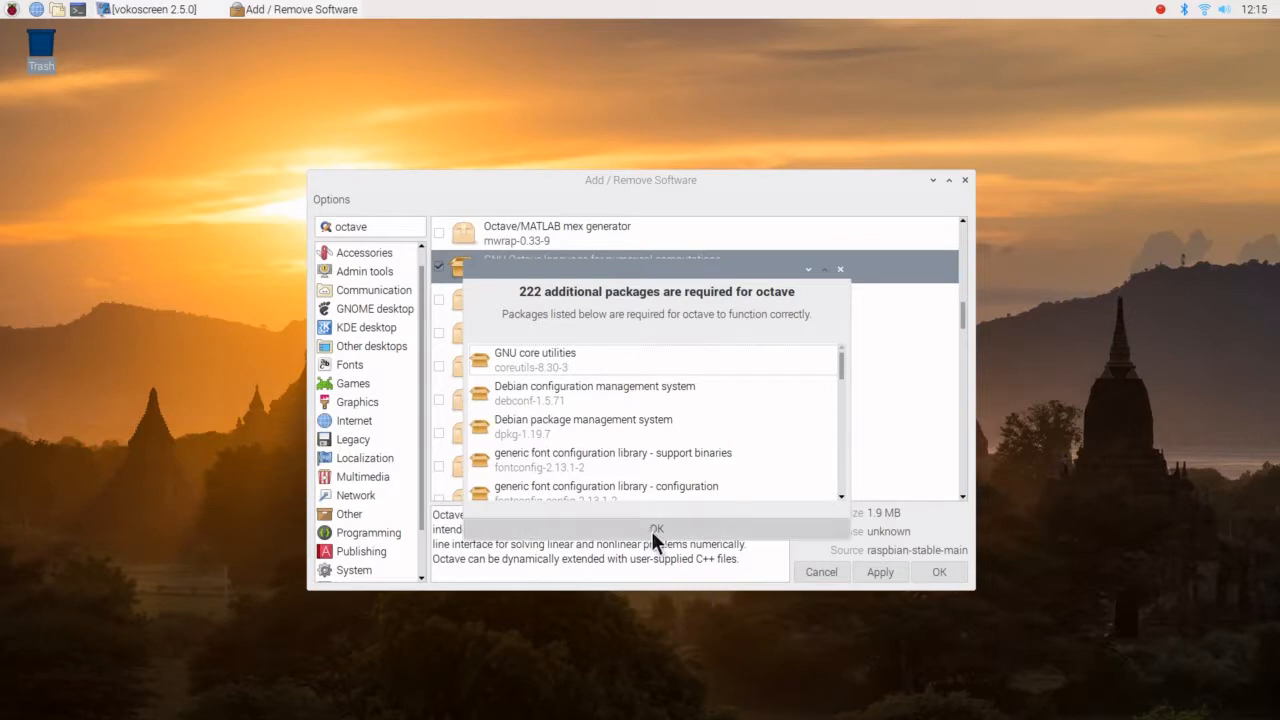
pyautogui.moveTo(658, 537)
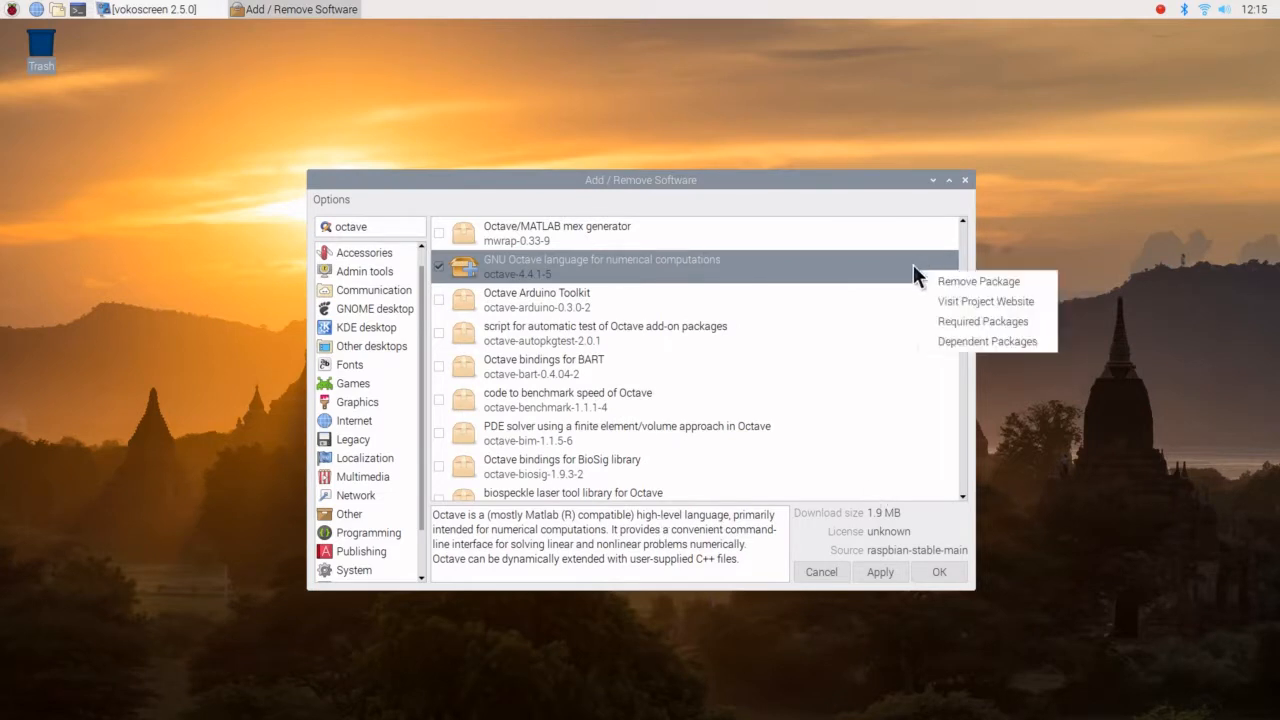
pyautogui.moveTo(986, 341)
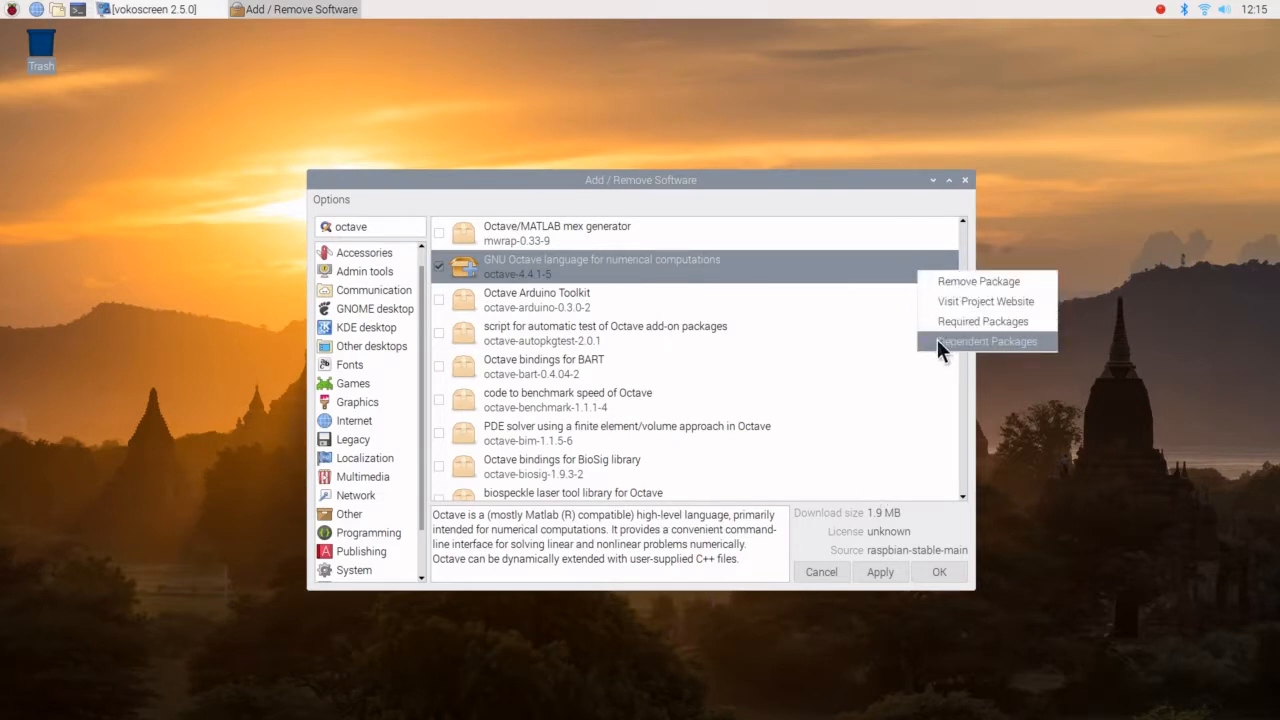
pyautogui.click(986, 341)
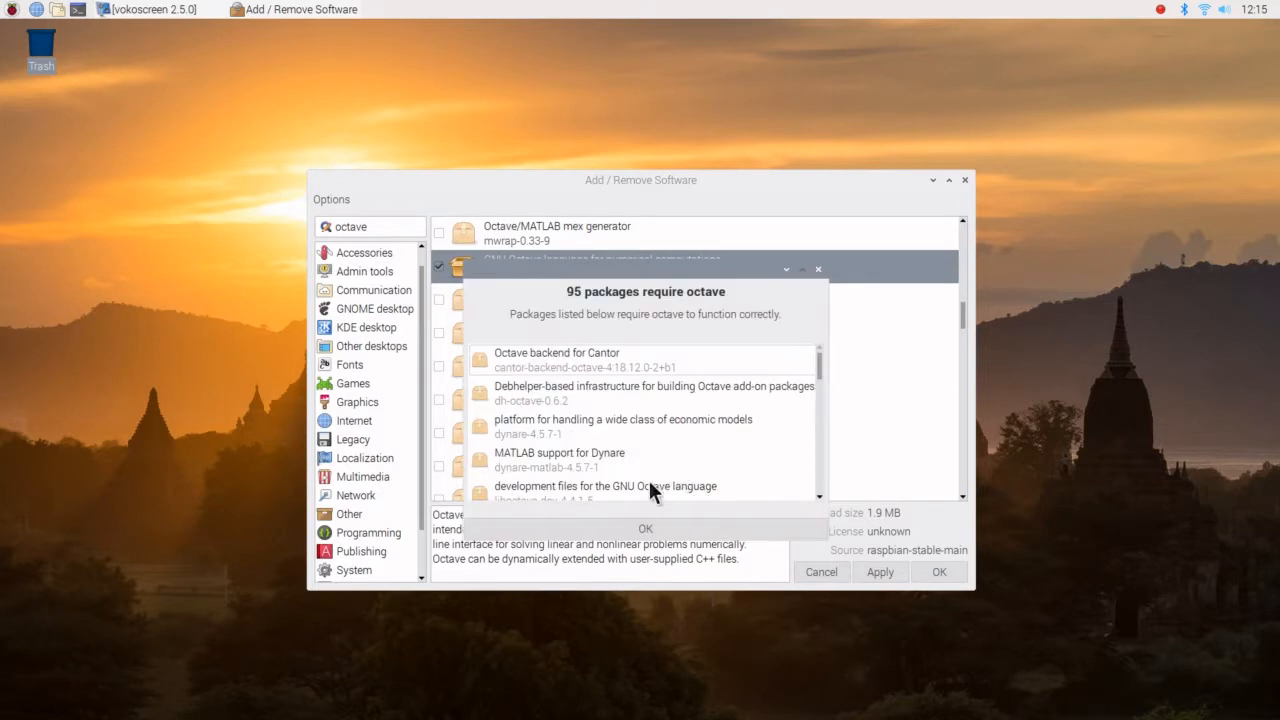
pyautogui.moveTo(505, 483)
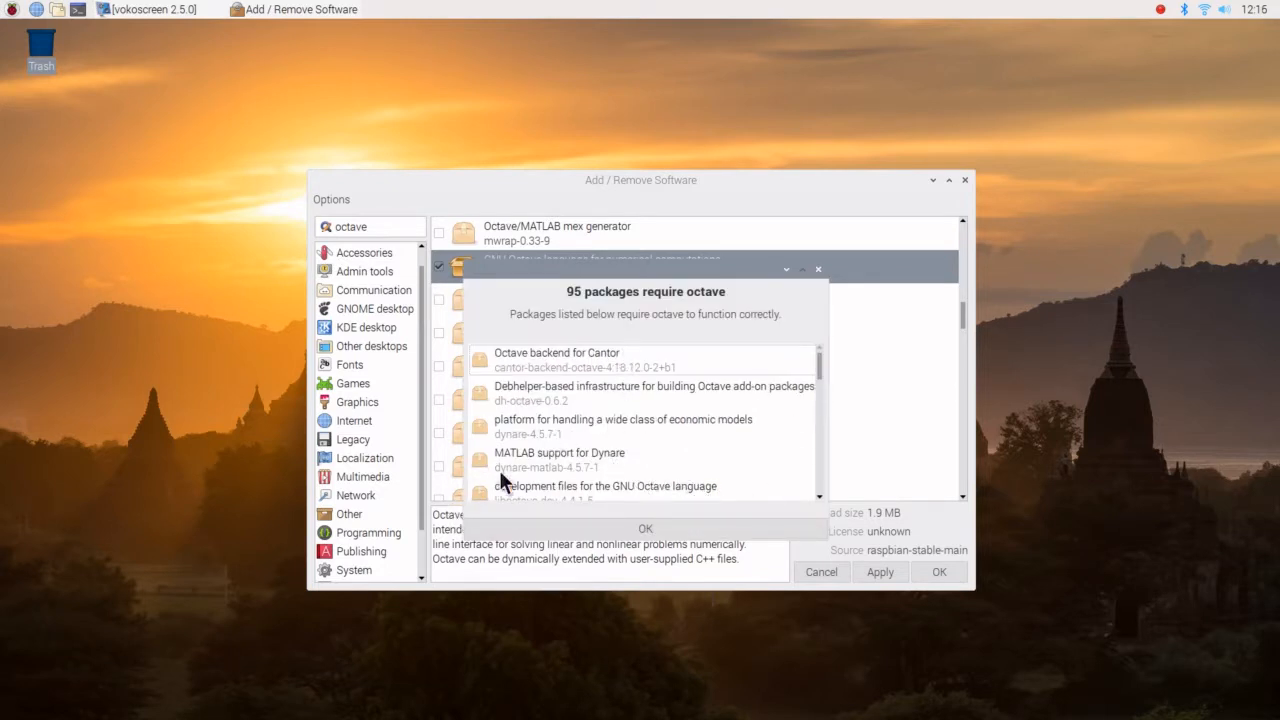
pyautogui.moveTo(535, 475)
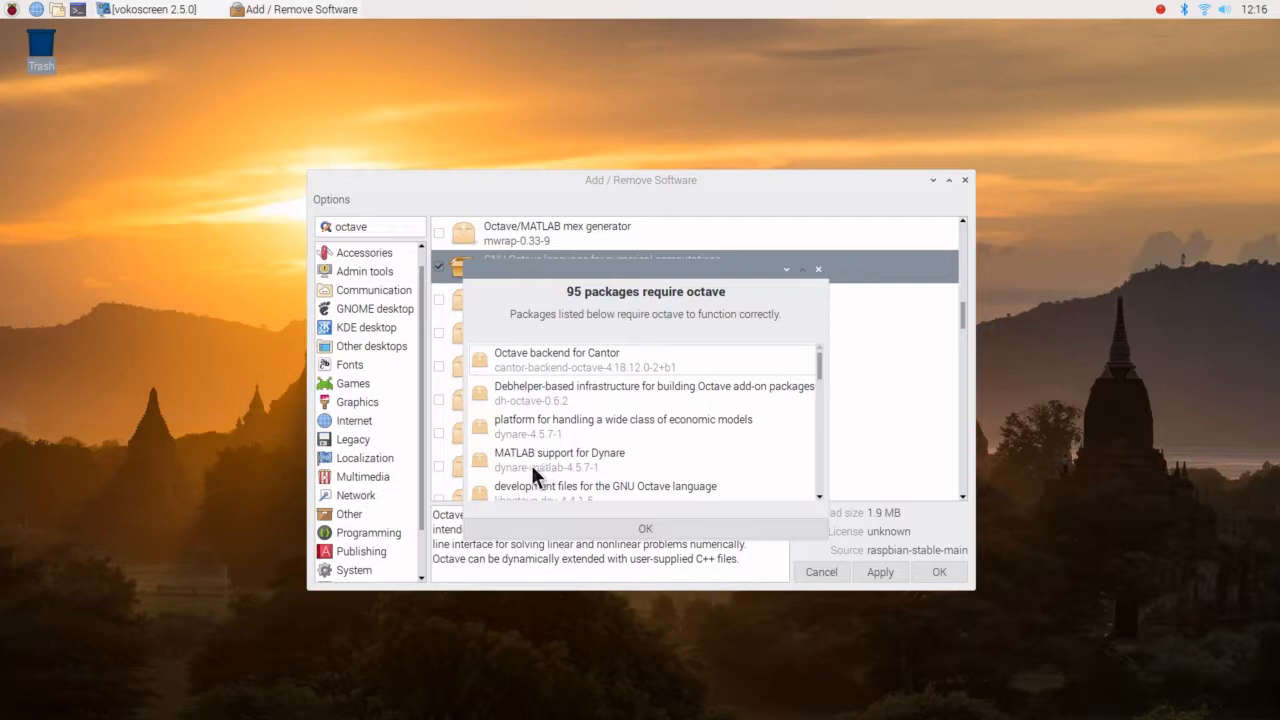
pyautogui.moveTo(527, 470)
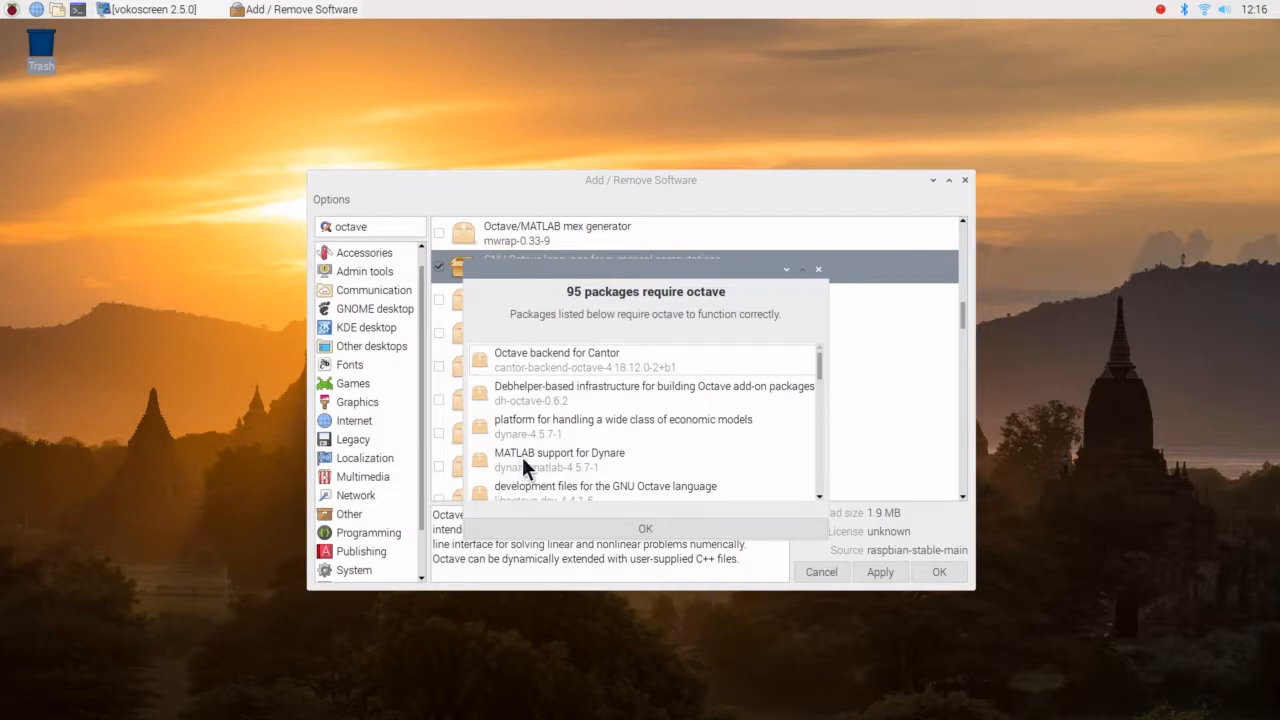
pyautogui.moveTo(857, 320)
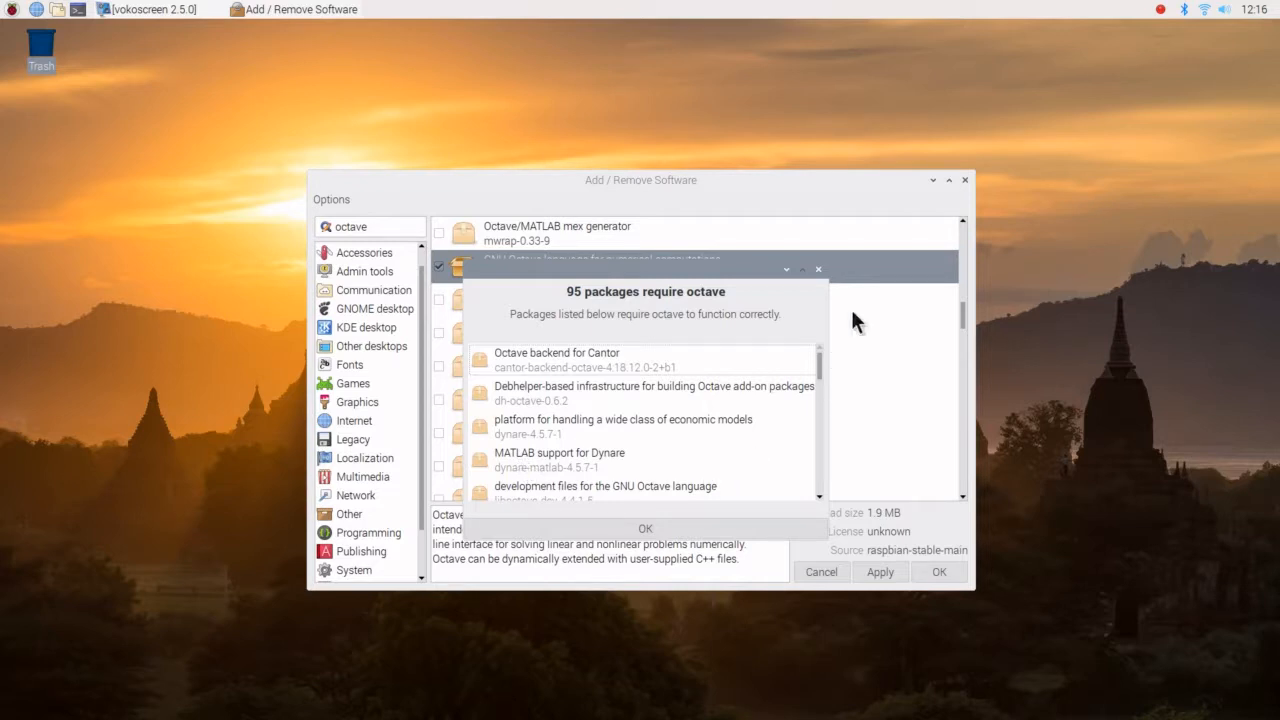
pyautogui.moveTo(645, 528)
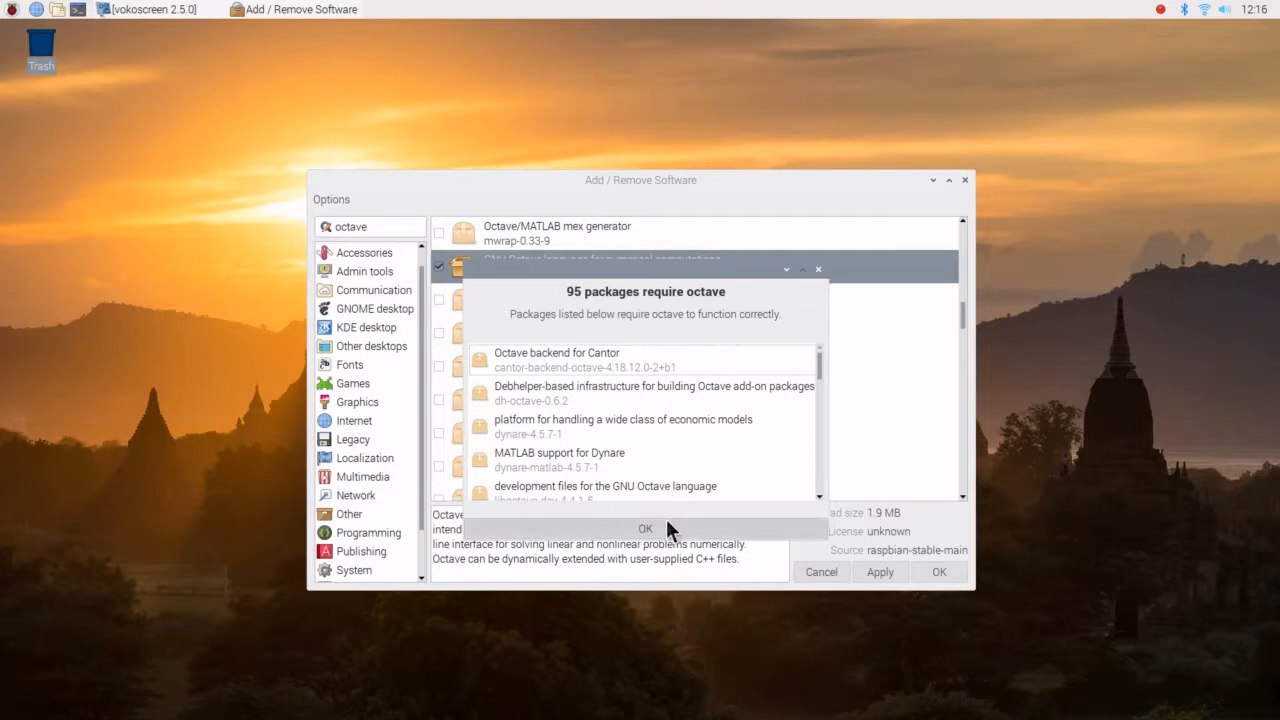
# Apply the pending GNU Octave installation and type the authentication password.
pyautogui.click(645, 528)
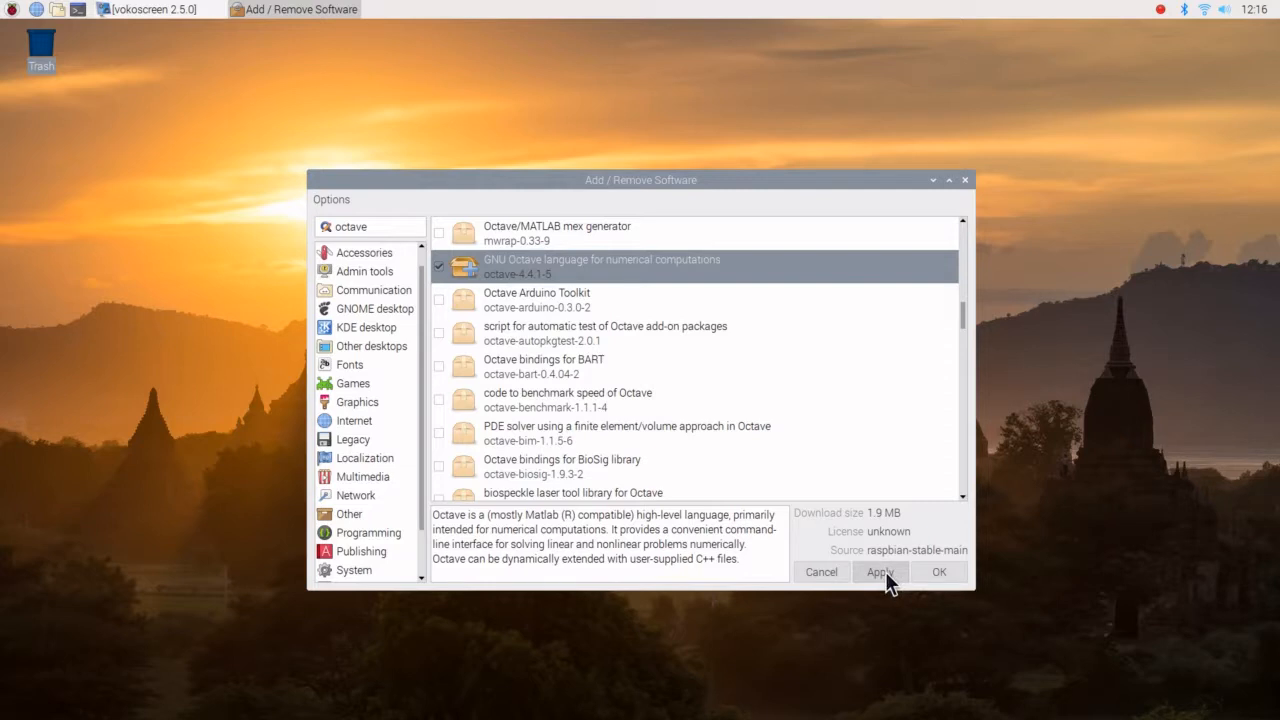
pyautogui.click(879, 571)
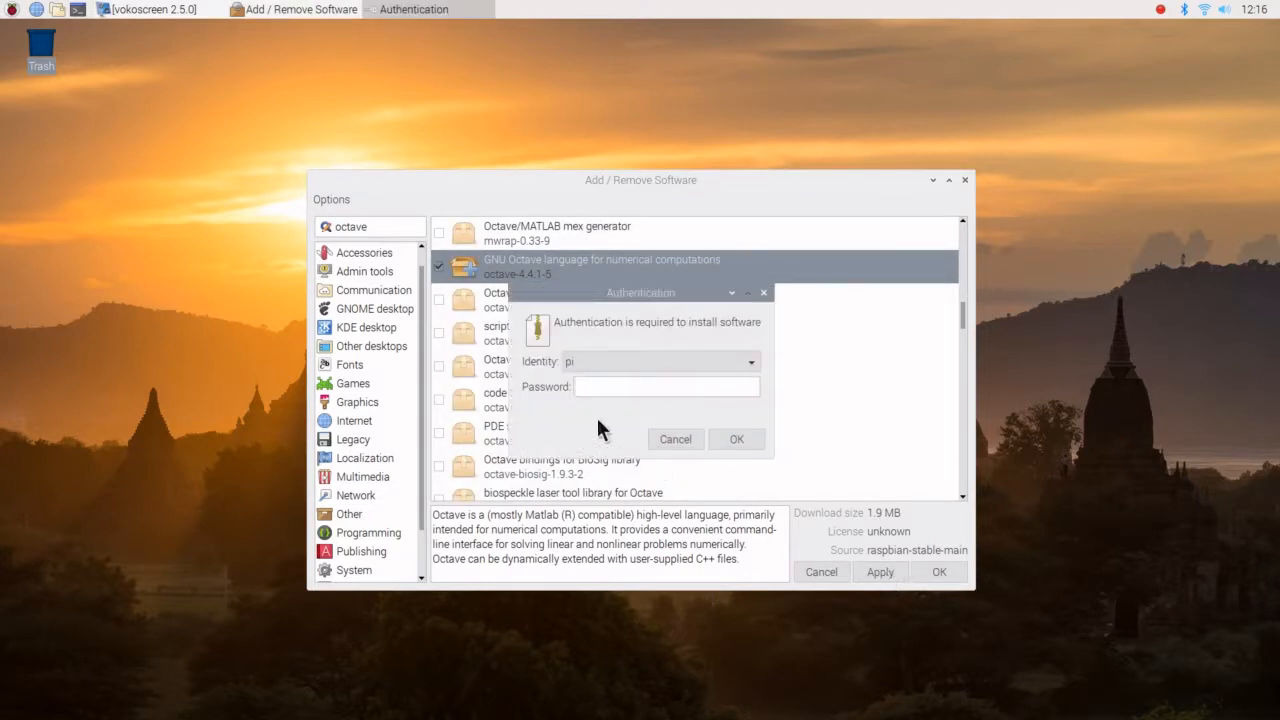
pyautogui.write('•')
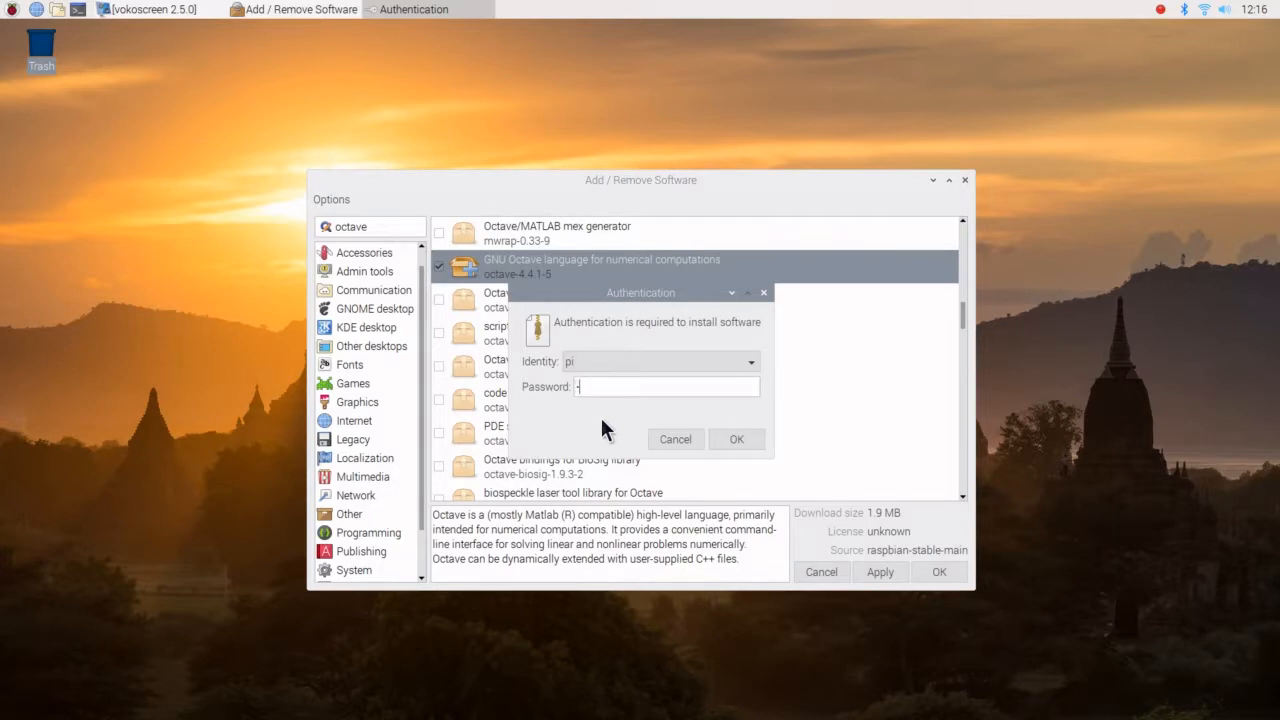
pyautogui.write('password')
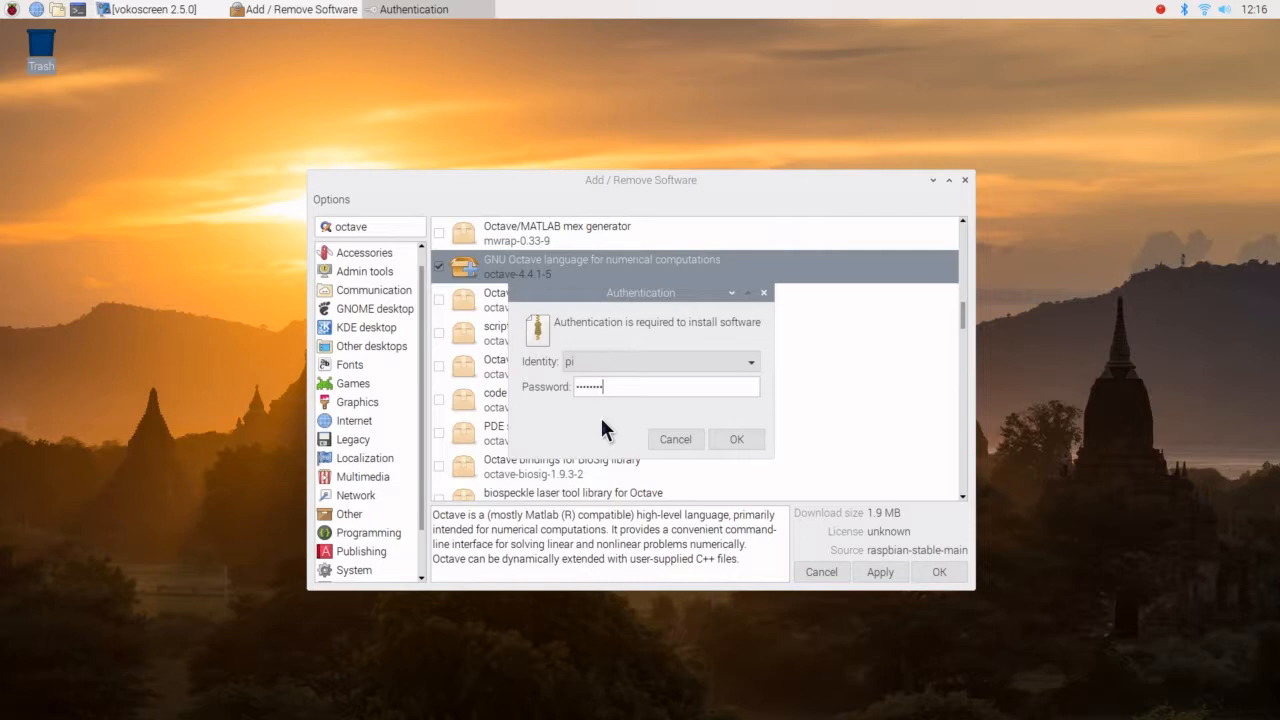
# Confirm authentication so GNU Octave and its required packages download and install.
pyautogui.click(736, 439)
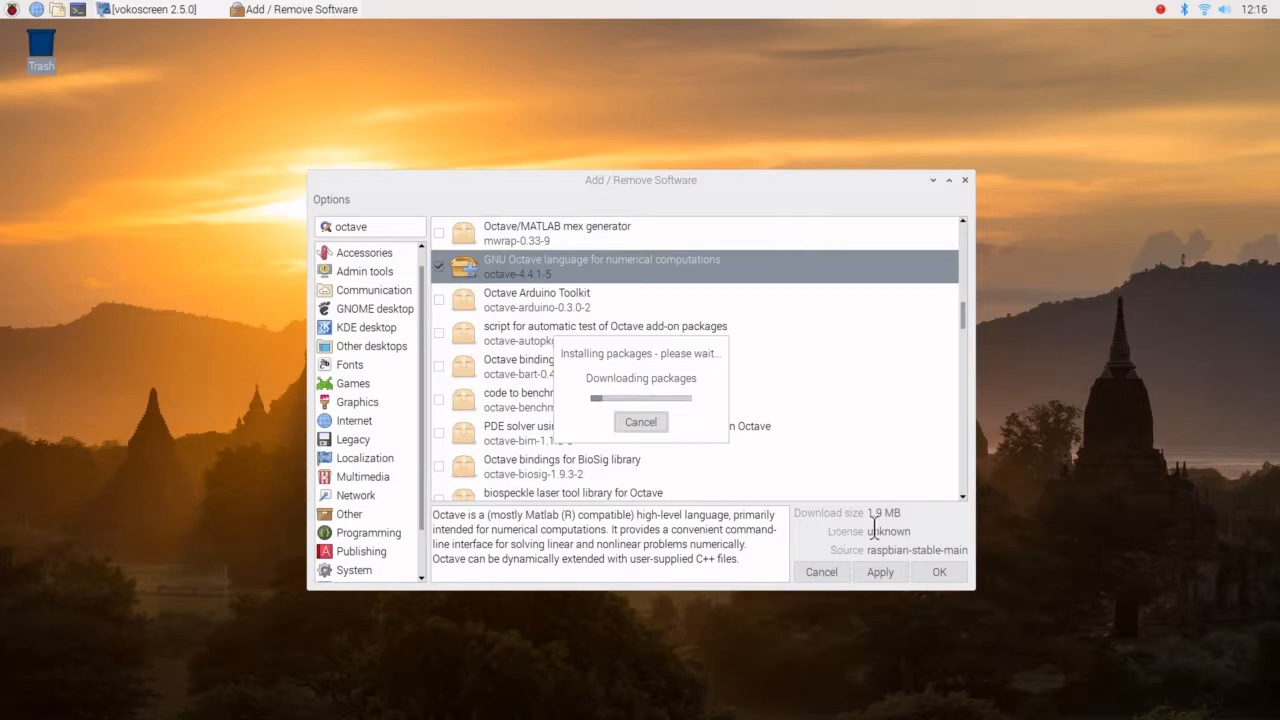
pyautogui.moveTo(862, 518)
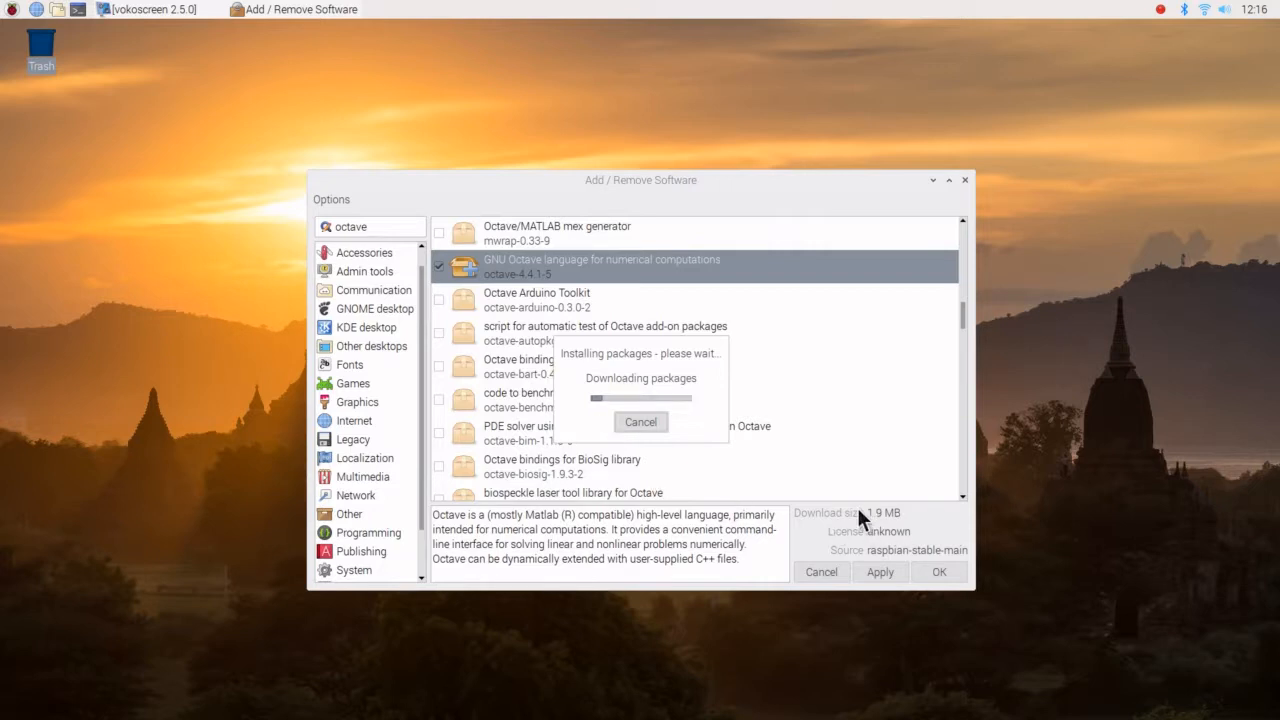
pyautogui.moveTo(820, 470)
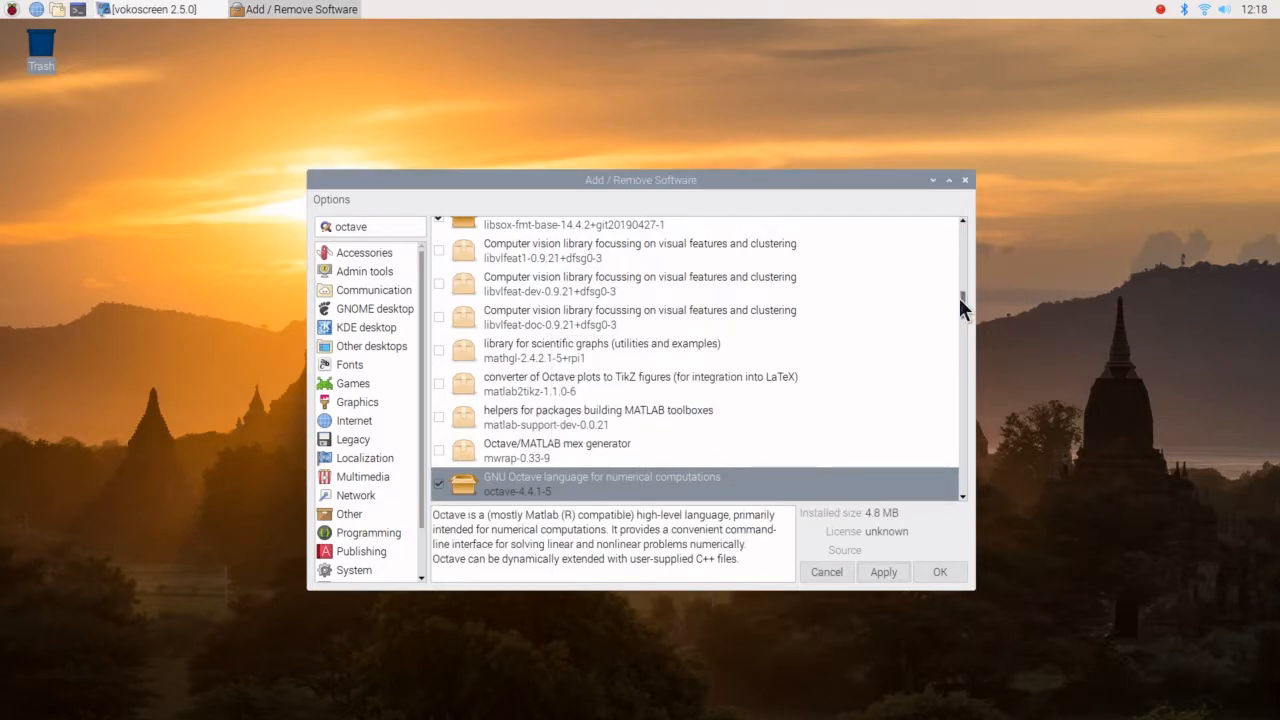
# Scroll through the octave search results to check which packages are now installed.
pyautogui.scroll(3)
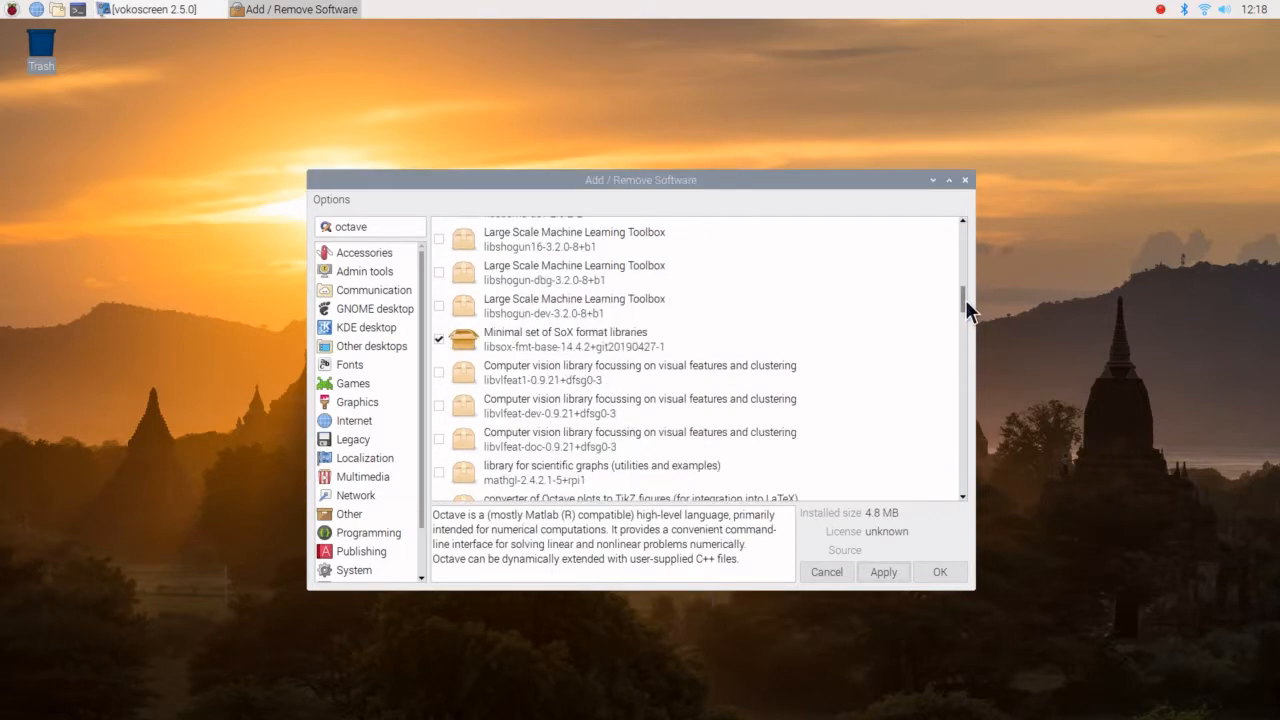
pyautogui.scroll(3)
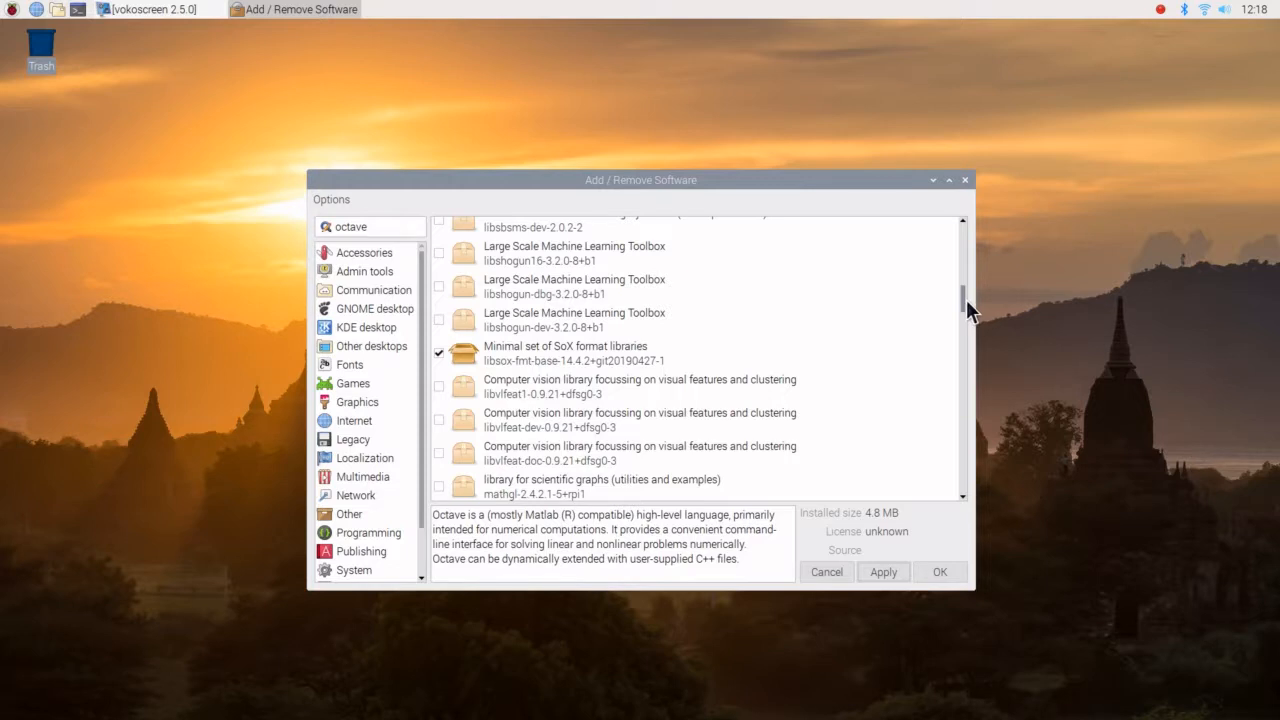
pyautogui.scroll(-3)
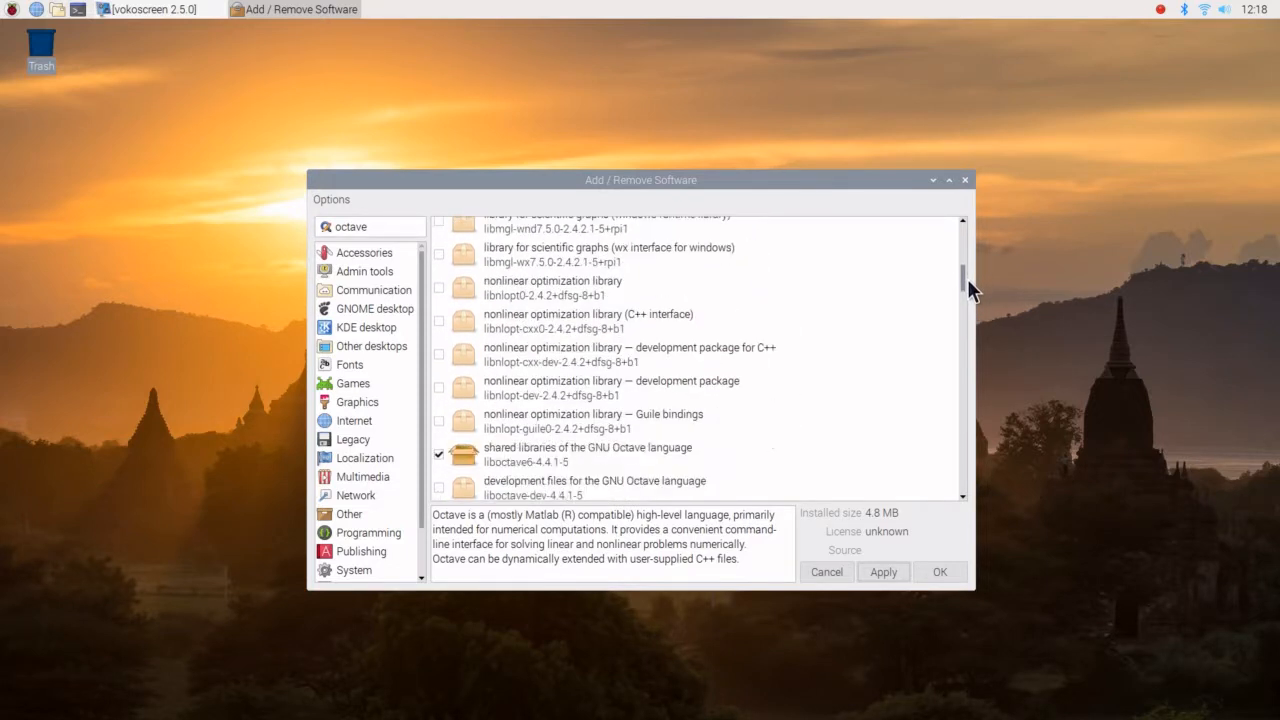
pyautogui.scroll(-3)
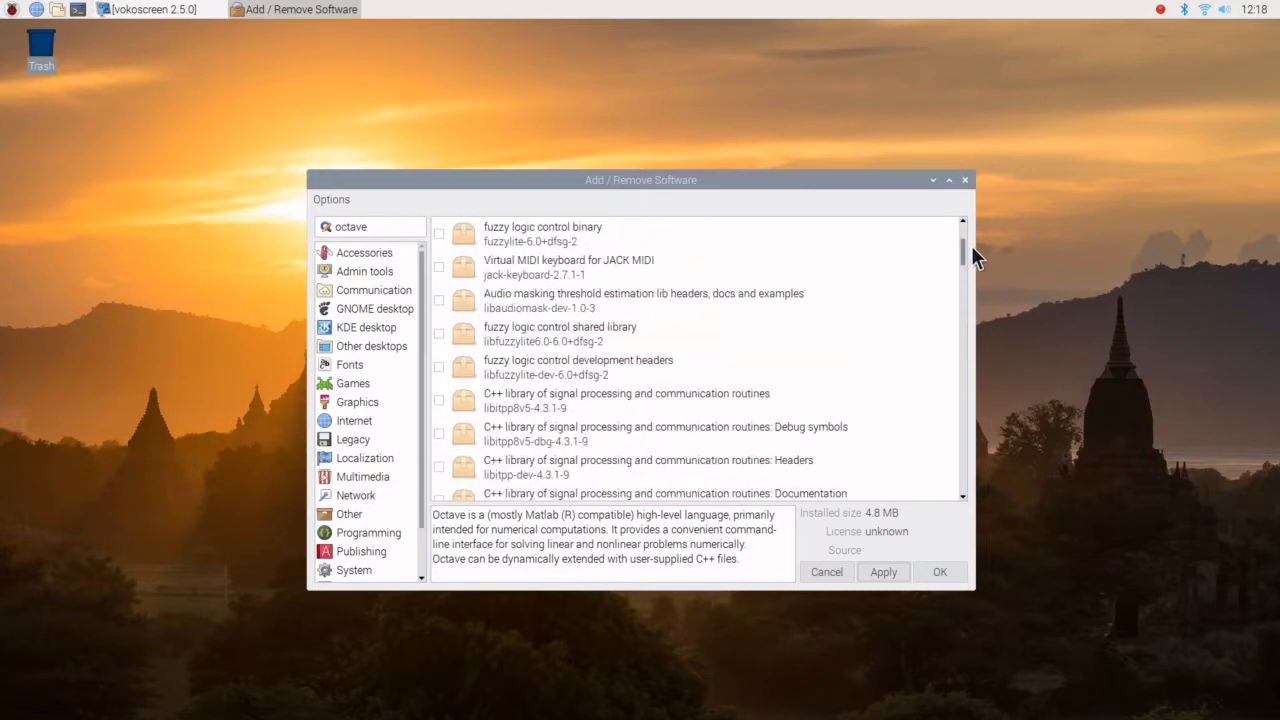
pyautogui.scroll(-3)
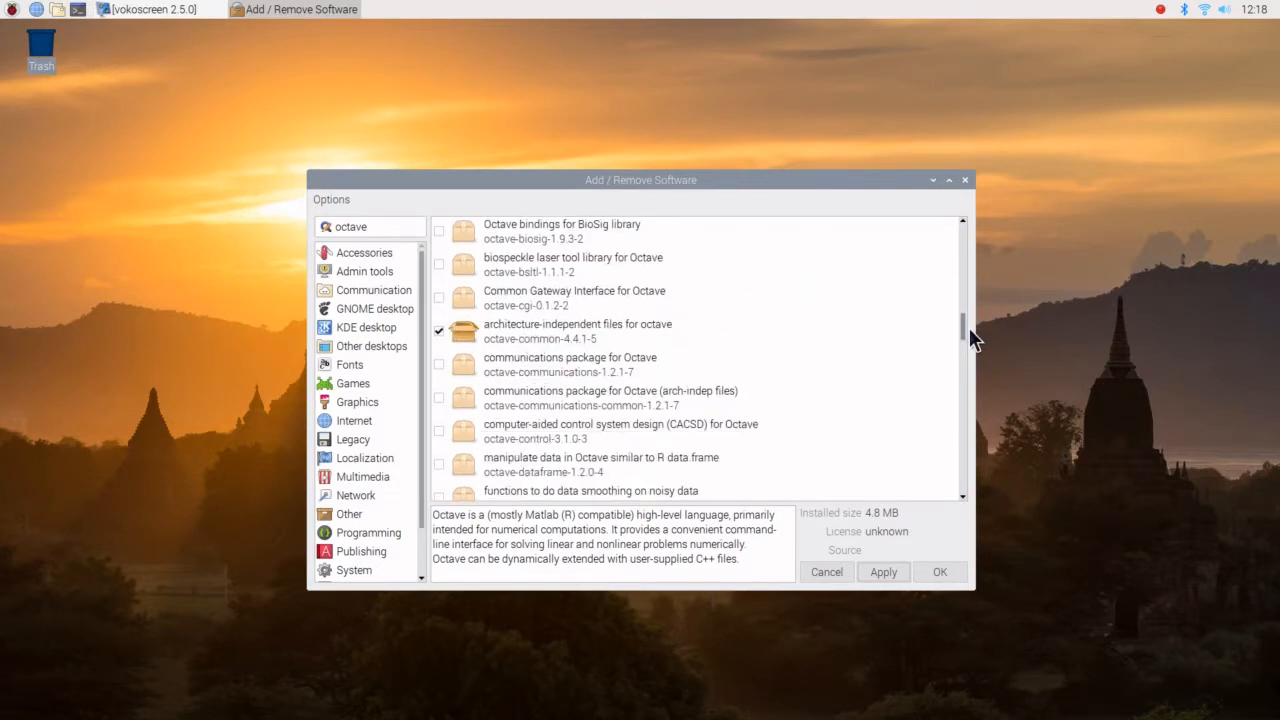
pyautogui.scroll(-3)
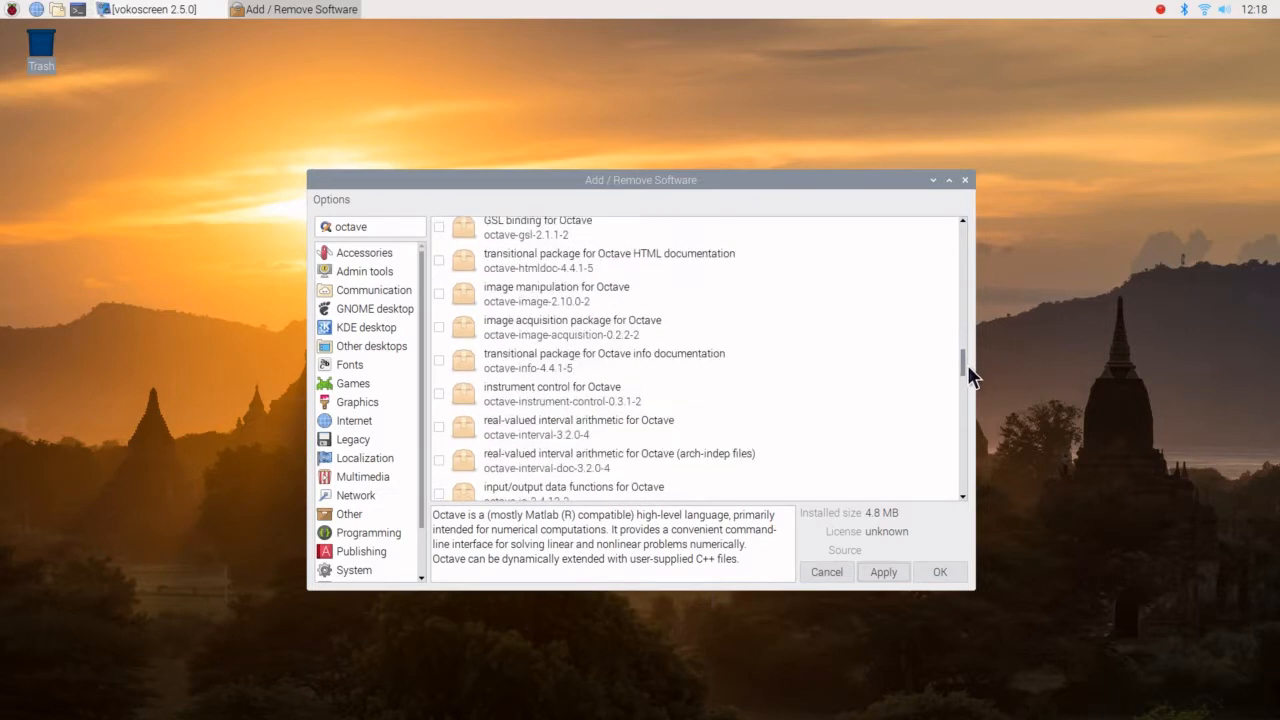
pyautogui.scroll(-3)
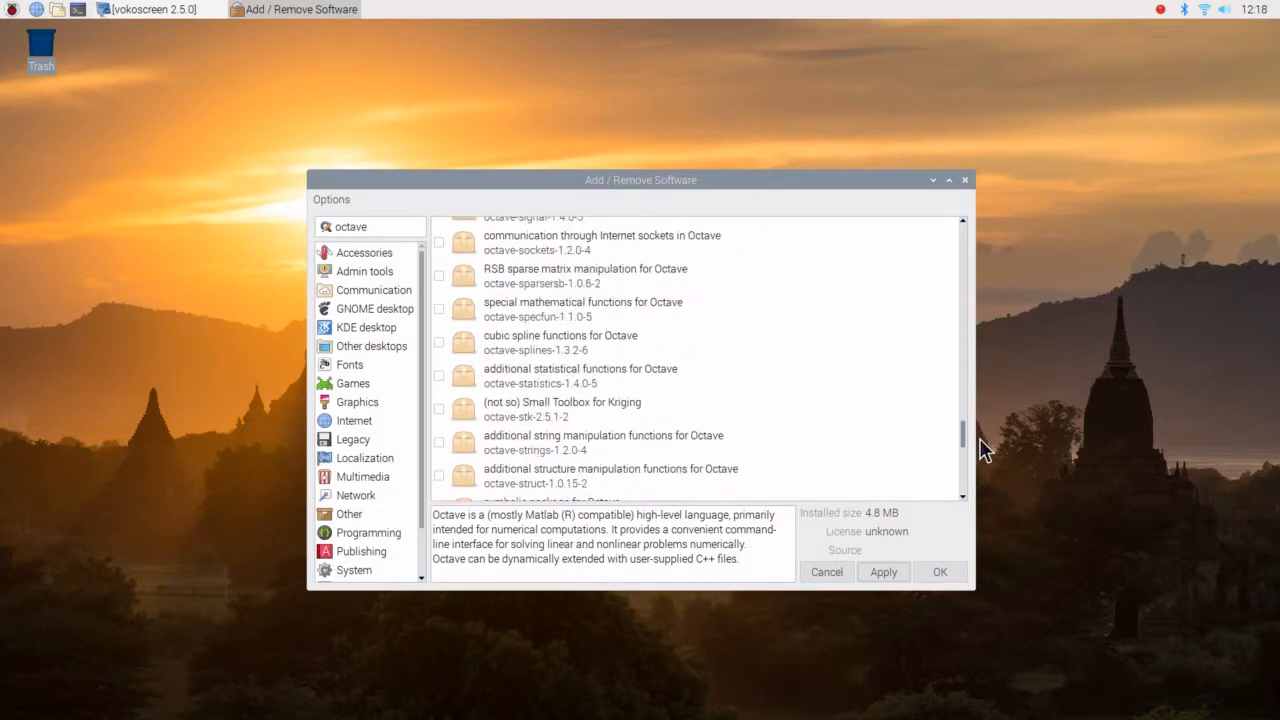
pyautogui.scroll(-3)
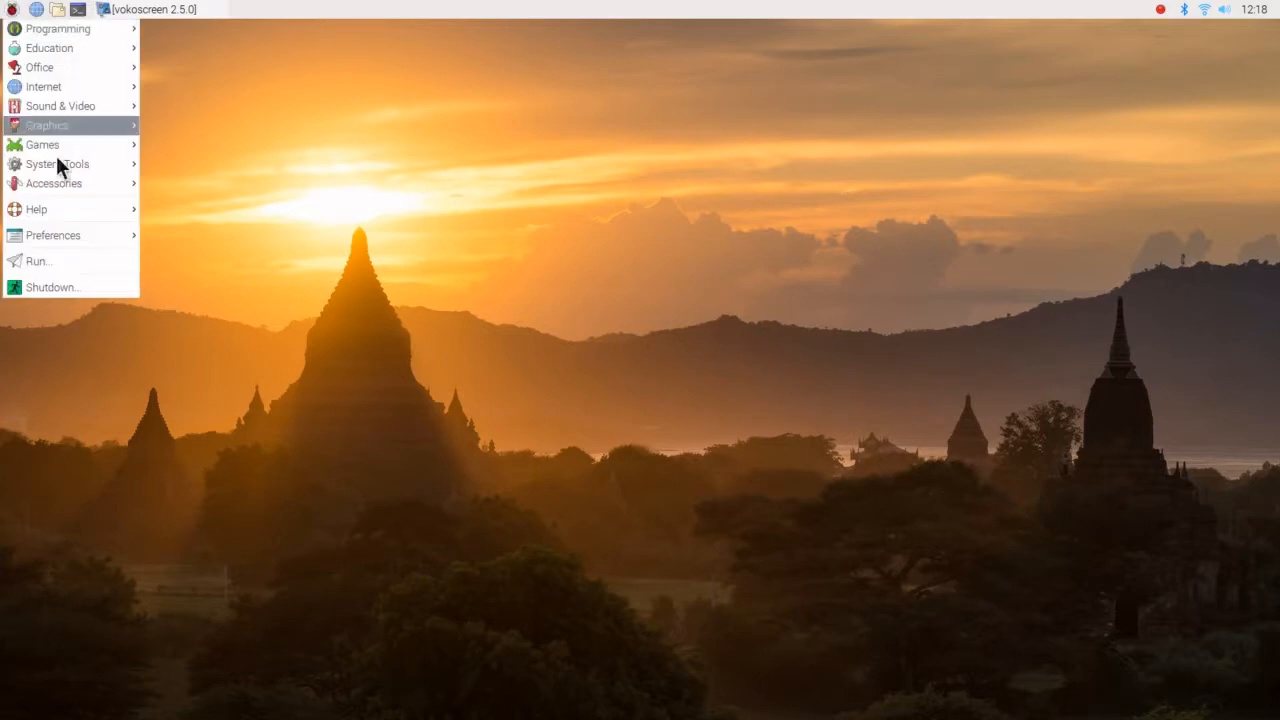
# Reboot the Raspberry Pi from the Shutdown options dialog.
pyautogui.click(52, 287)
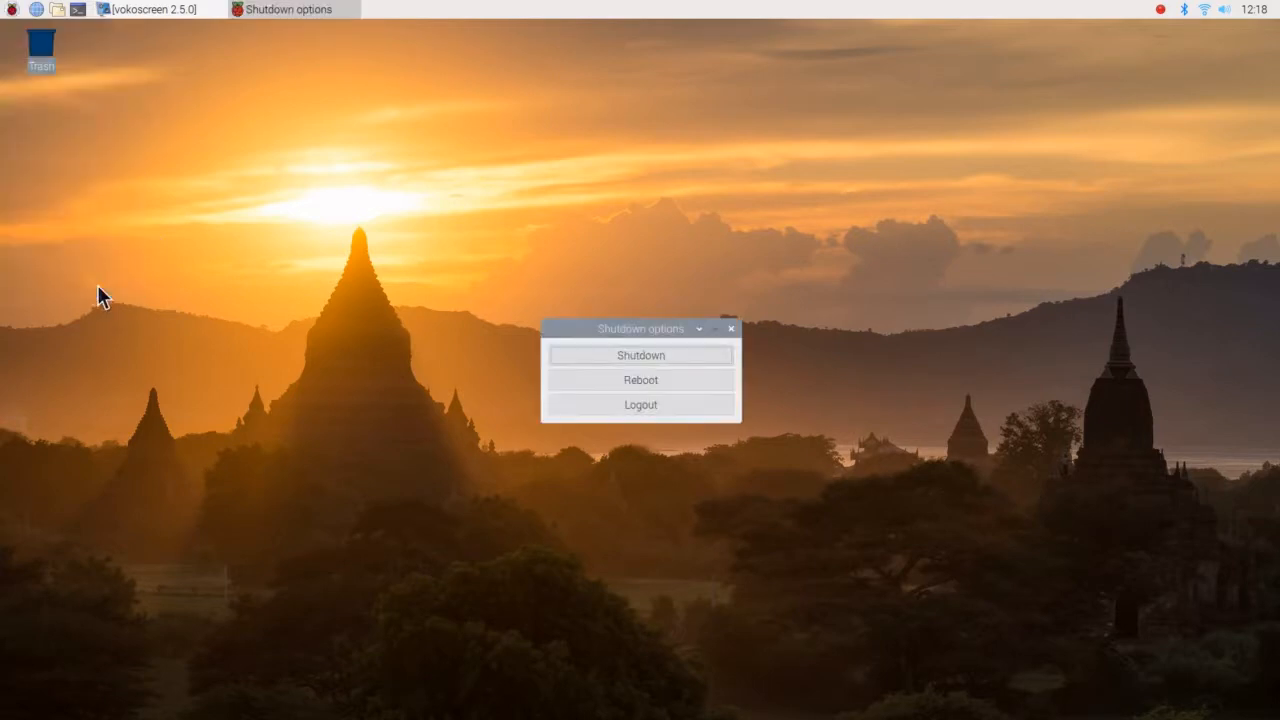
pyautogui.moveTo(600, 388)
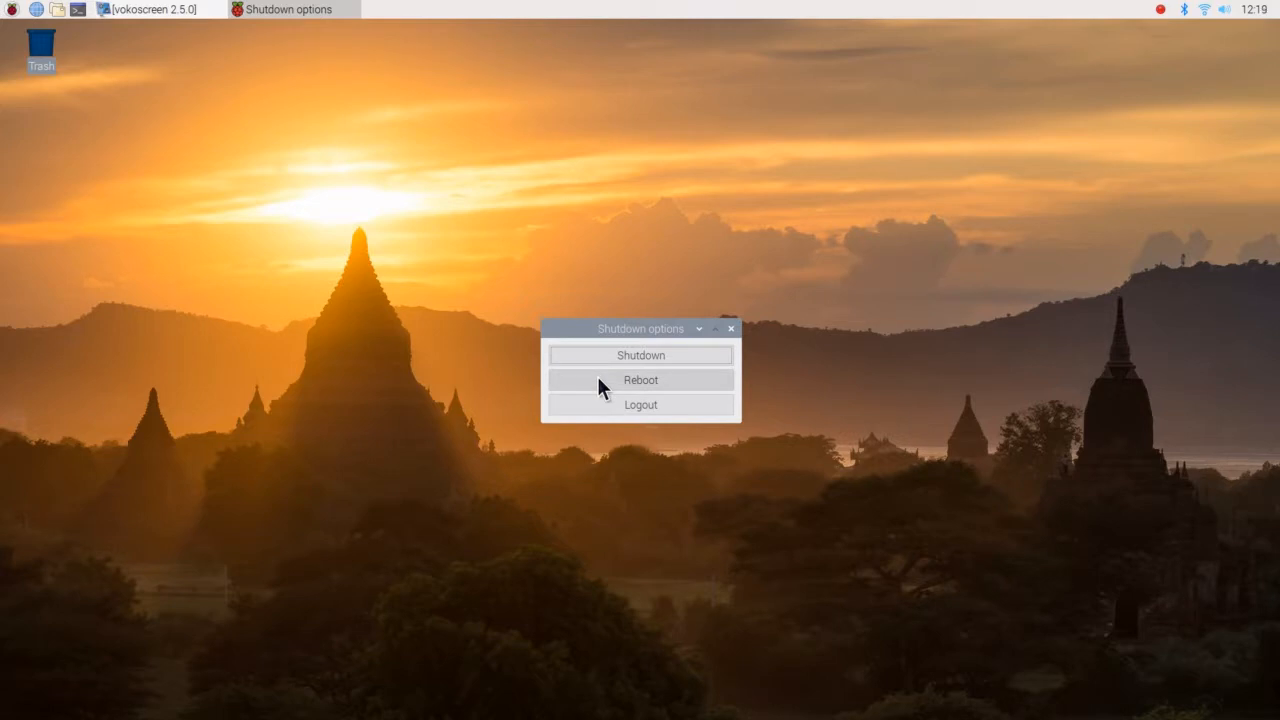
pyautogui.click(640, 380)
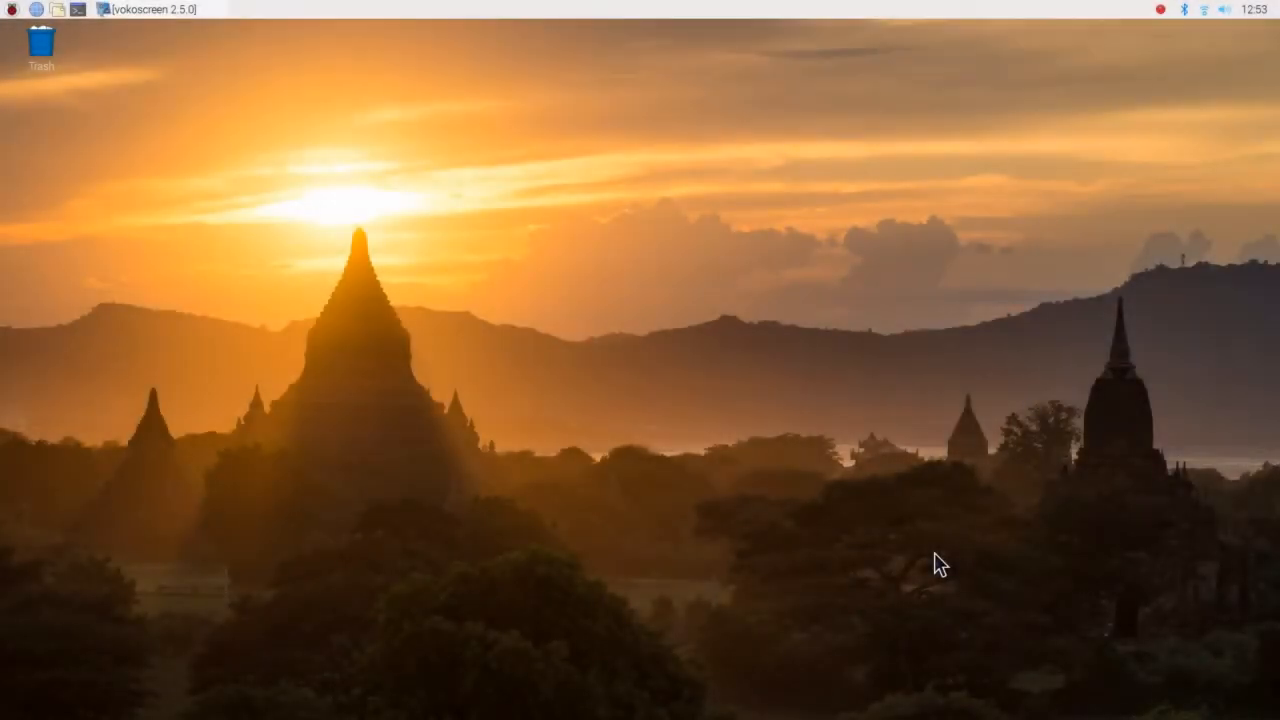
pyautogui.moveTo(12, 25)
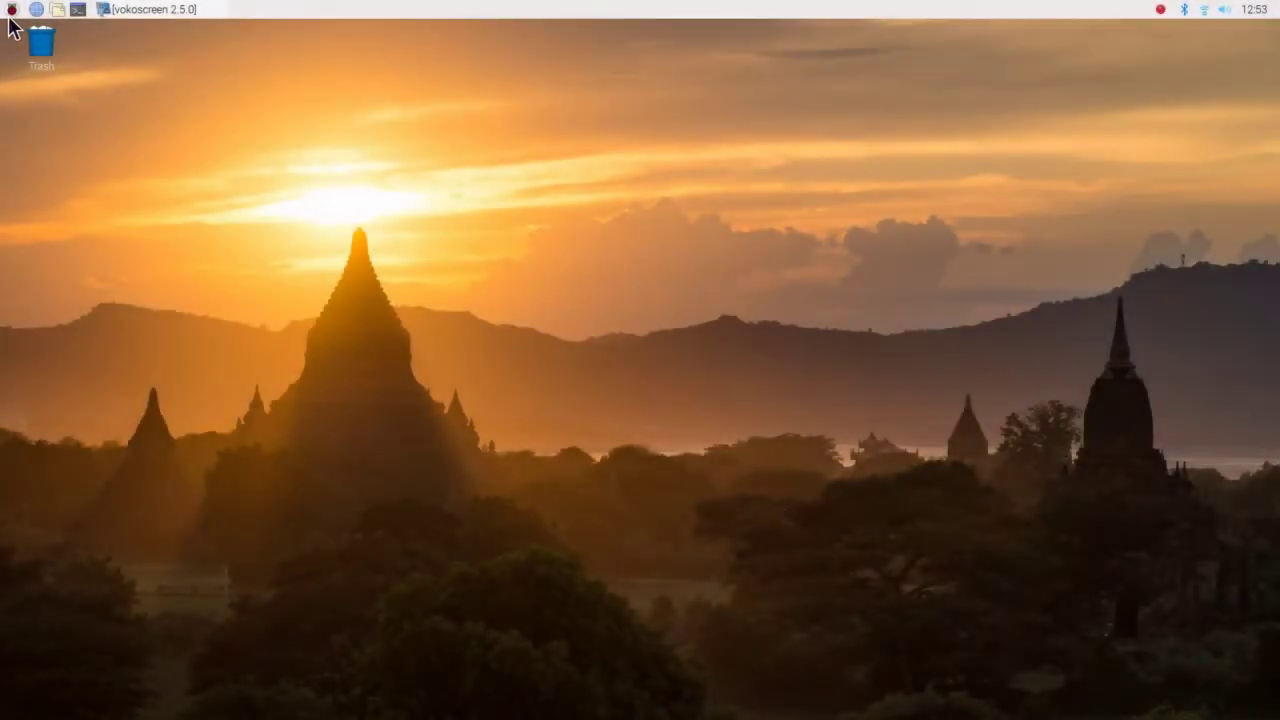
# Open the Raspberry menu to reach GNU Octave under Education.
pyautogui.click(10, 9)
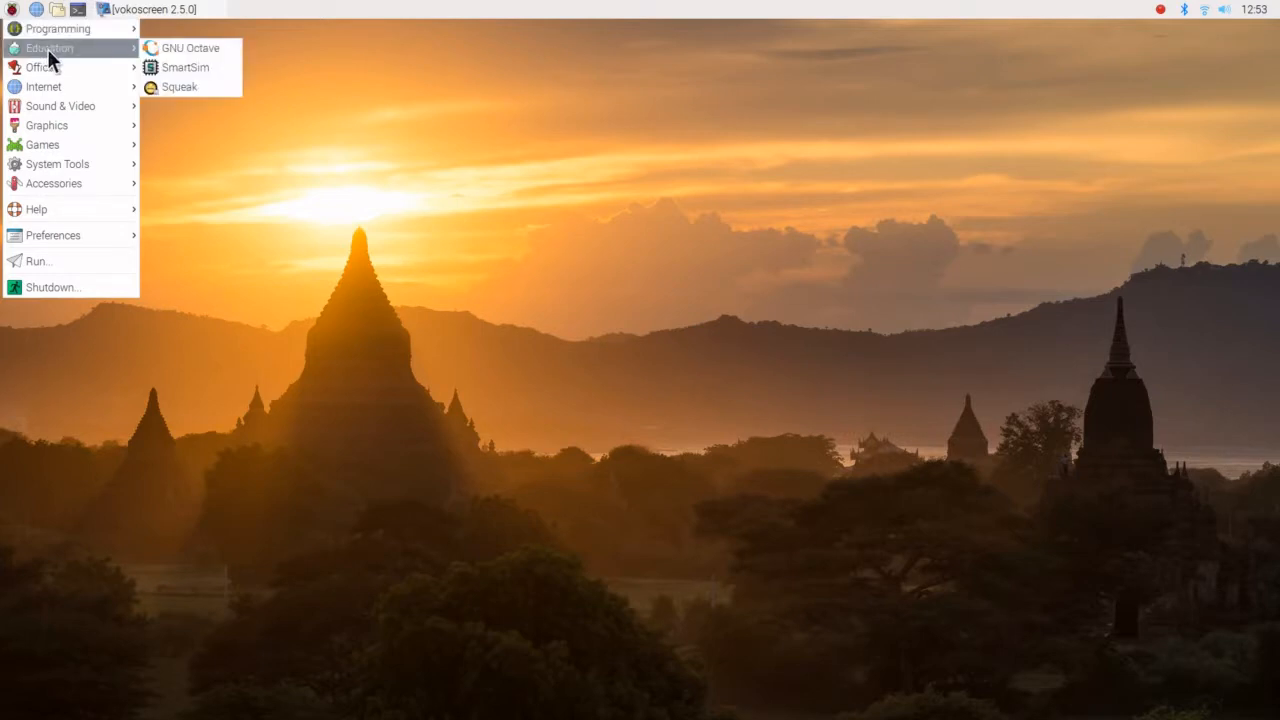
pyautogui.moveTo(189, 48)
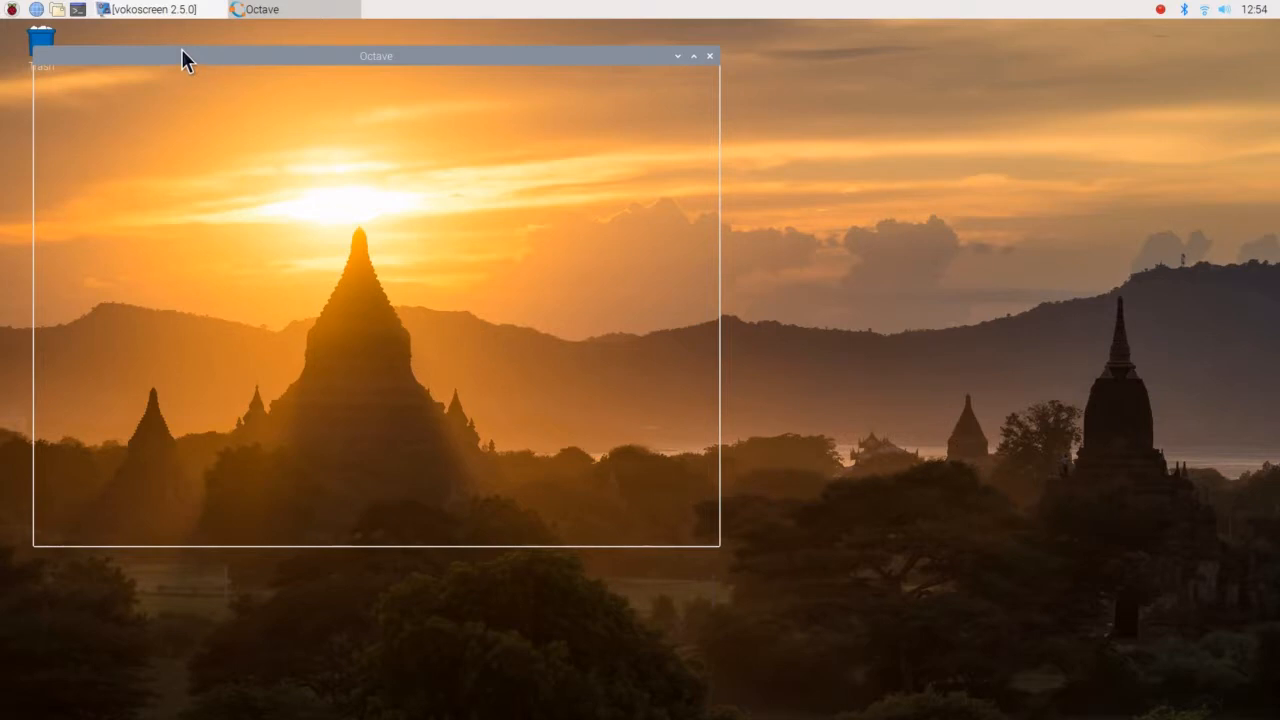
pyautogui.moveTo(205, 65)
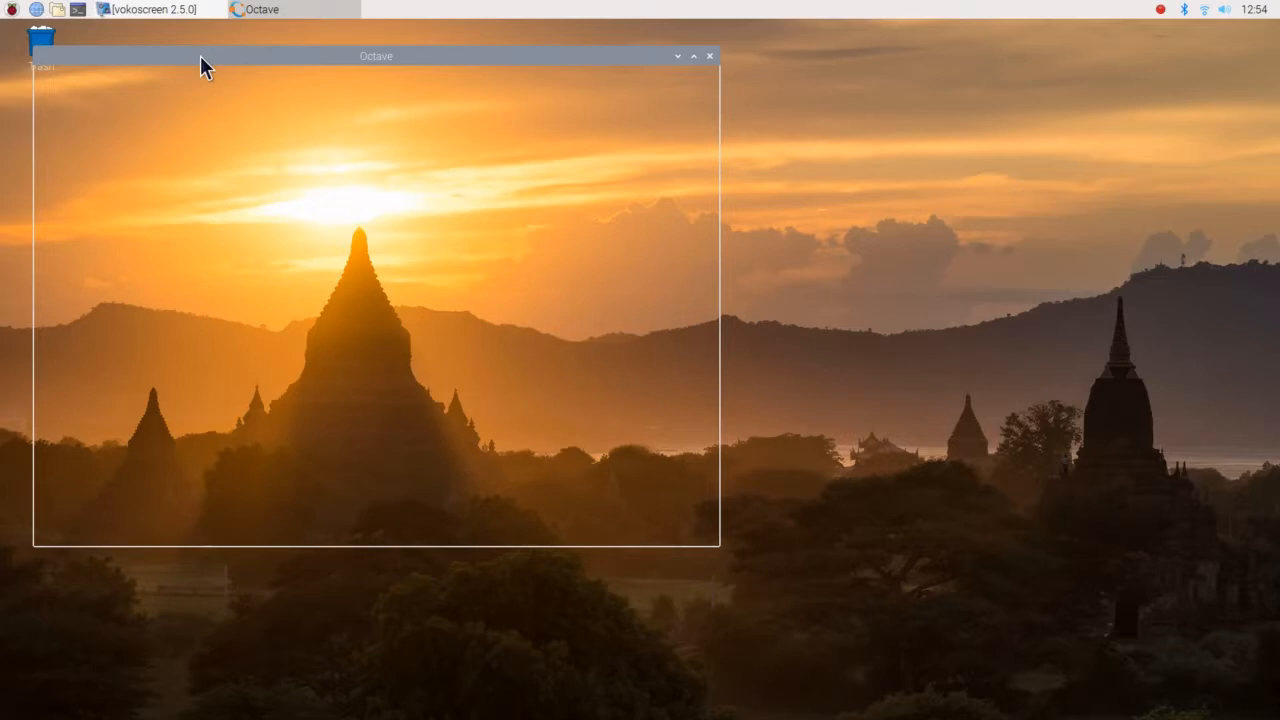
pyautogui.moveTo(230, 63)
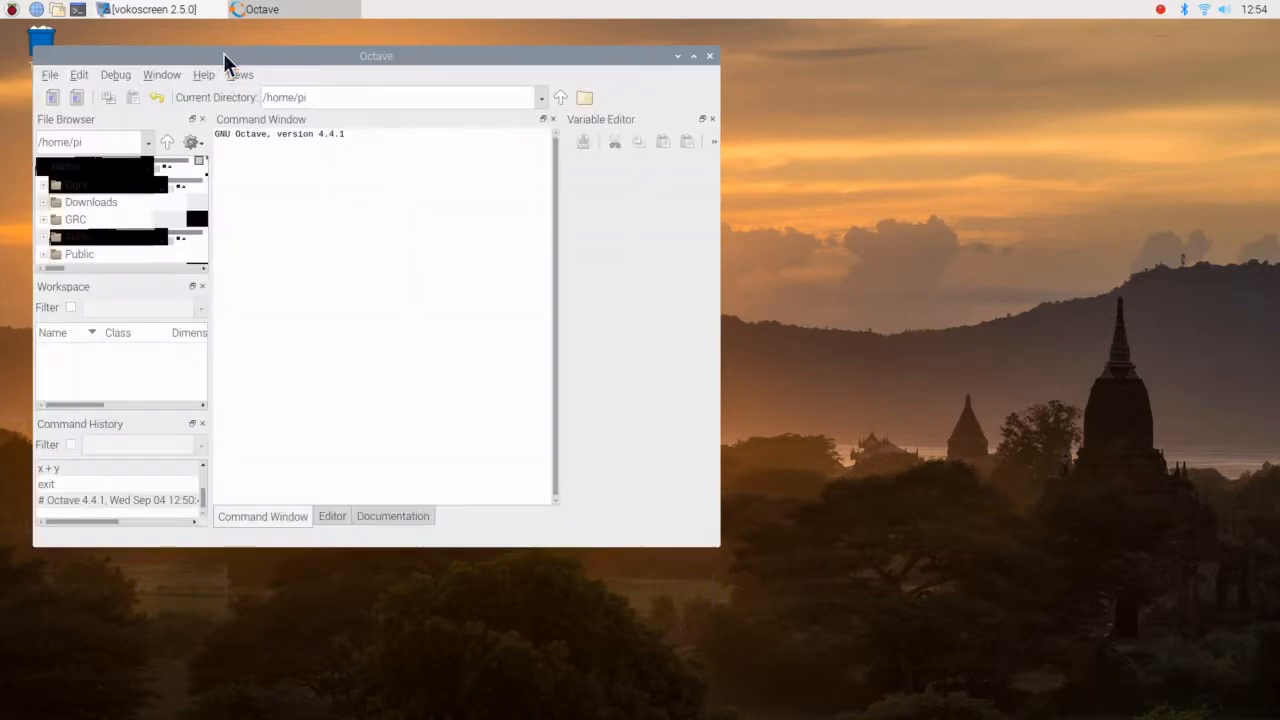
pyautogui.moveTo(135, 270)
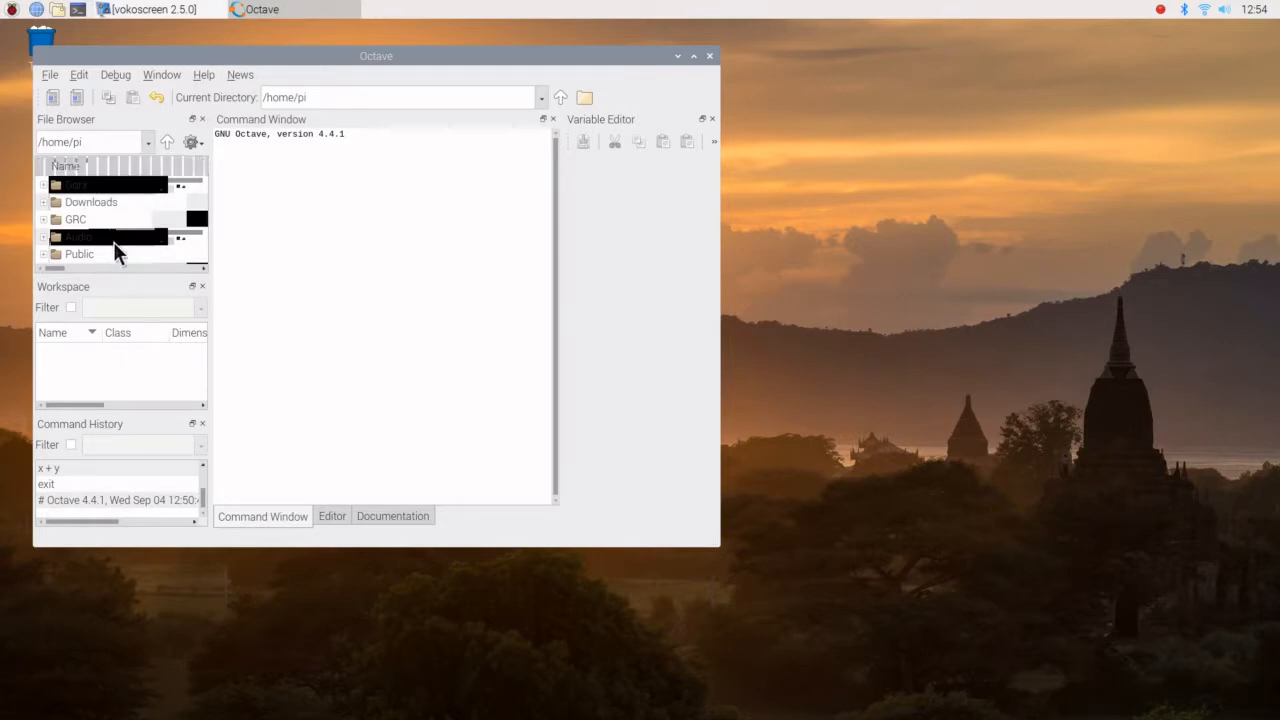
pyautogui.moveTo(135, 257)
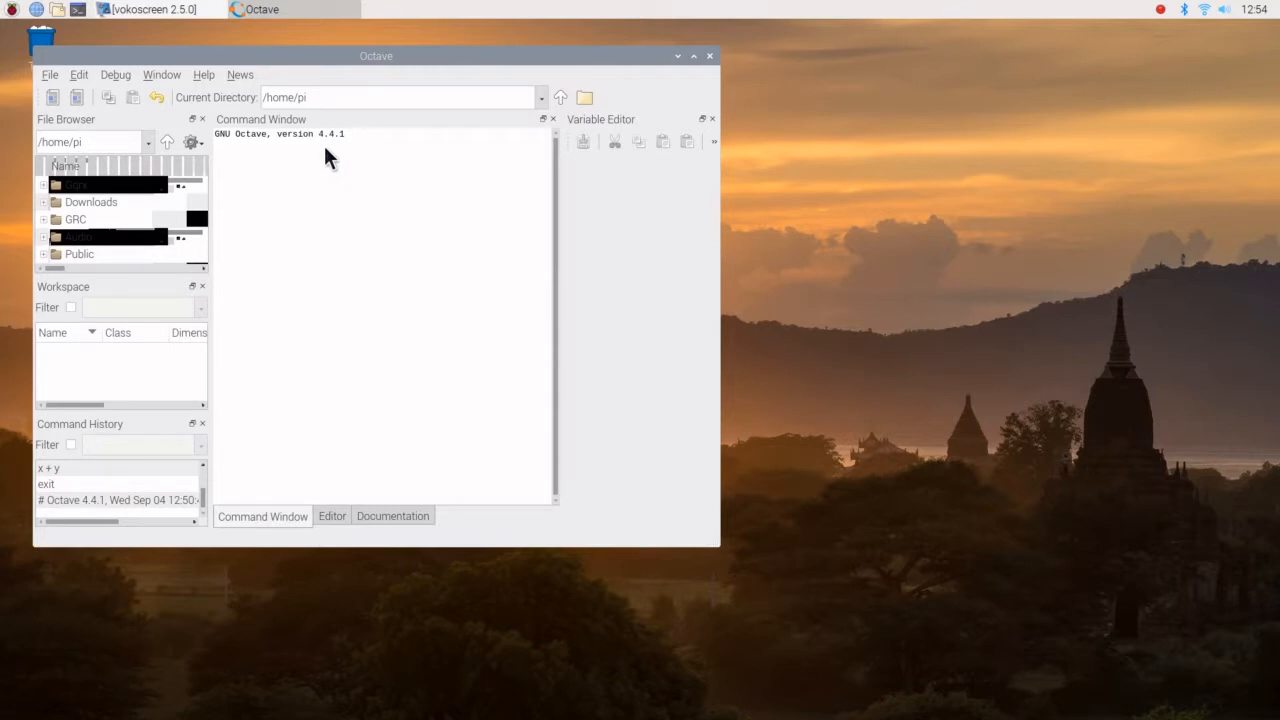
pyautogui.moveTo(338, 153)
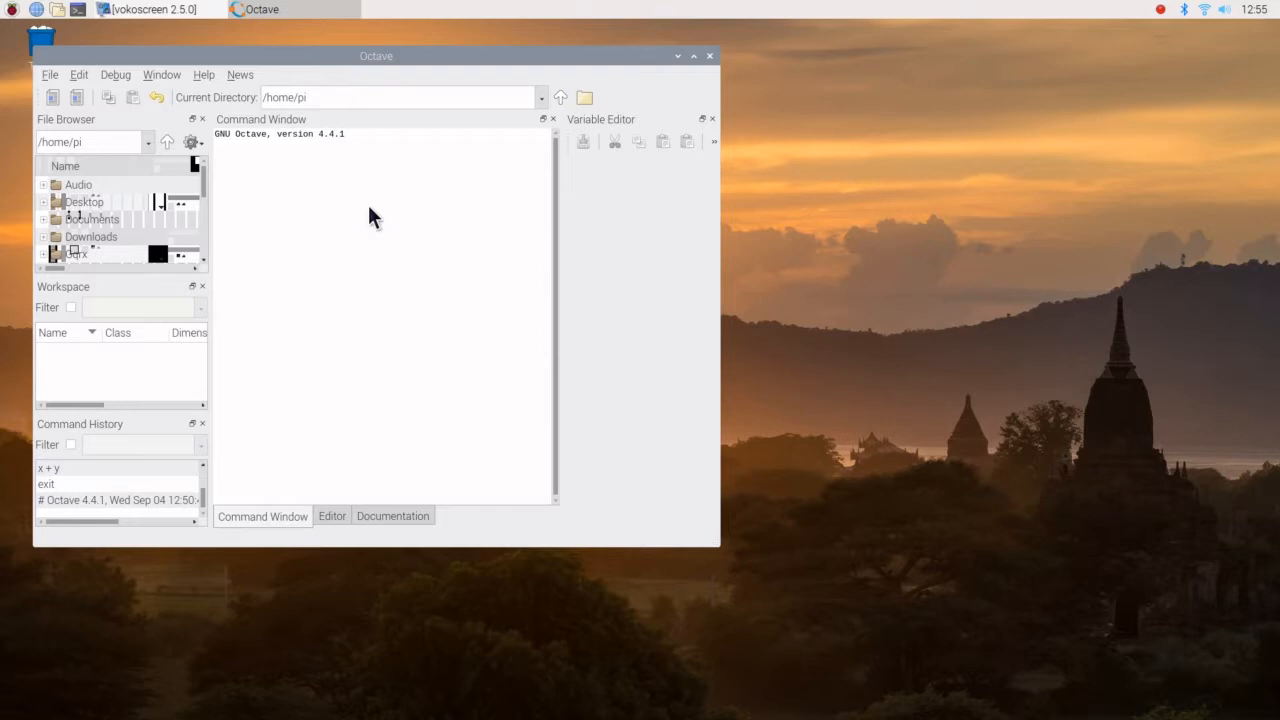
pyautogui.moveTo(245, 215)
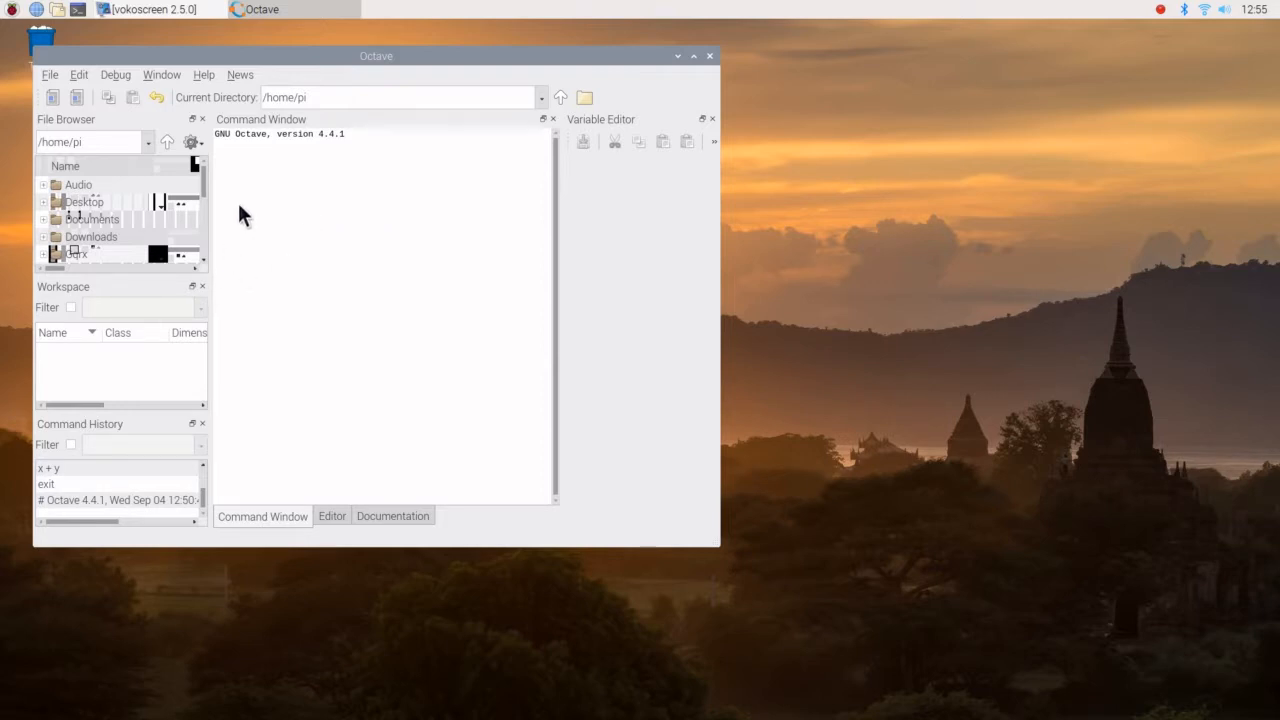
pyautogui.moveTo(249, 288)
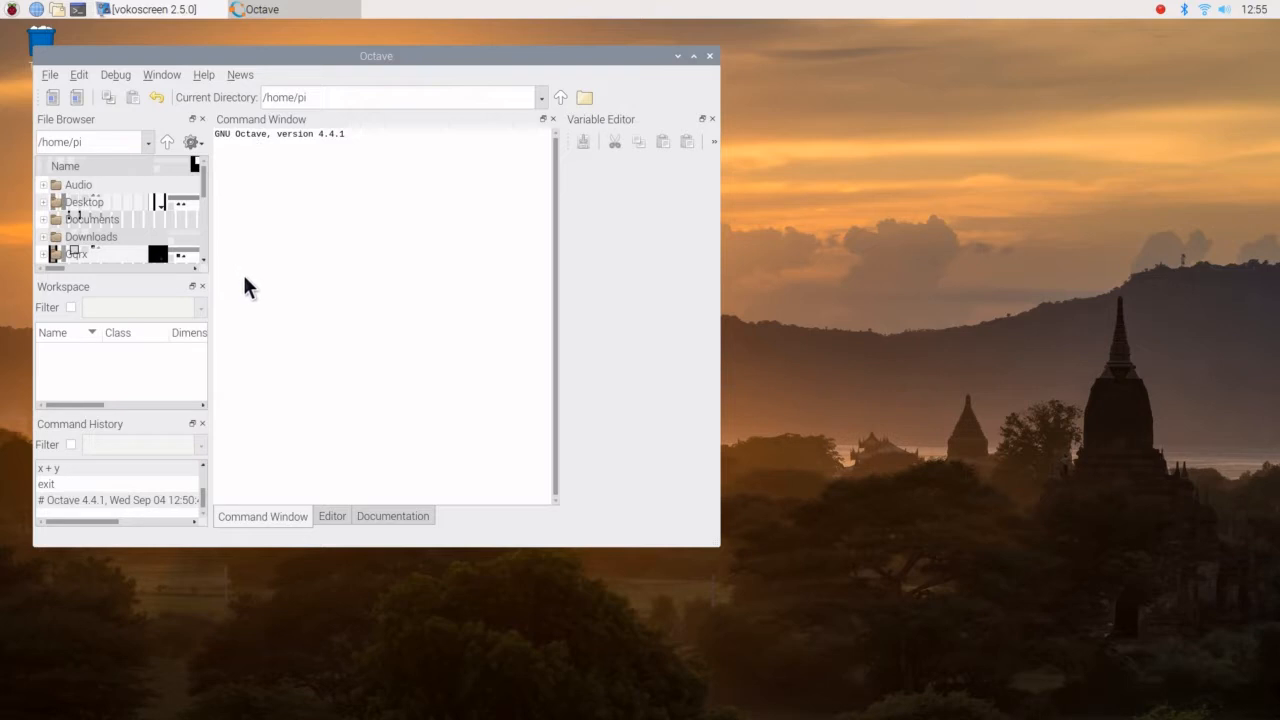
pyautogui.moveTo(220, 312)
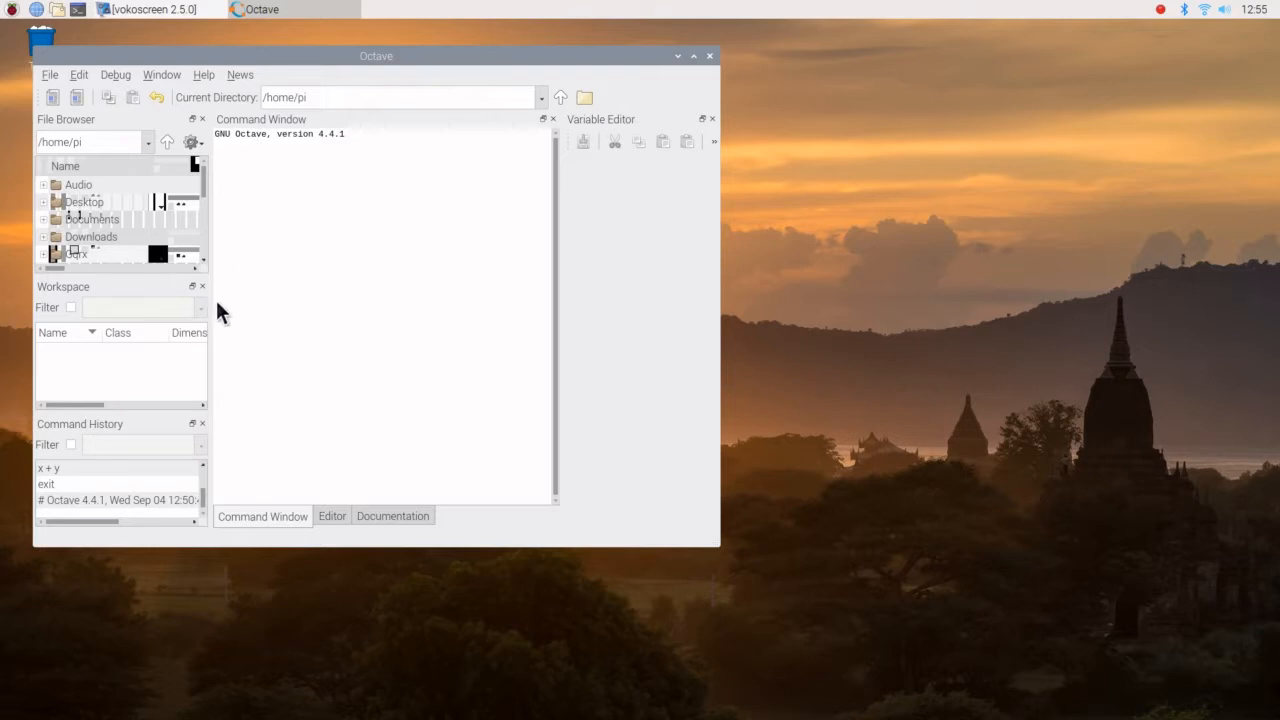
pyautogui.moveTo(231, 305)
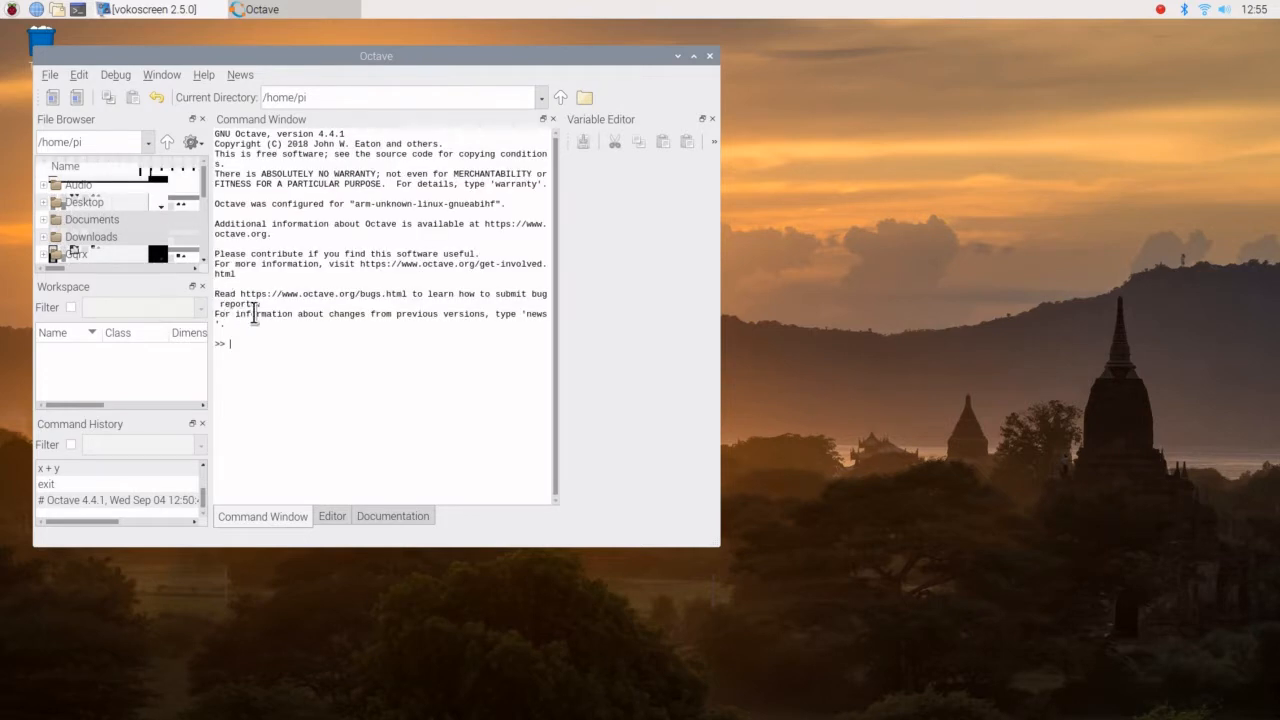
pyautogui.moveTo(258, 358)
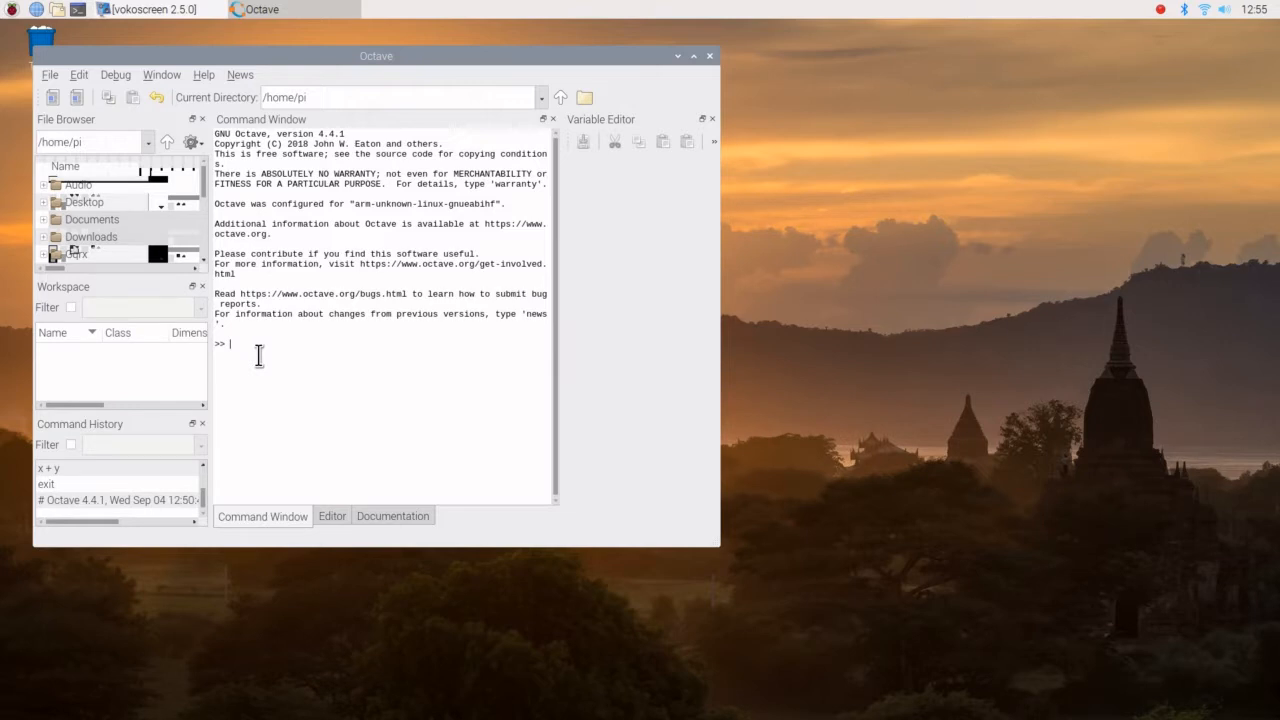
pyautogui.moveTo(285, 293)
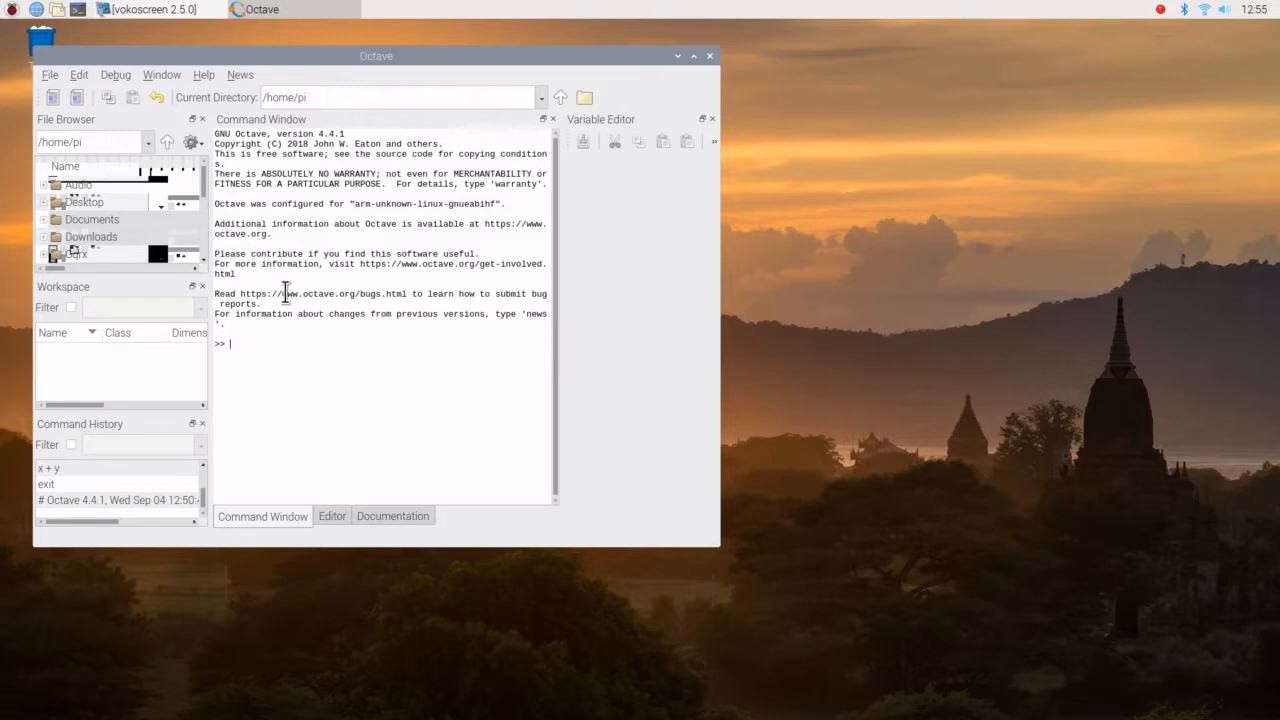
pyautogui.moveTo(250, 345)
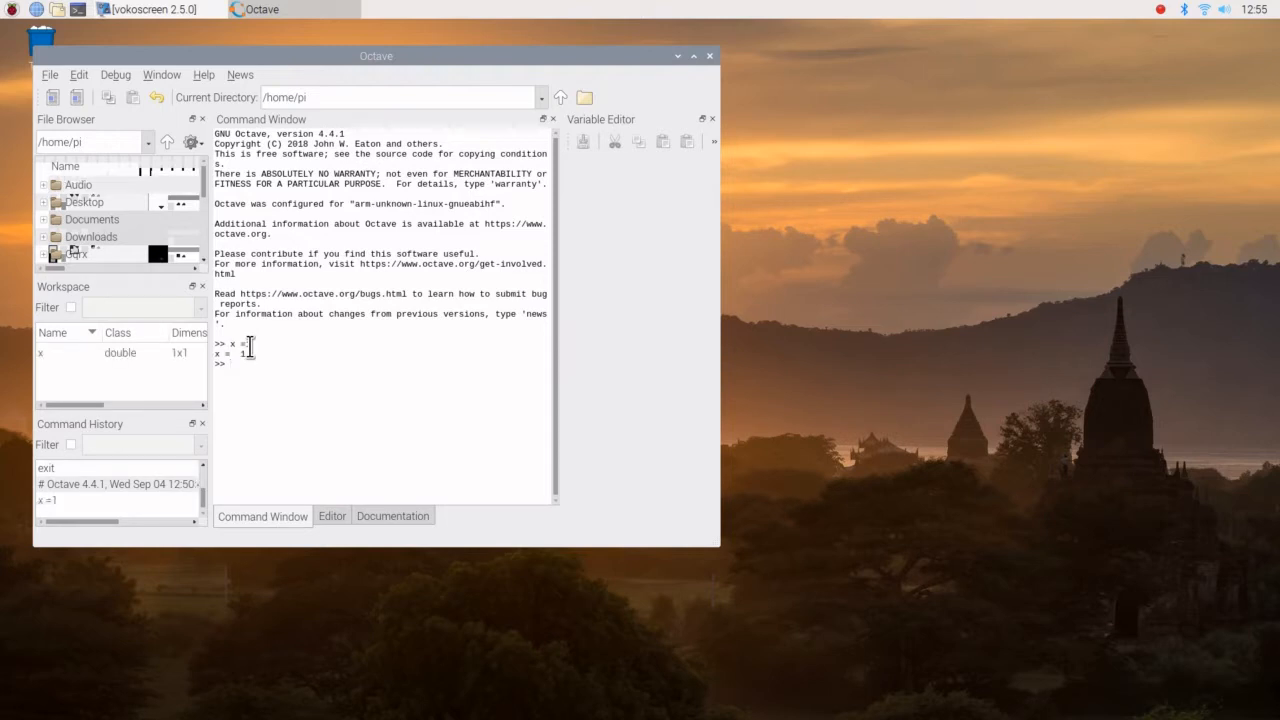
# Enter x = 1 and y = 2, compute x + y giving ans = 3, then exit.
pyautogui.press('Return')
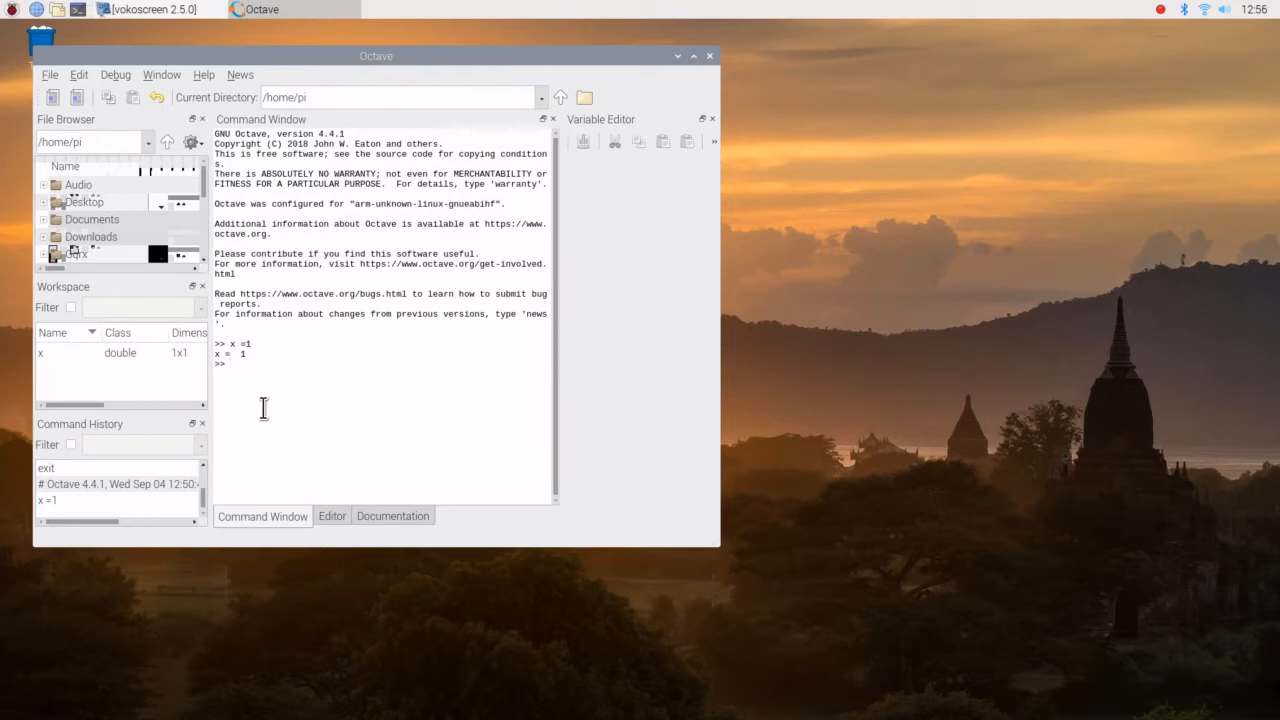
pyautogui.write('y')
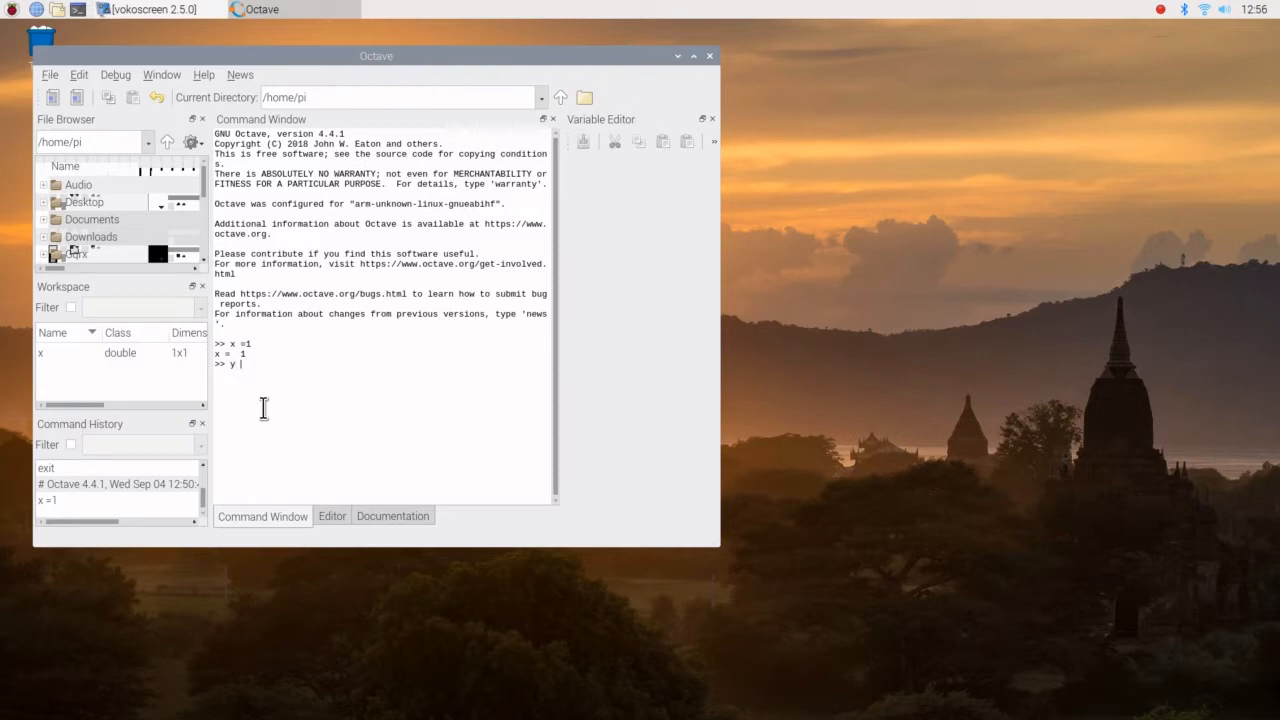
pyautogui.write('=2')
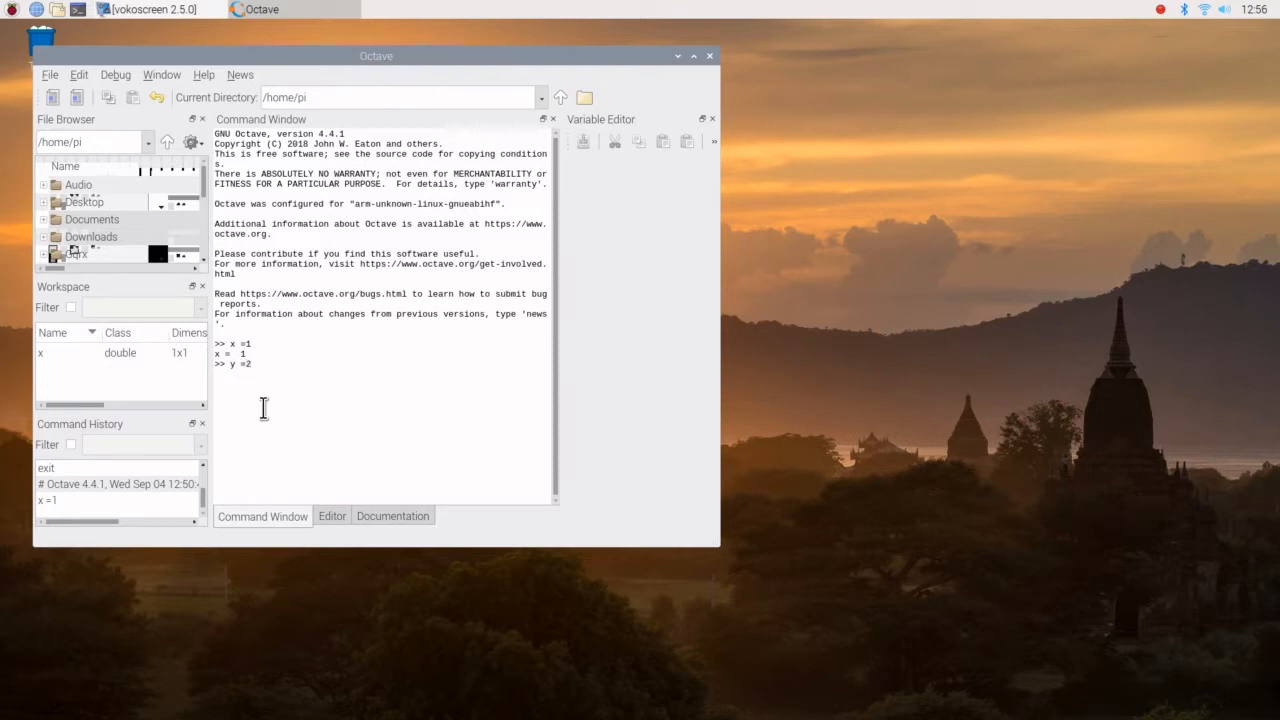
pyautogui.press('Return')
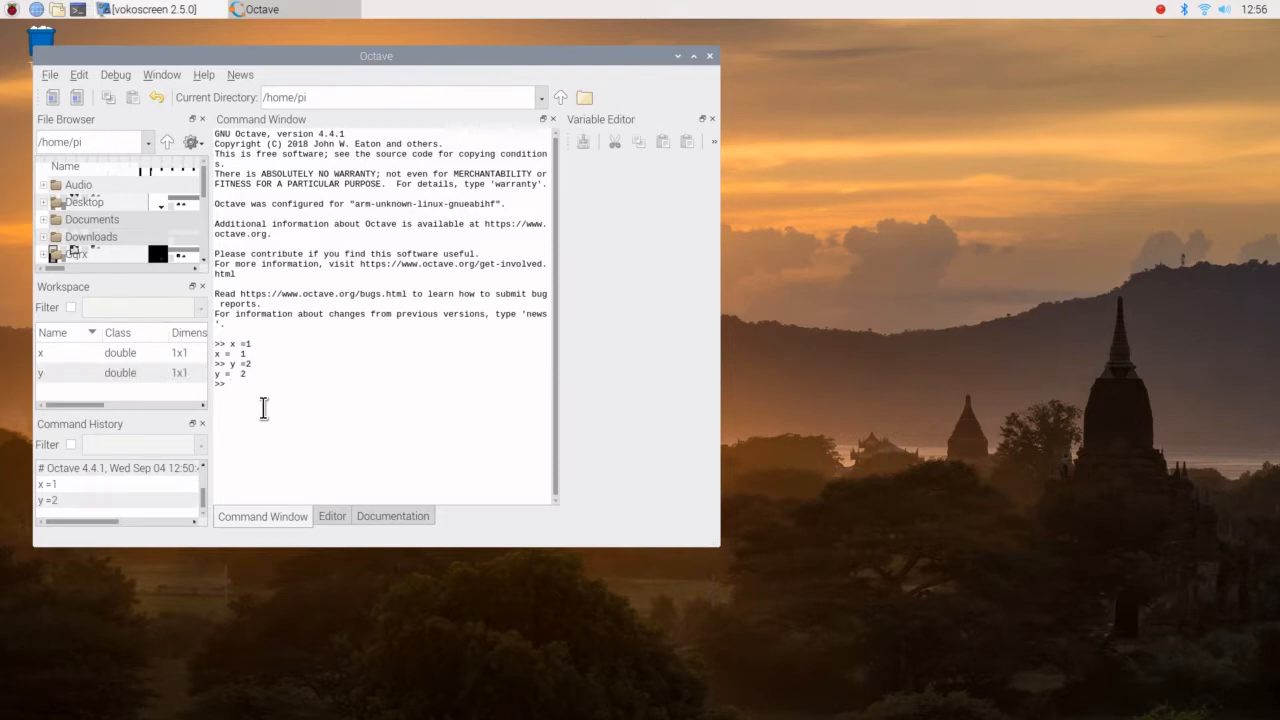
pyautogui.write('x +')
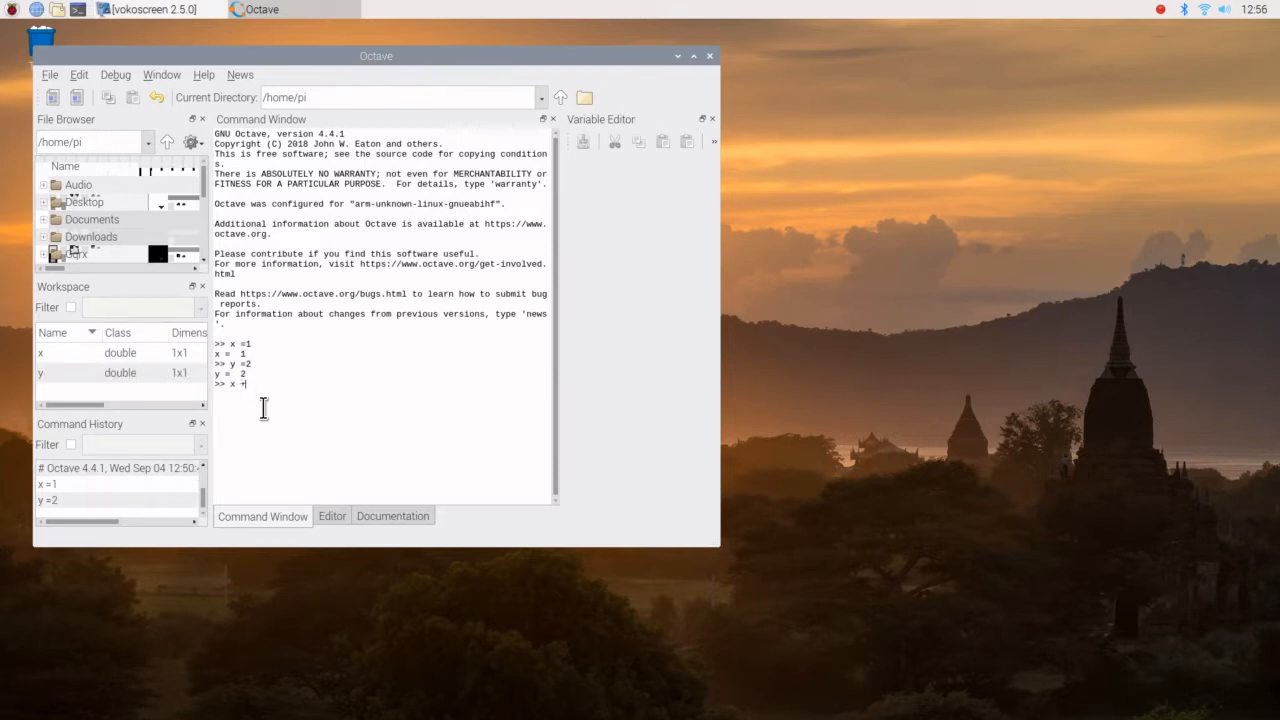
pyautogui.write('y')
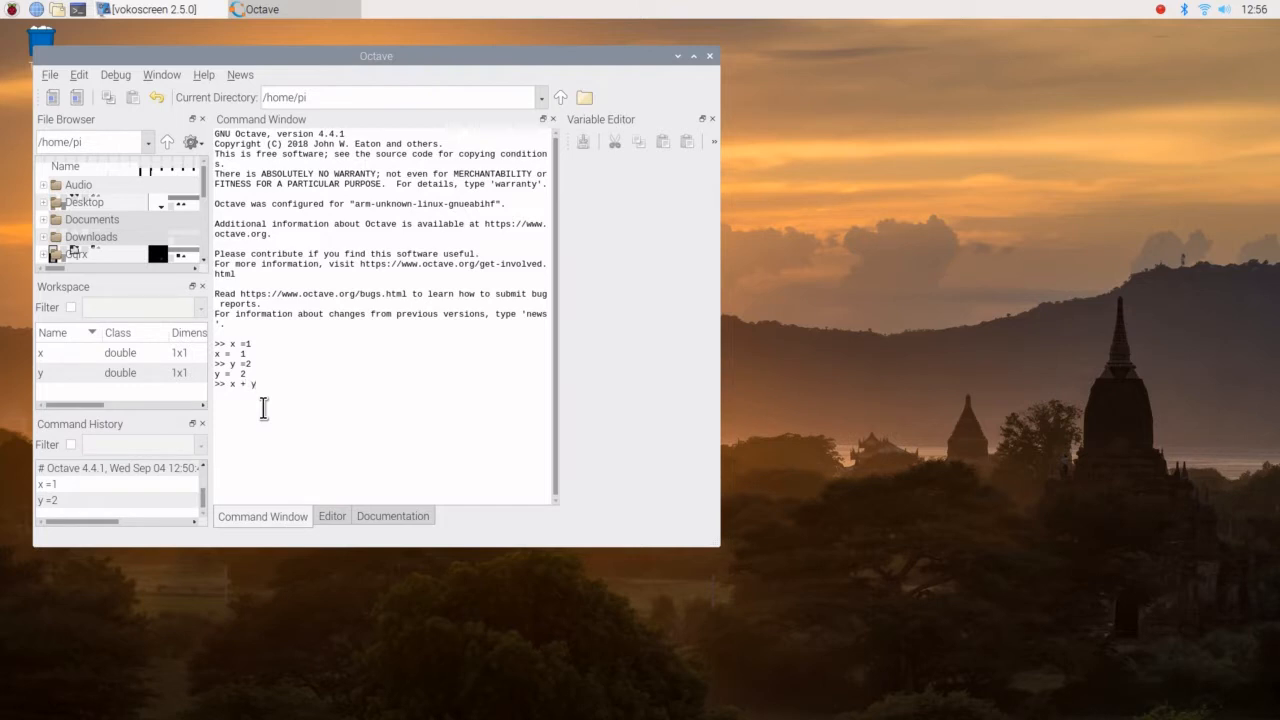
pyautogui.press('Return')
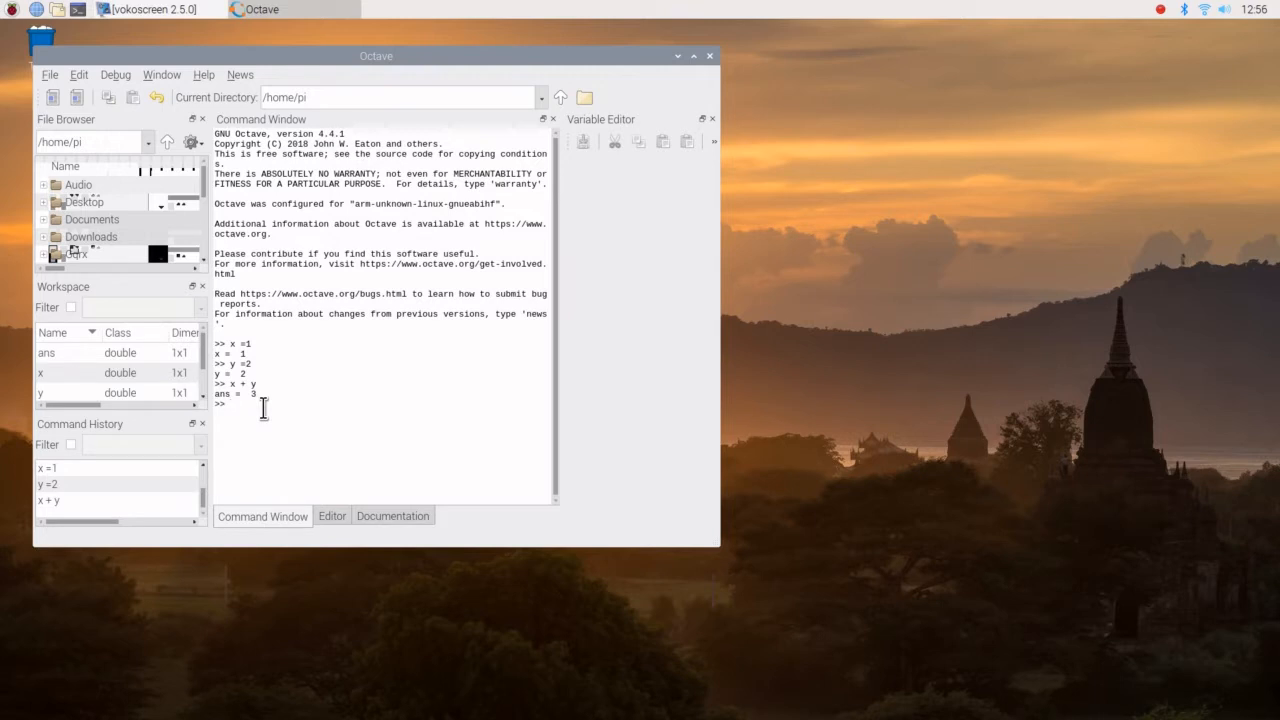
pyautogui.write('exit')
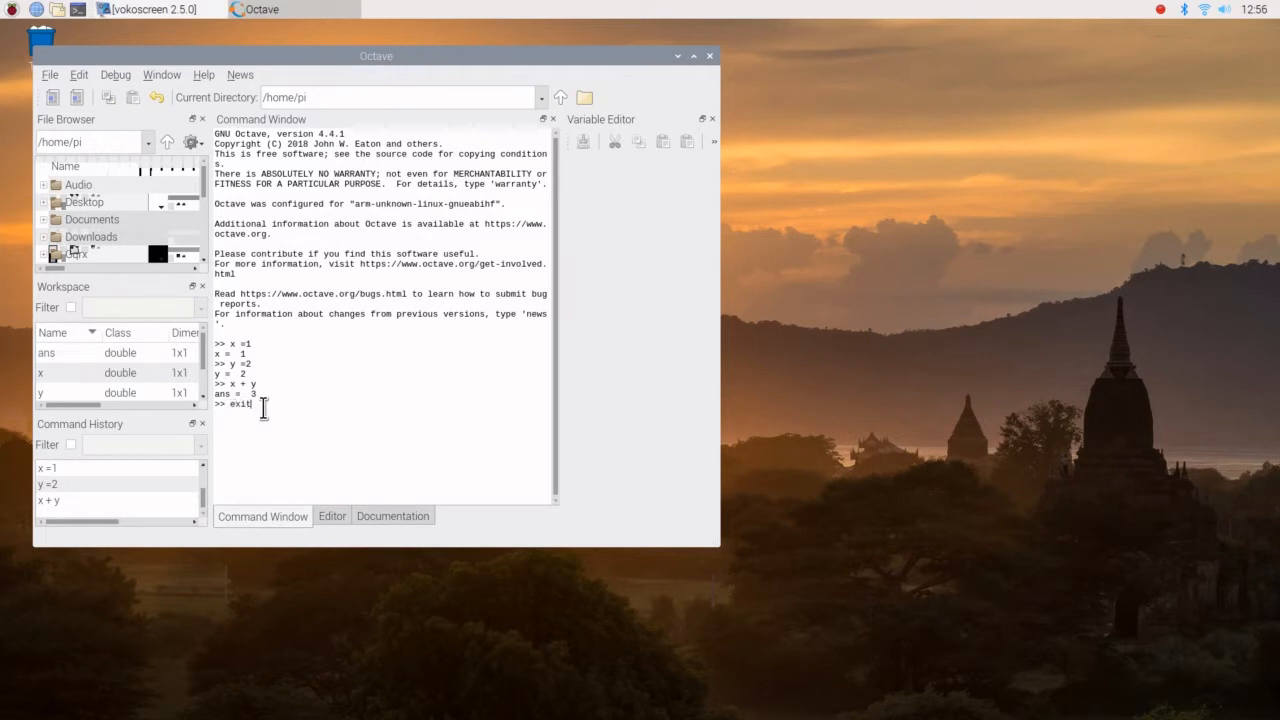
pyautogui.press('Return')
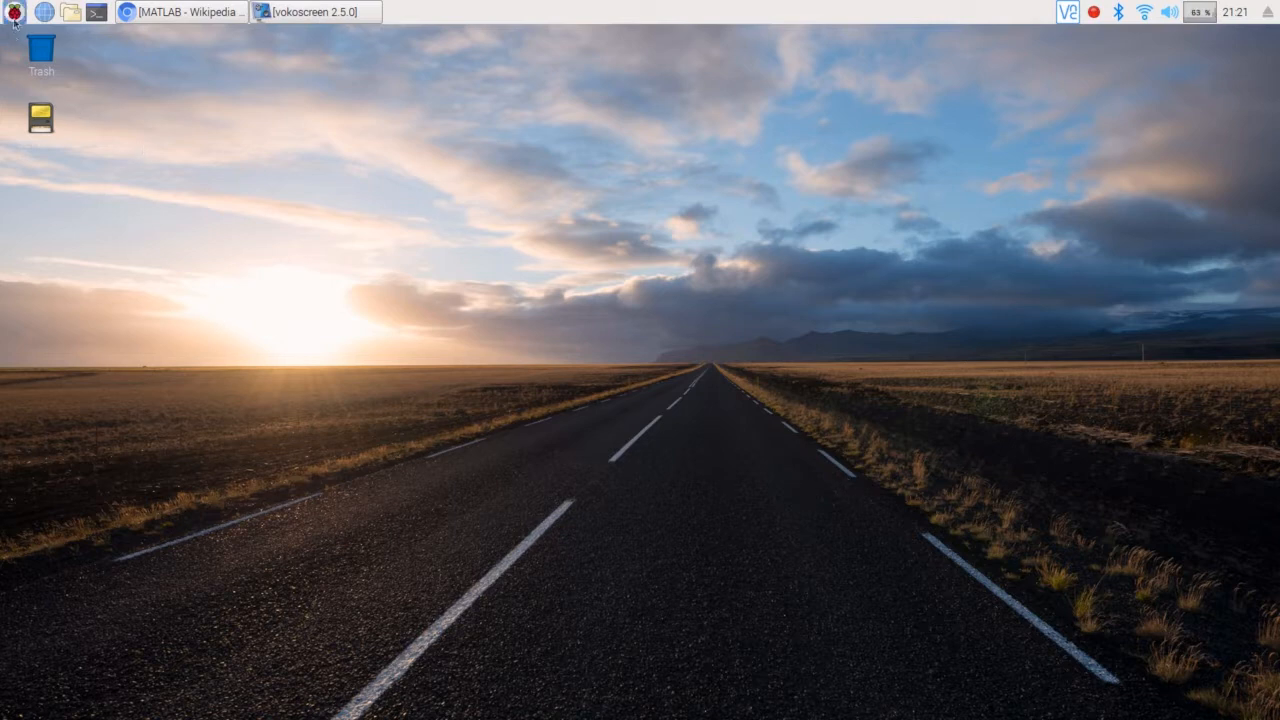
# Launch GNU Octave 4.0.3 from the Raspberry Pi menu's Programming submenu.
pyautogui.click(13, 11)
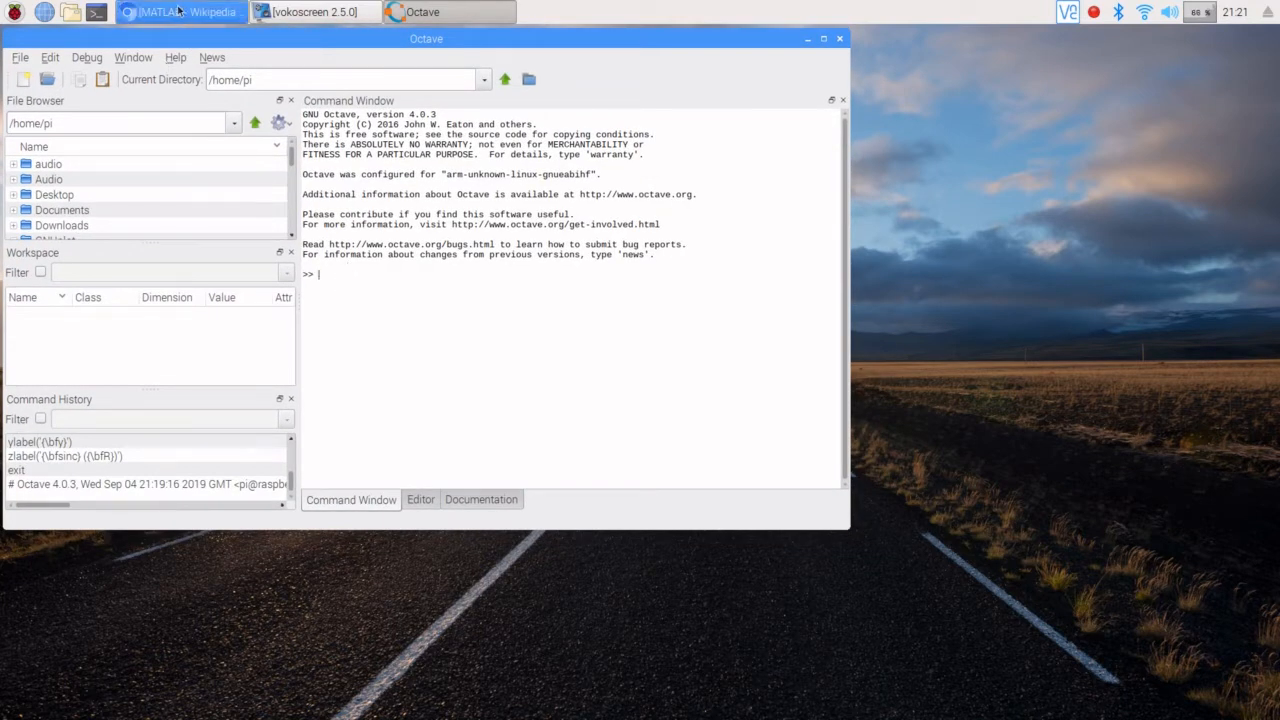
# Bring up the Wikipedia MATLAB article in Chromium and copy its surf sinc-plot code.
pyautogui.click(180, 11)
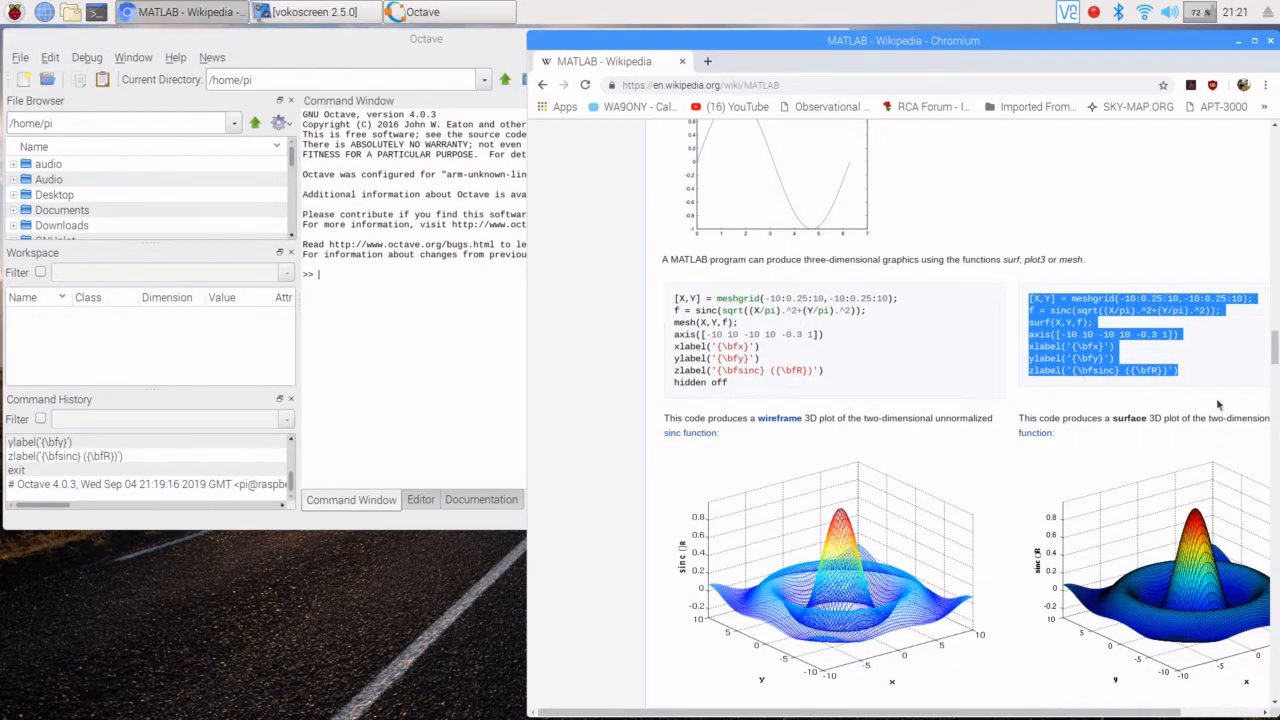
pyautogui.scroll(3)
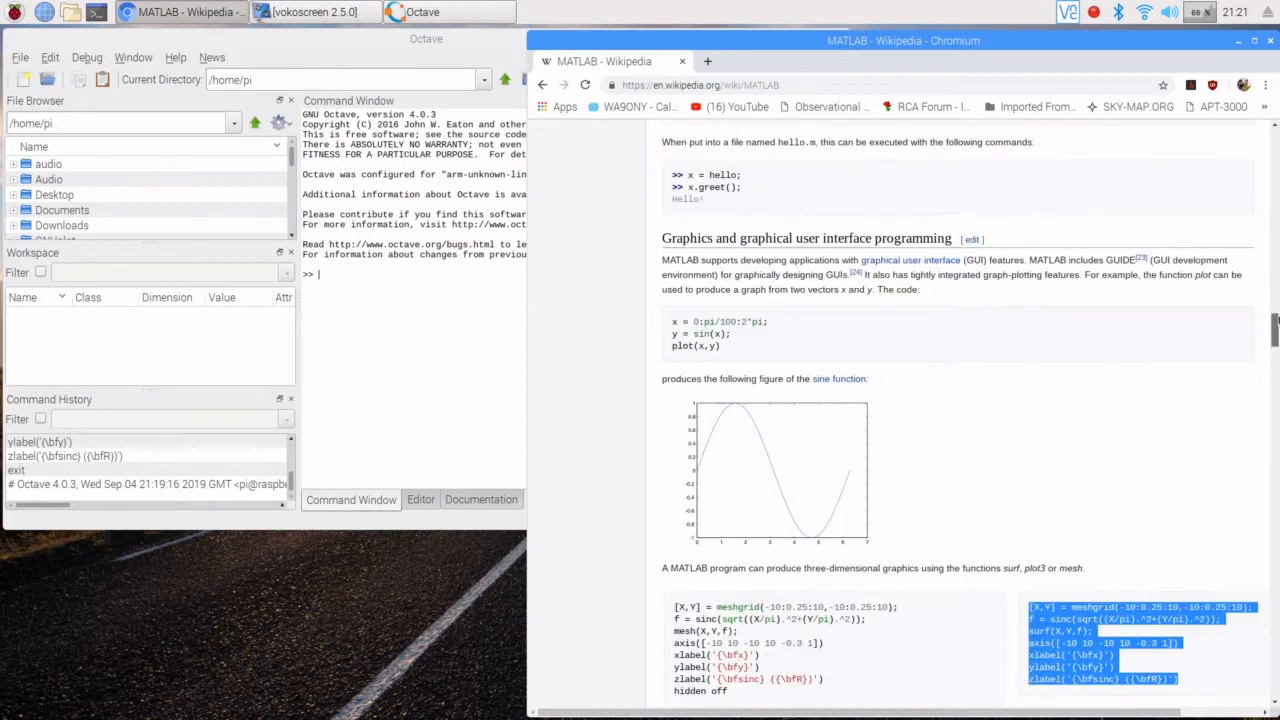
pyautogui.scroll(3)
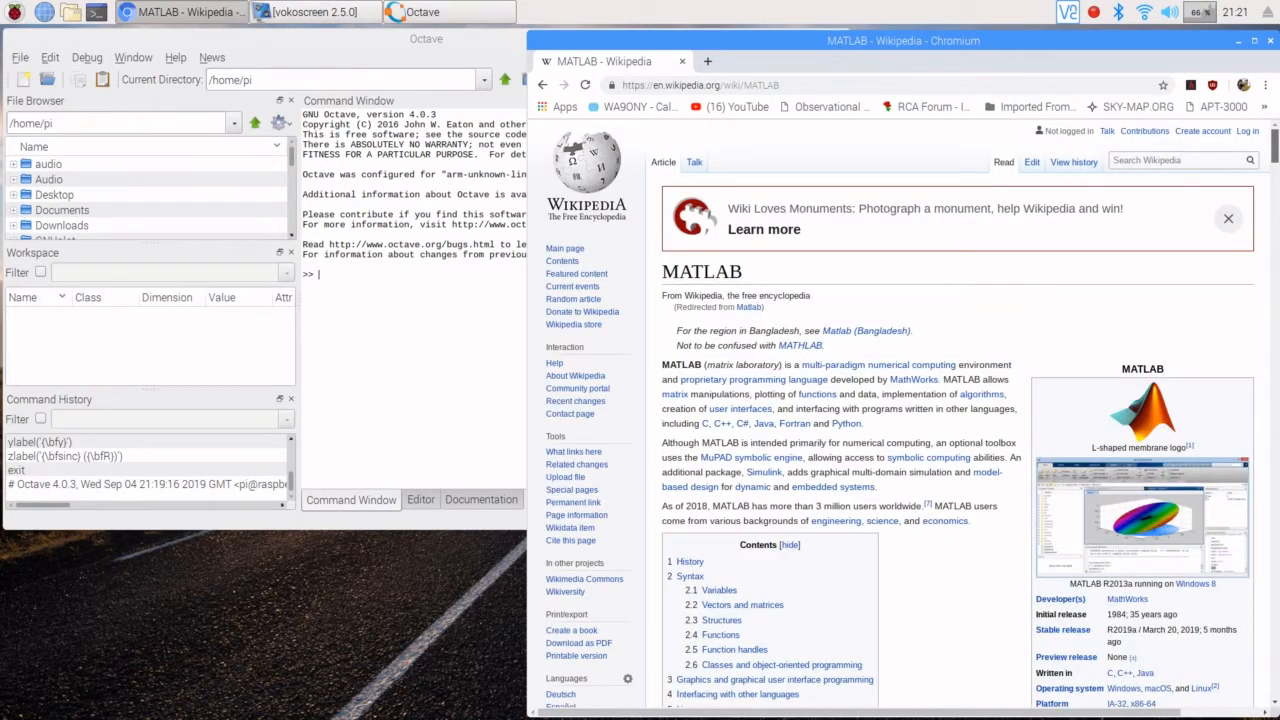
pyautogui.scroll(-3)
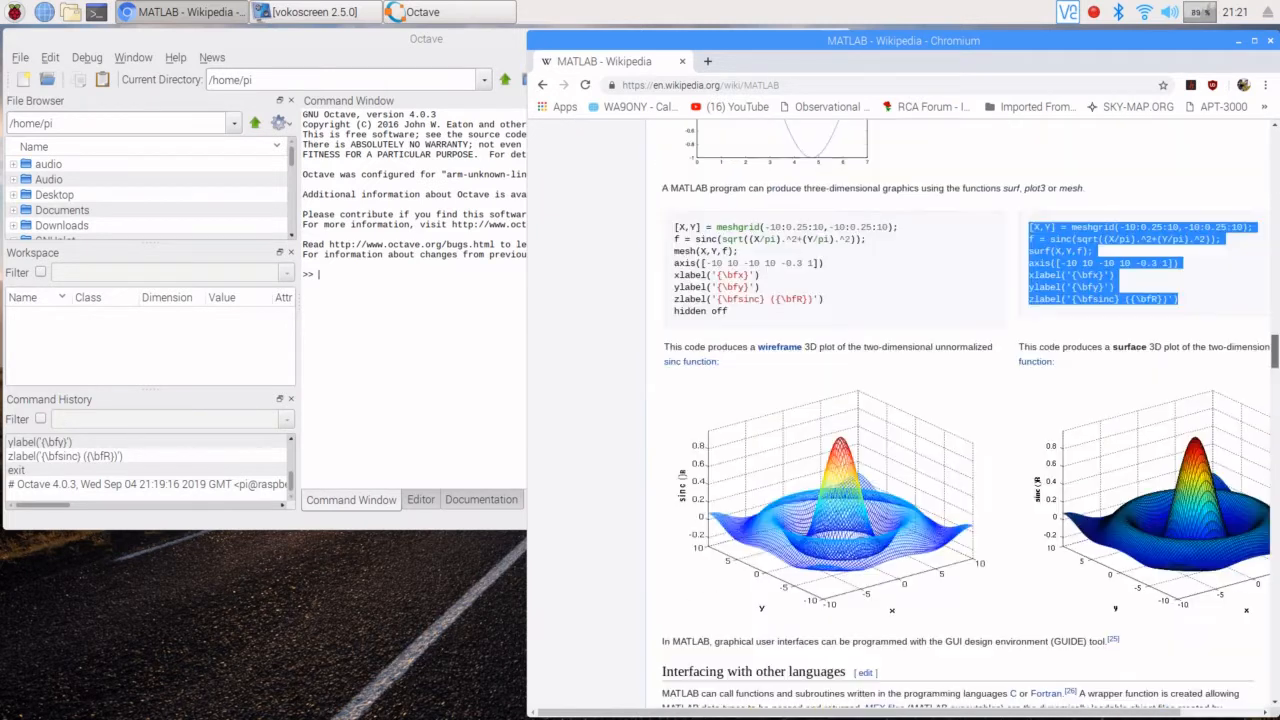
pyautogui.rightClick(1100, 250)
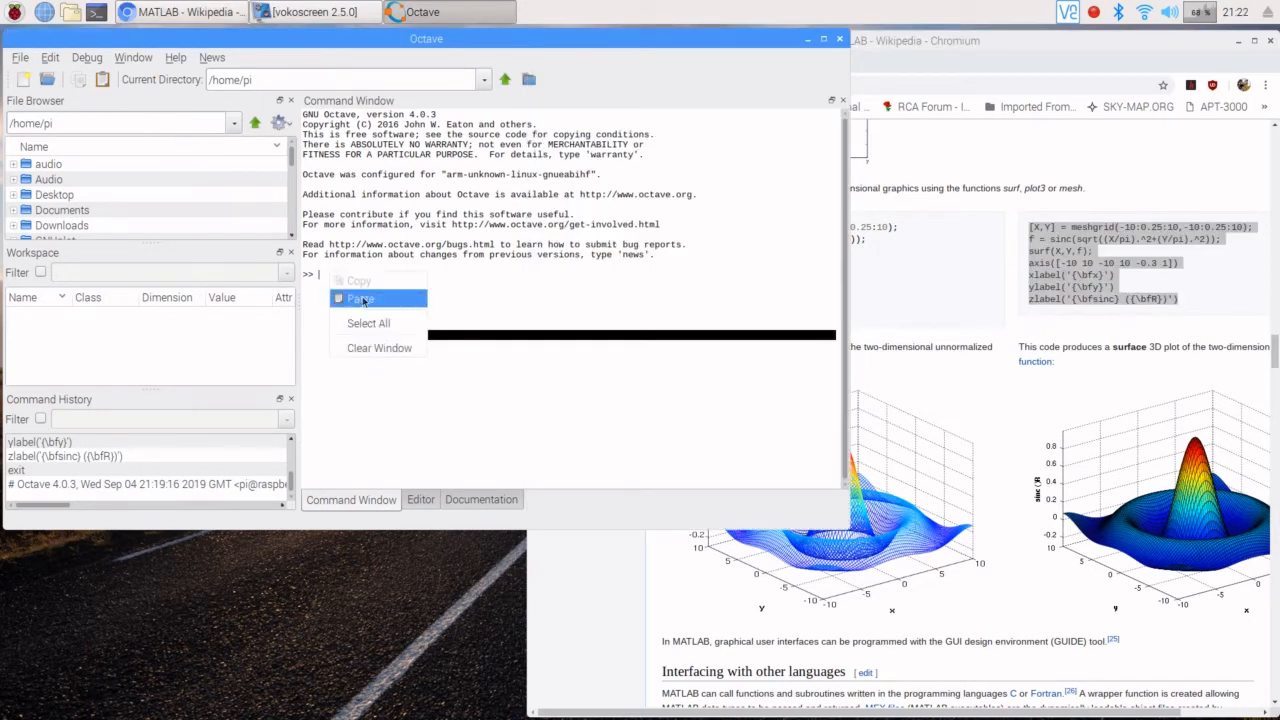
# Paste the surf code into the Command Window, producing Figure 1 with X, Y, f in the workspace.
pyautogui.click(360, 299)
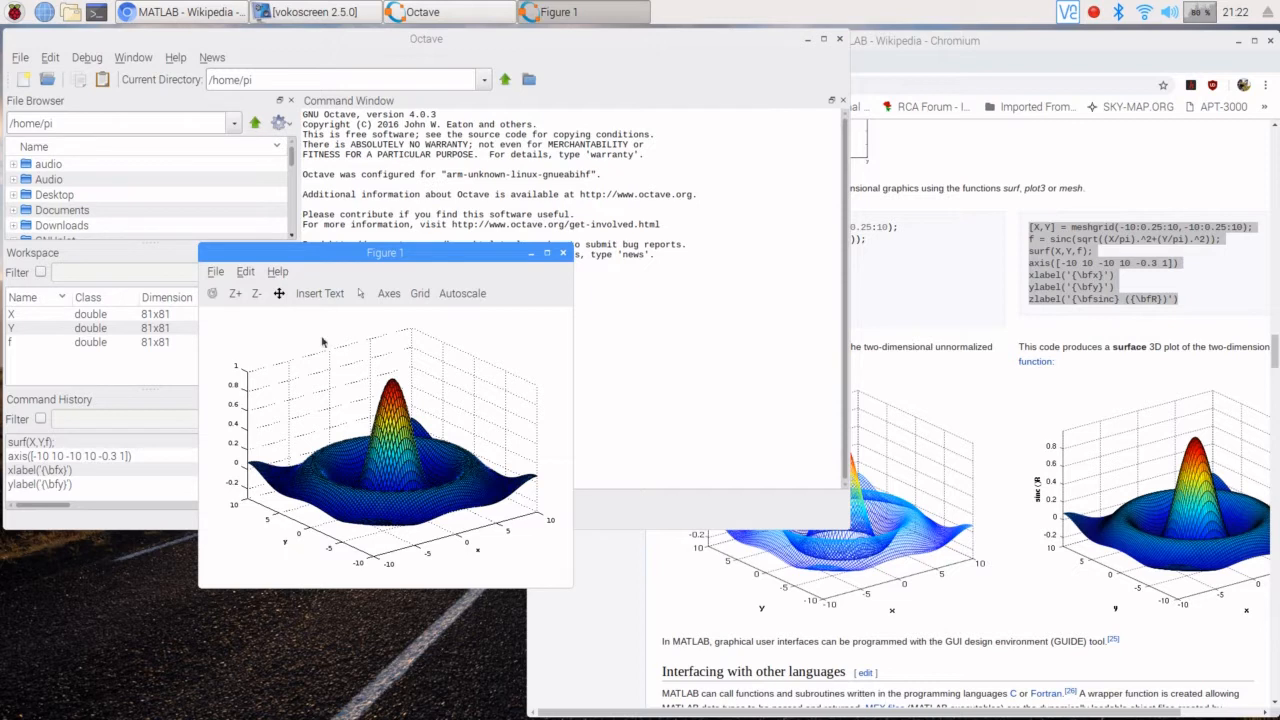
# Move Figure 1 aside, run the zlabel line, then exit Octave.
pyautogui.moveTo(385, 252); pyautogui.dragTo(345, 365)
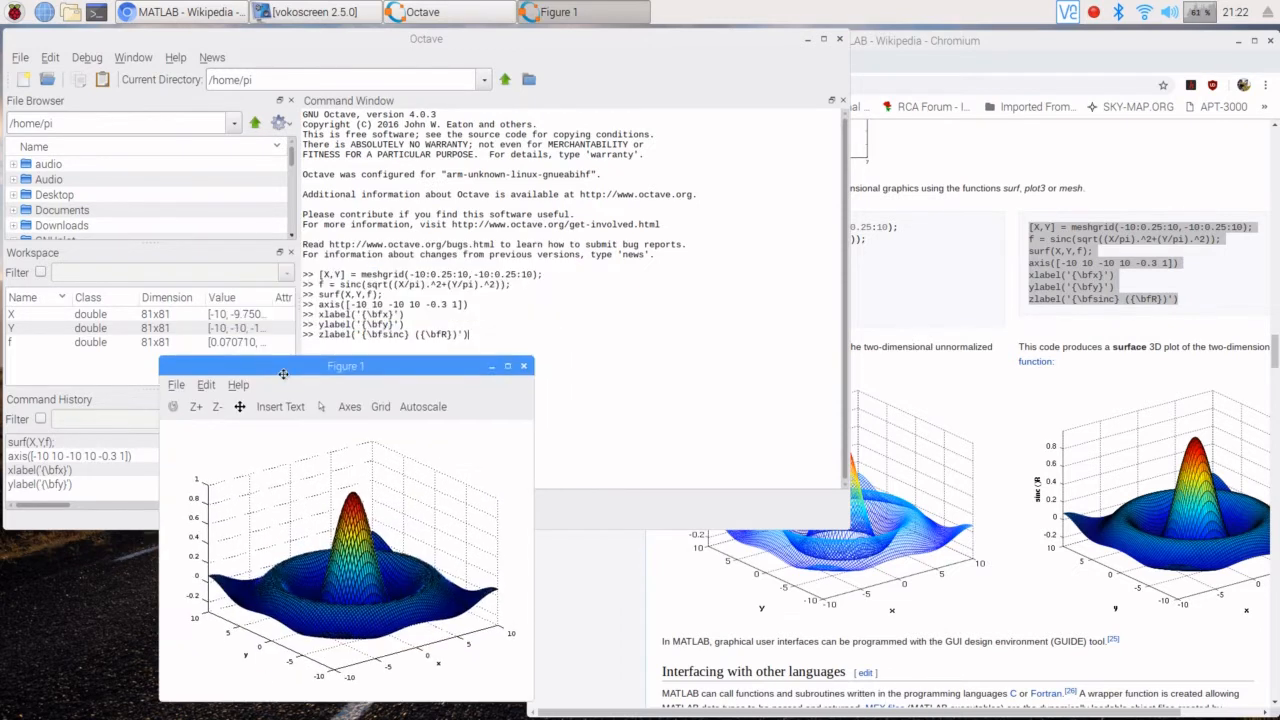
pyautogui.moveTo(345, 365); pyautogui.dragTo(339, 378)
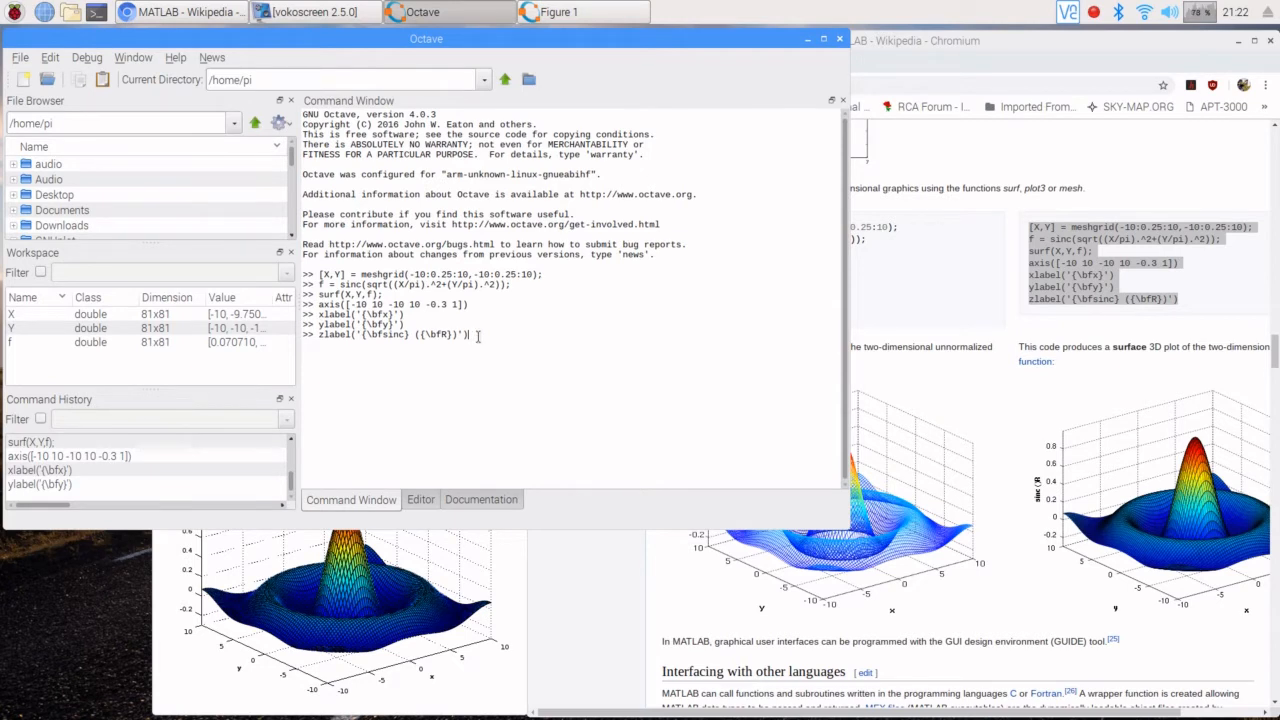
pyautogui.press('Return')
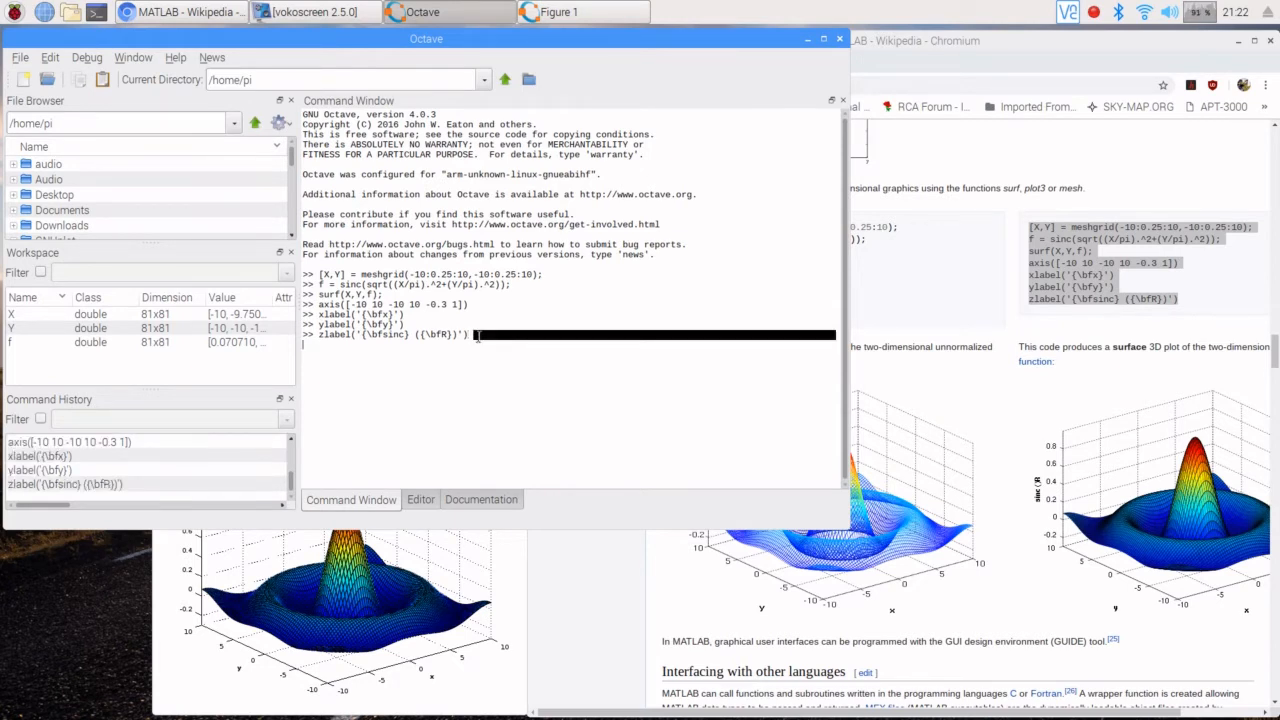
pyautogui.press('Return')
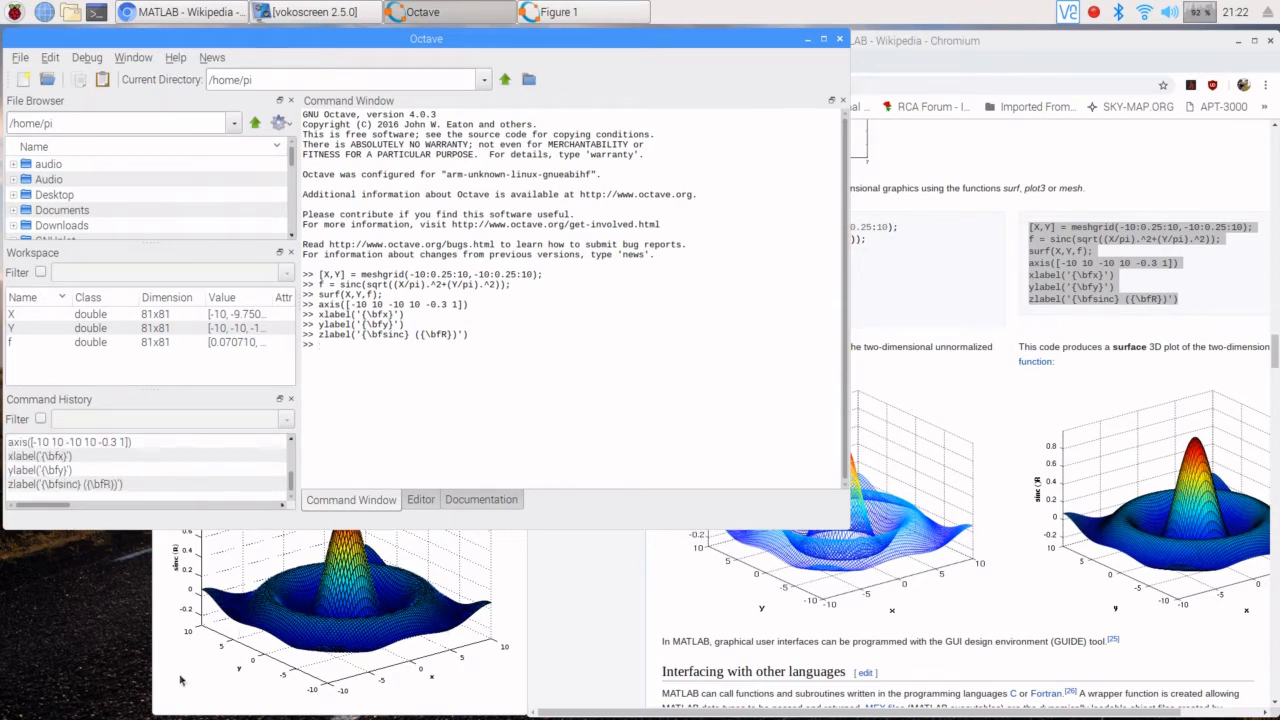
pyautogui.click(582, 11)
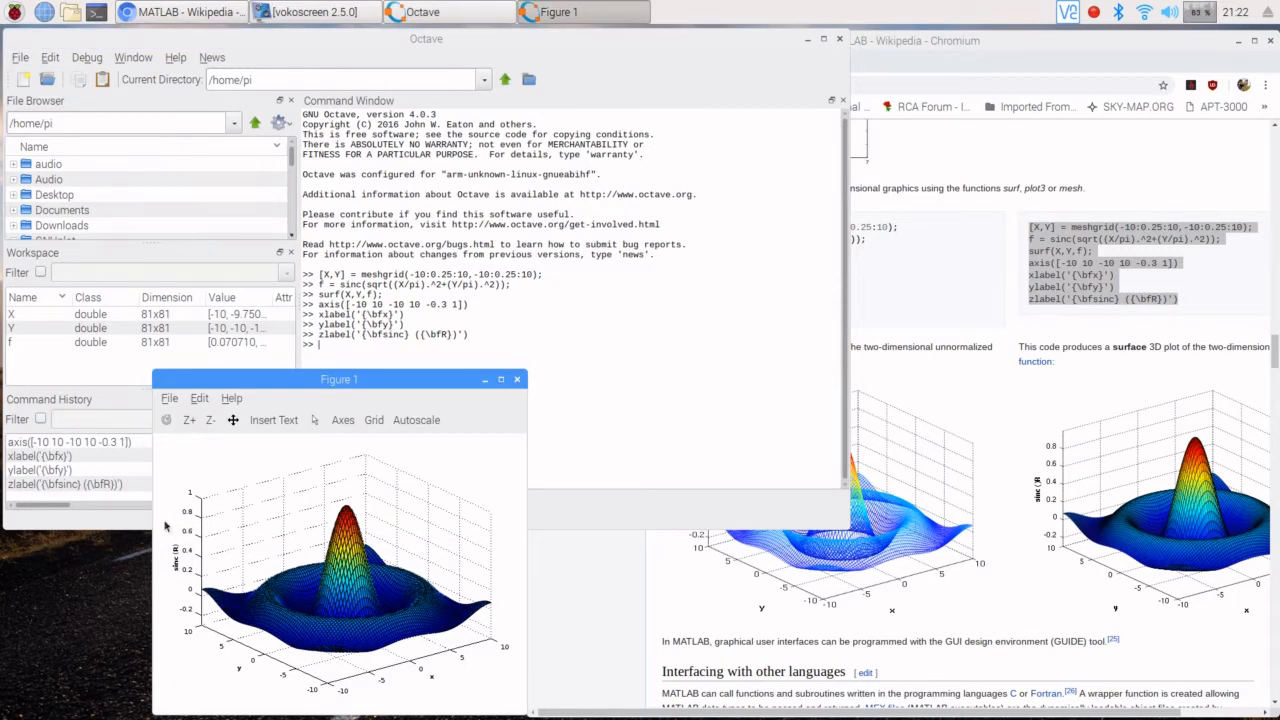
pyautogui.moveTo(190, 456)
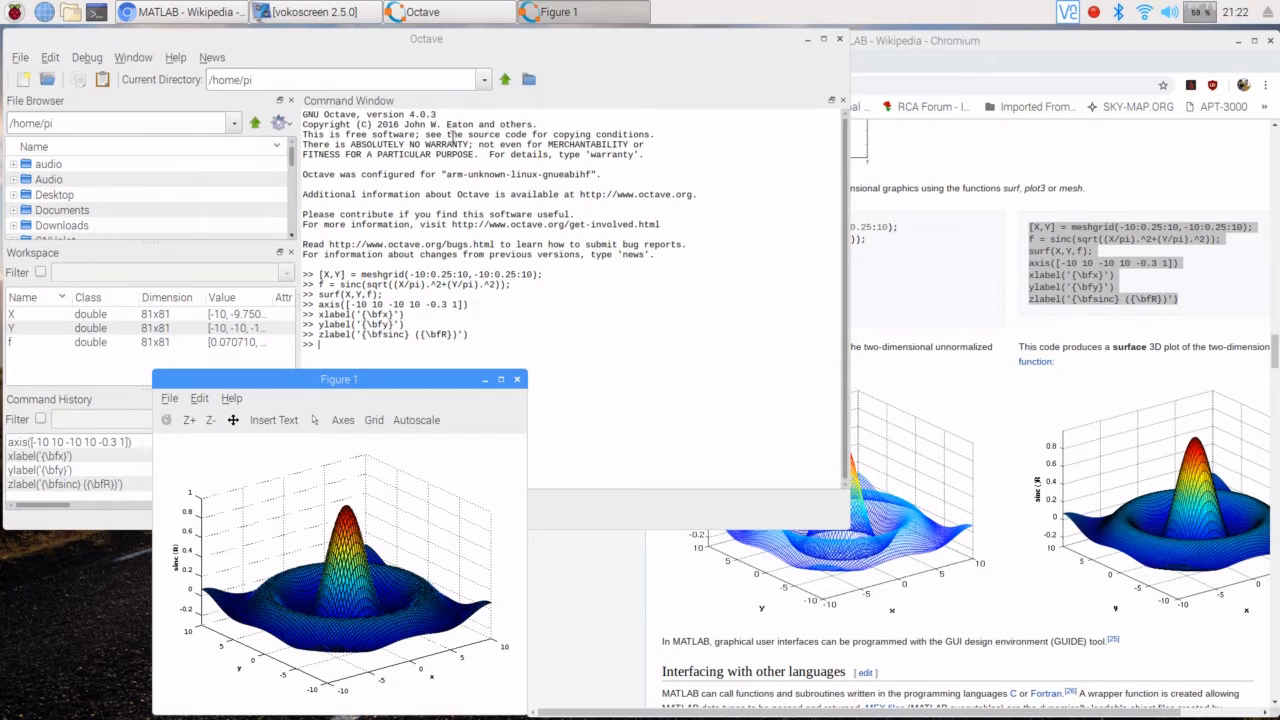
pyautogui.moveTo(527, 267)
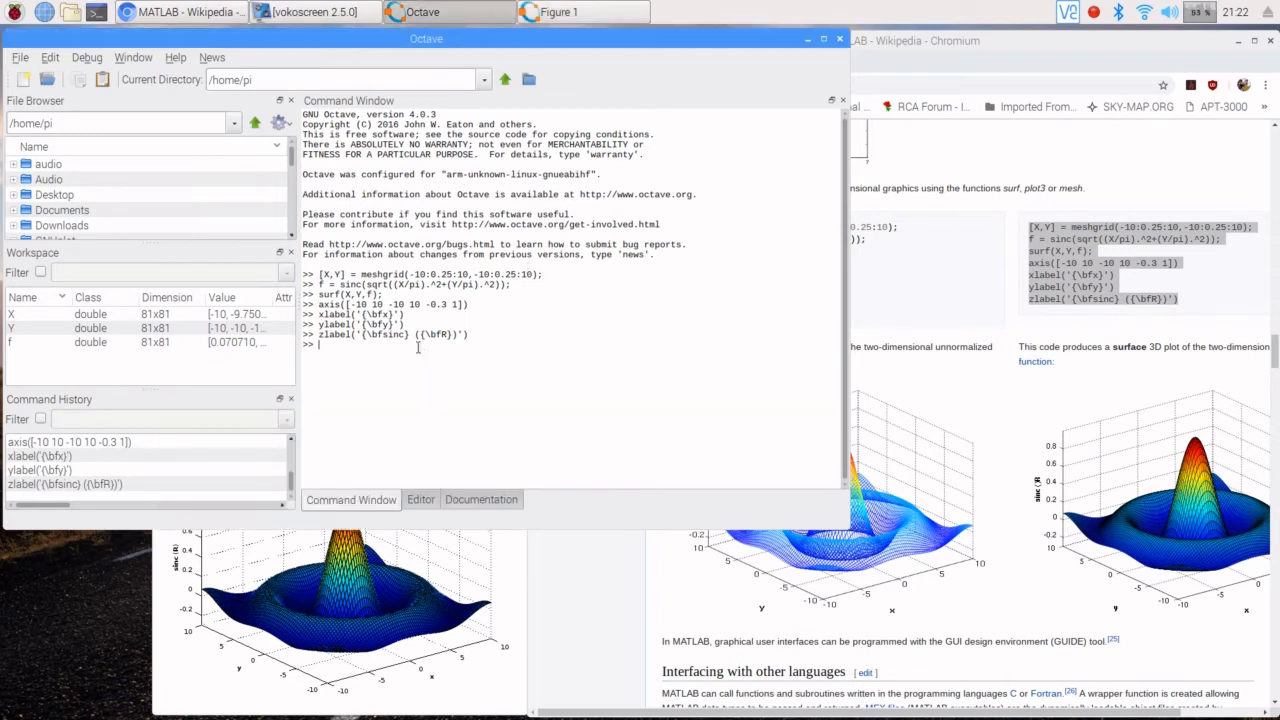
pyautogui.write('exit')
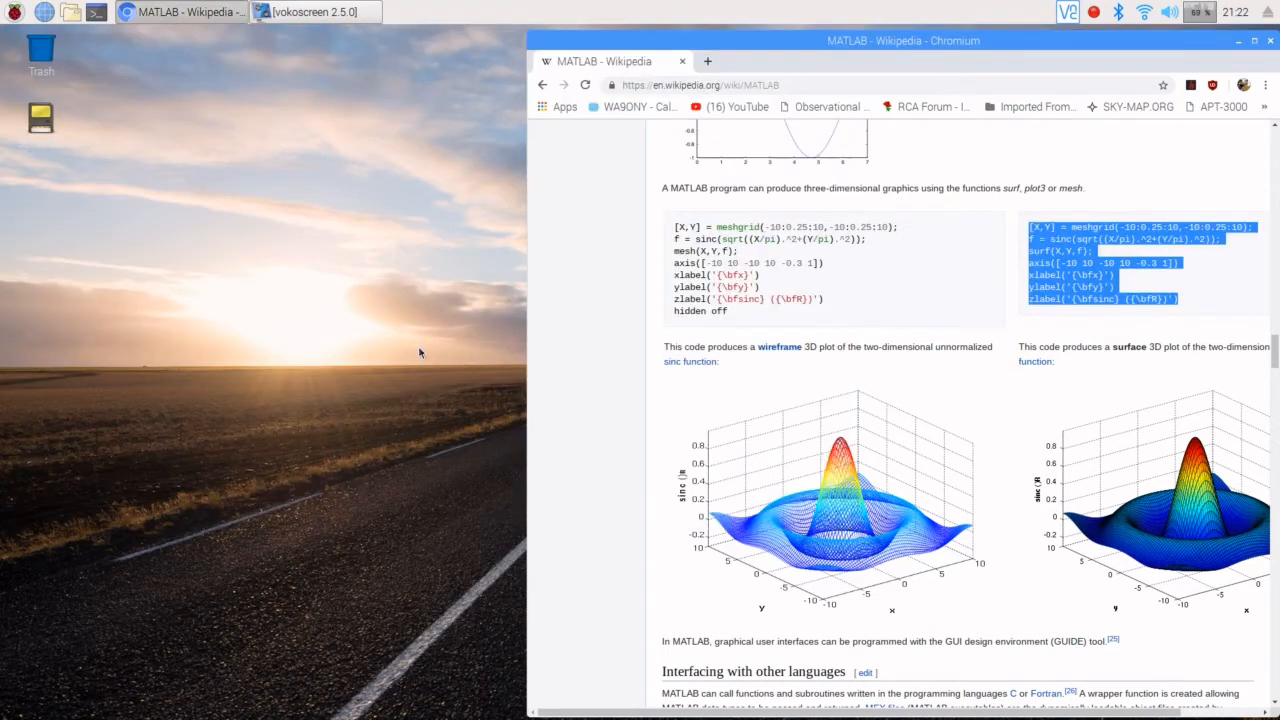
pyautogui.moveTo(388, 348)
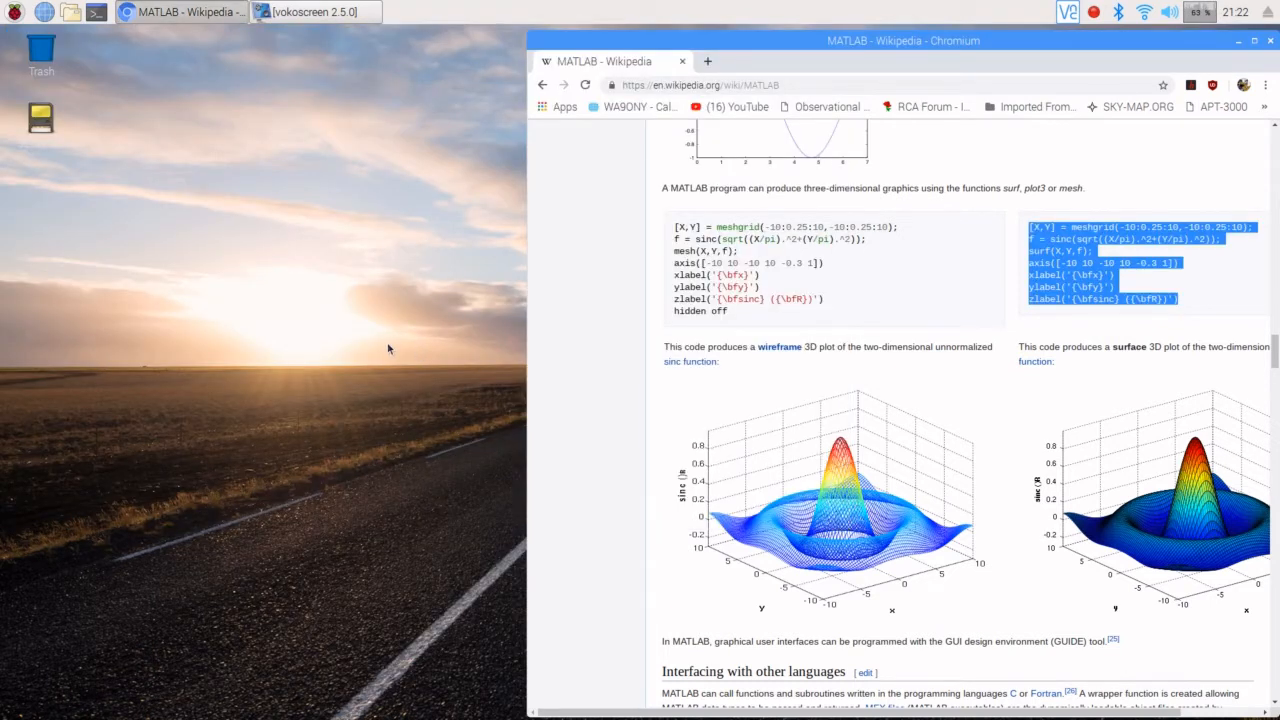